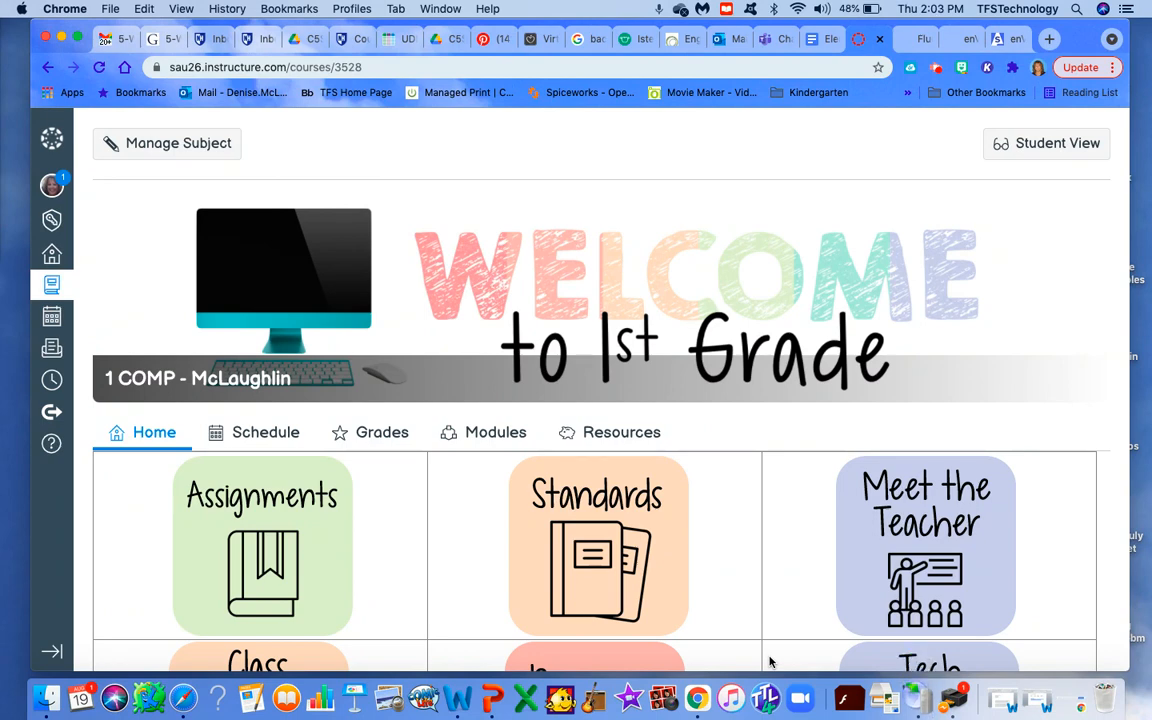
mouse_move(230, 325)
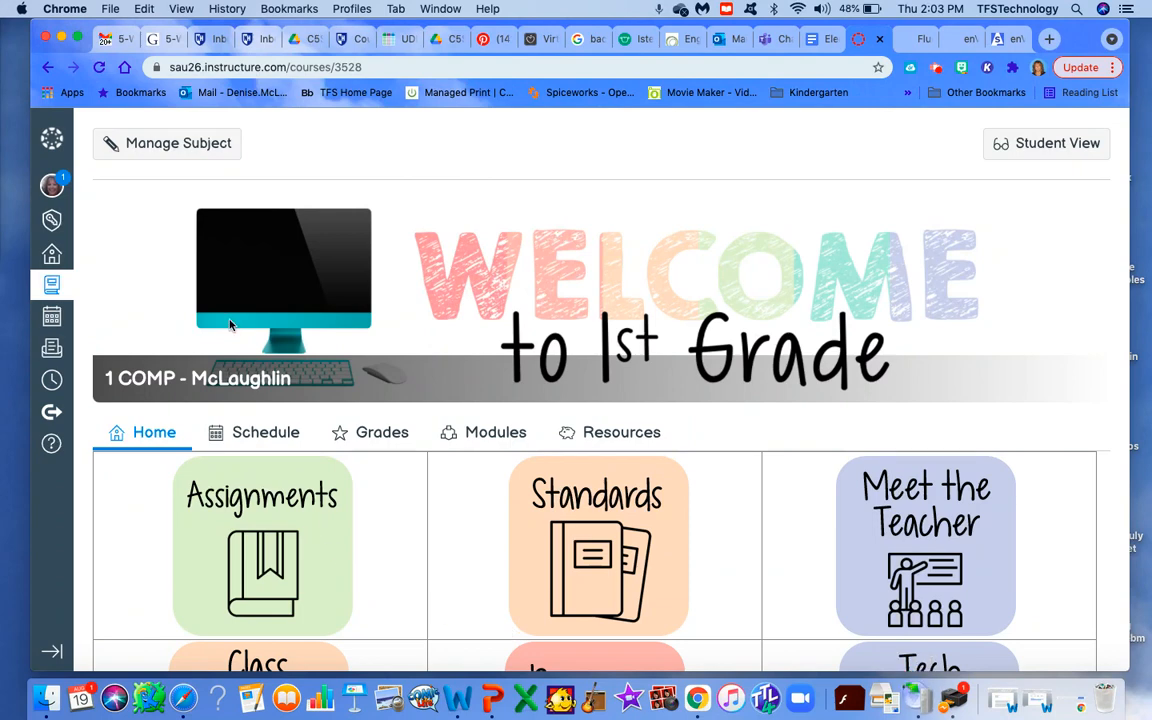
mouse_move(185, 143)
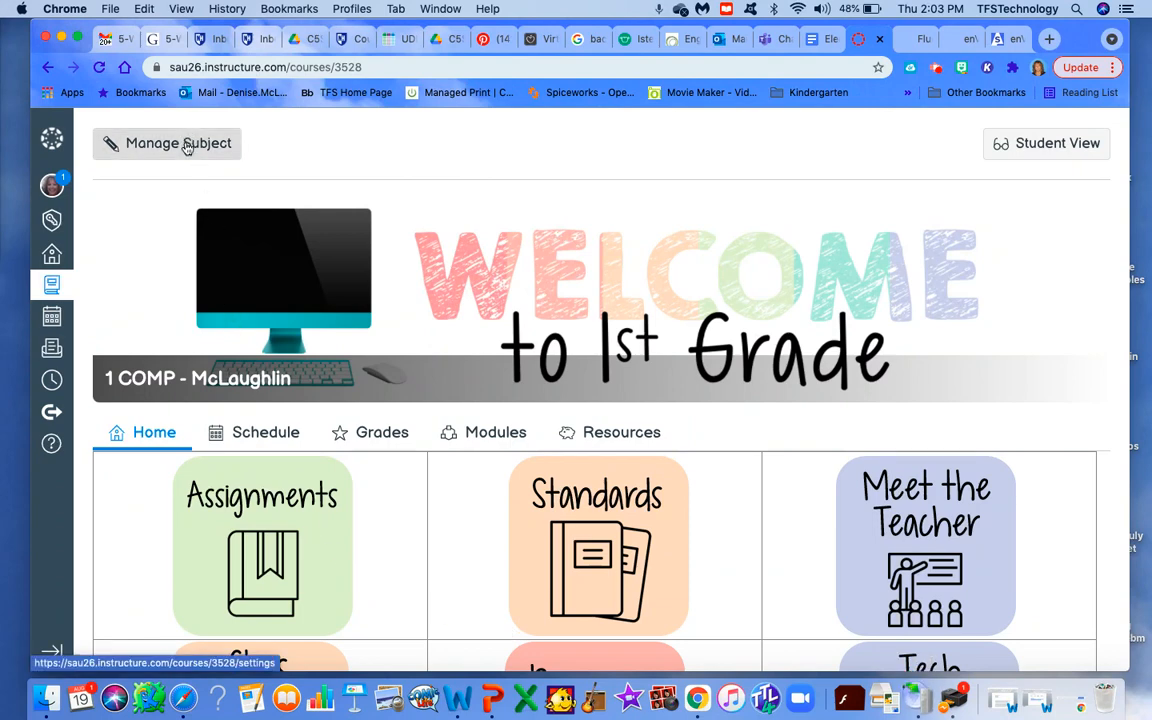
Open the 1 COMP - McLaughlin course settings on the Course Details tab via Manage Subject.
left_click(167, 143)
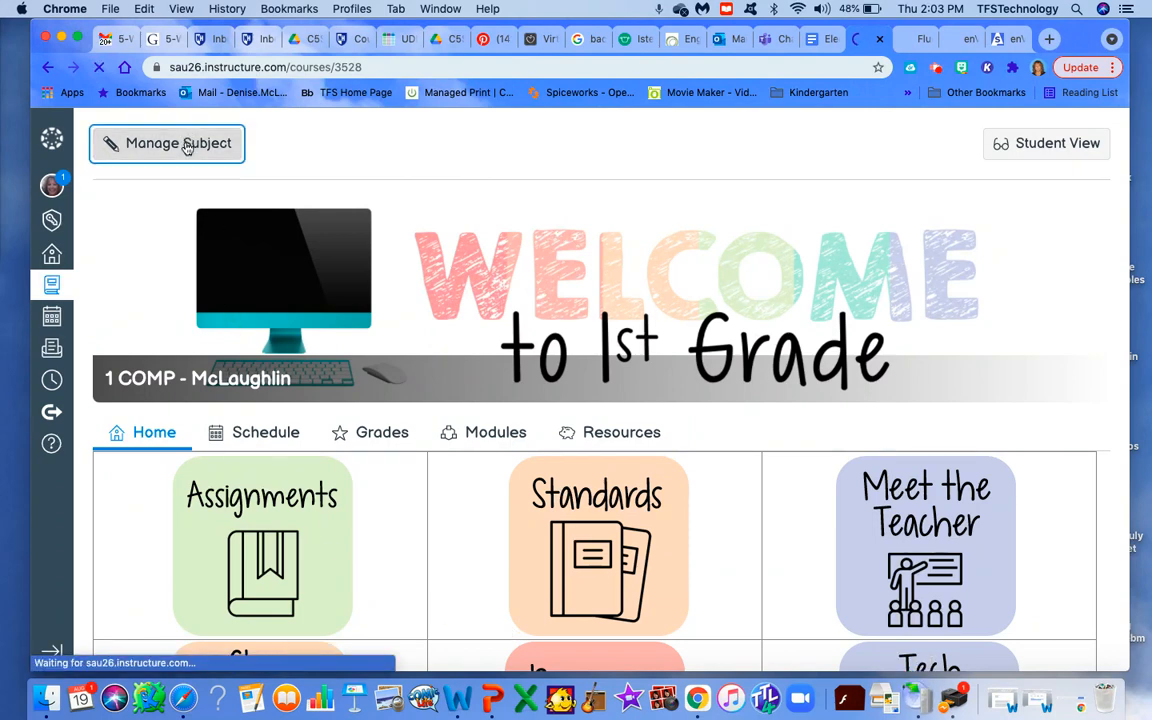
left_click(167, 143)
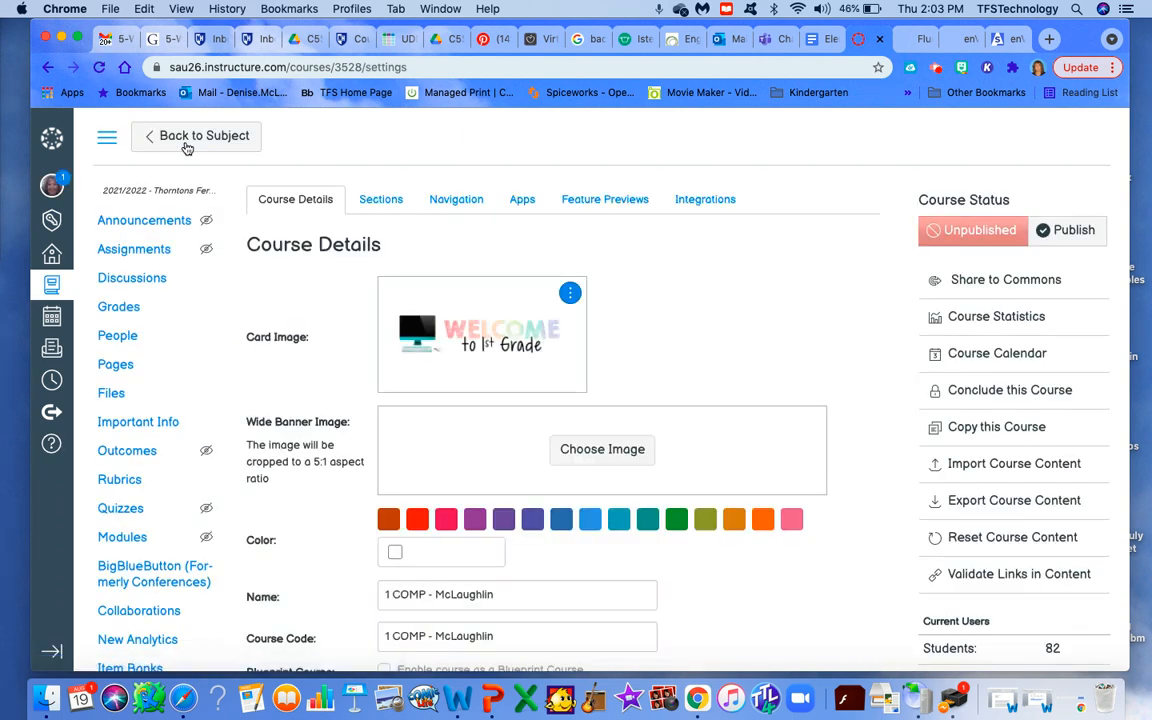
mouse_move(127, 450)
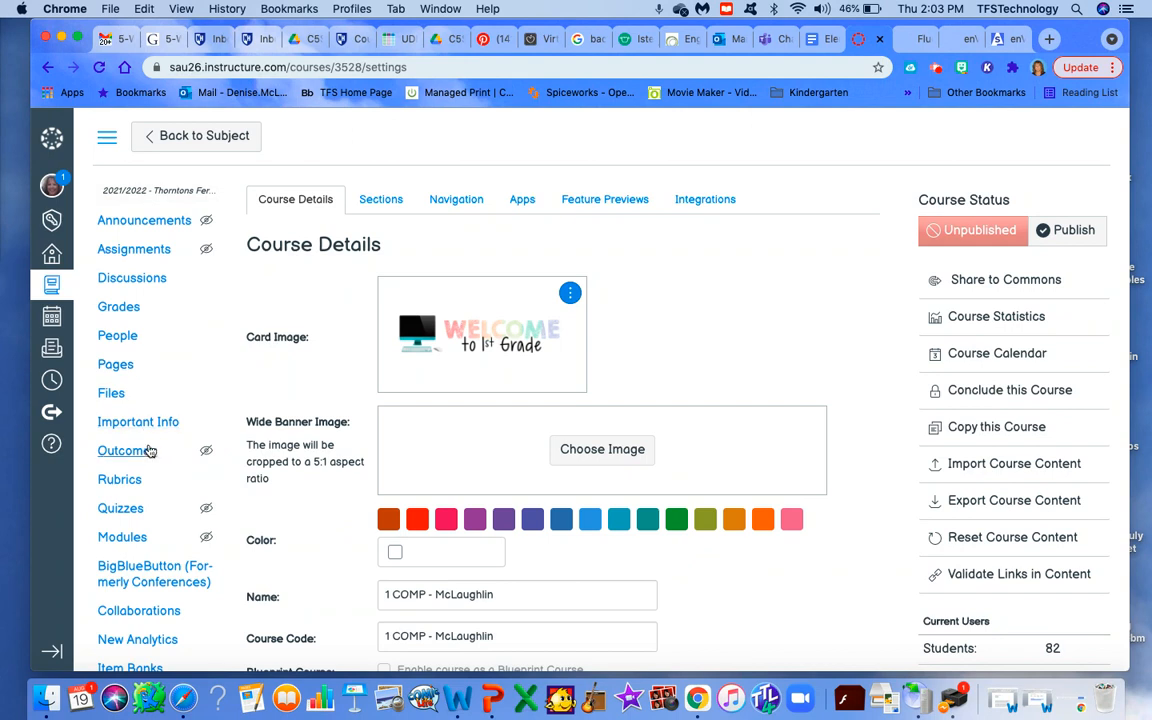
mouse_move(119, 479)
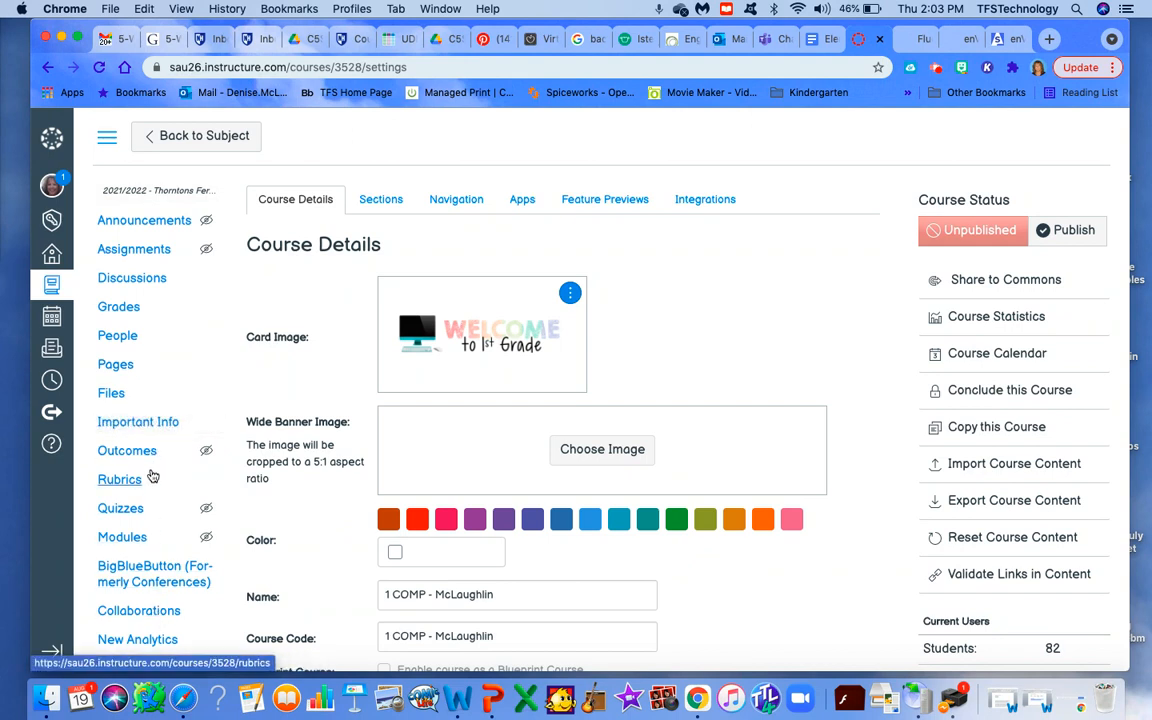
mouse_move(134, 249)
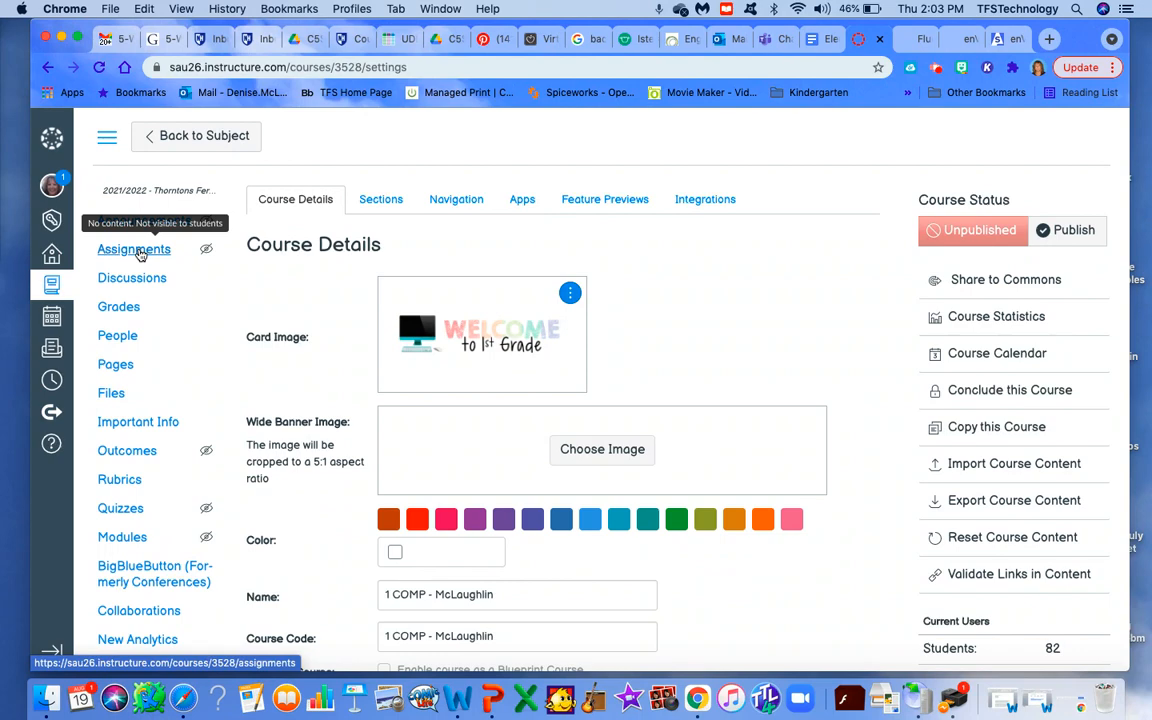
Go to the course's Assignments page, which has an empty assignment group.
left_click(133, 249)
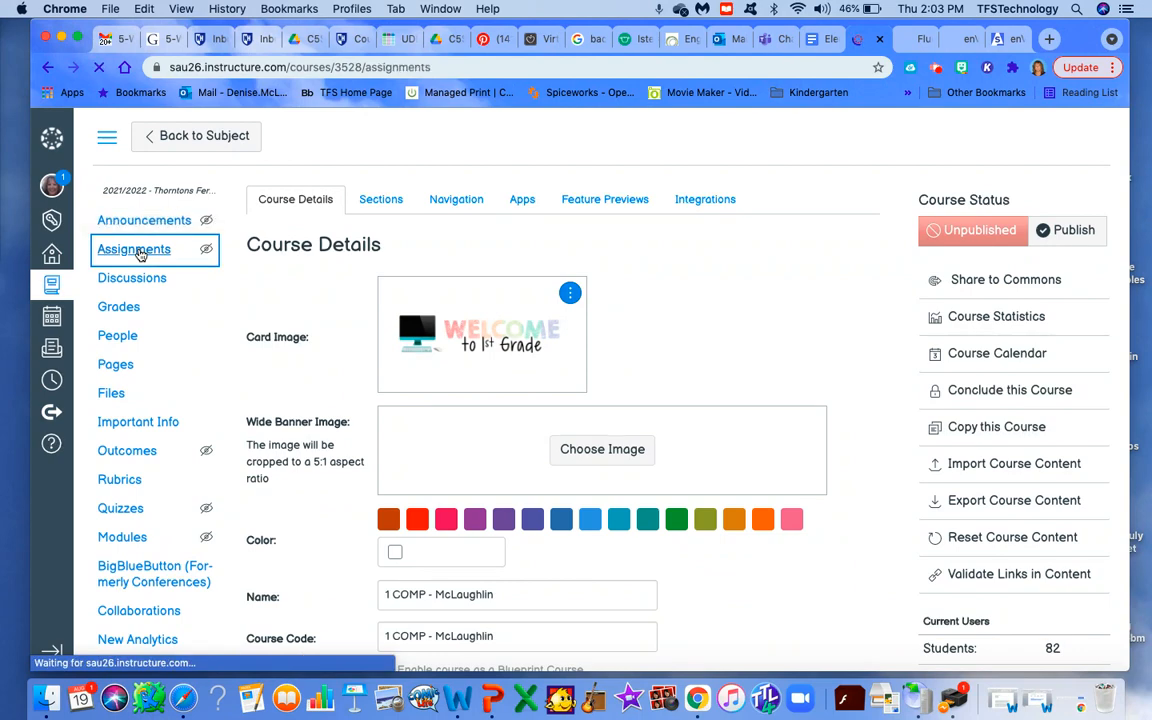
left_click(134, 249)
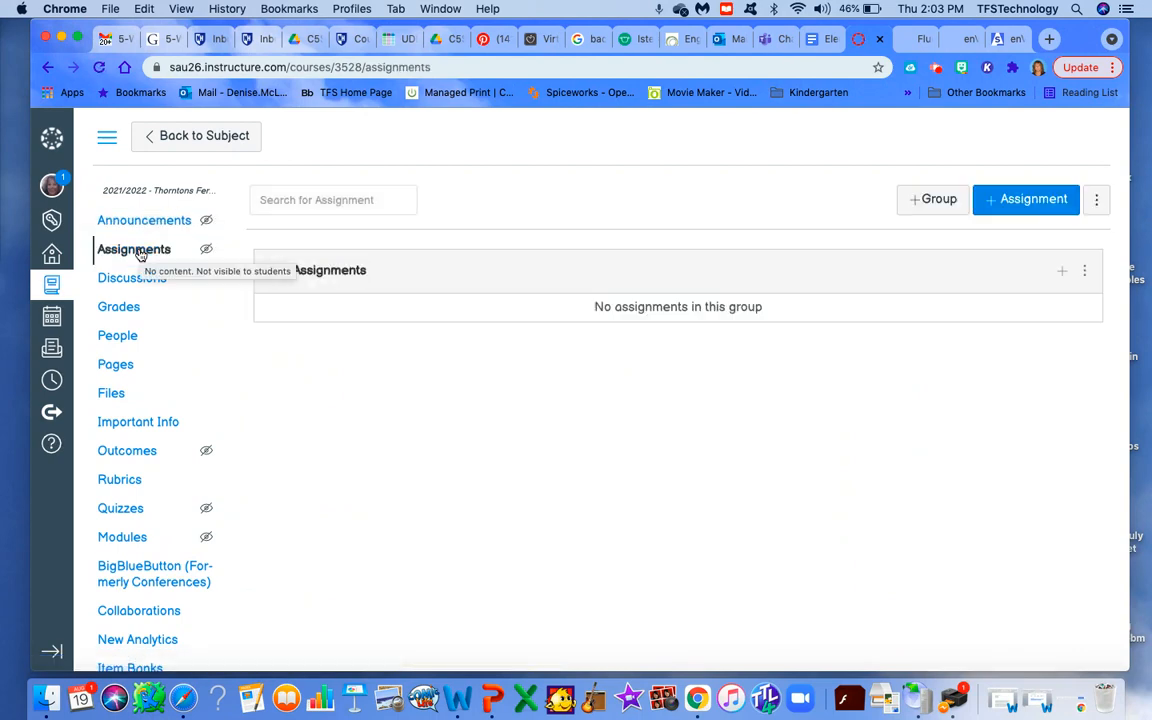
mouse_move(677, 487)
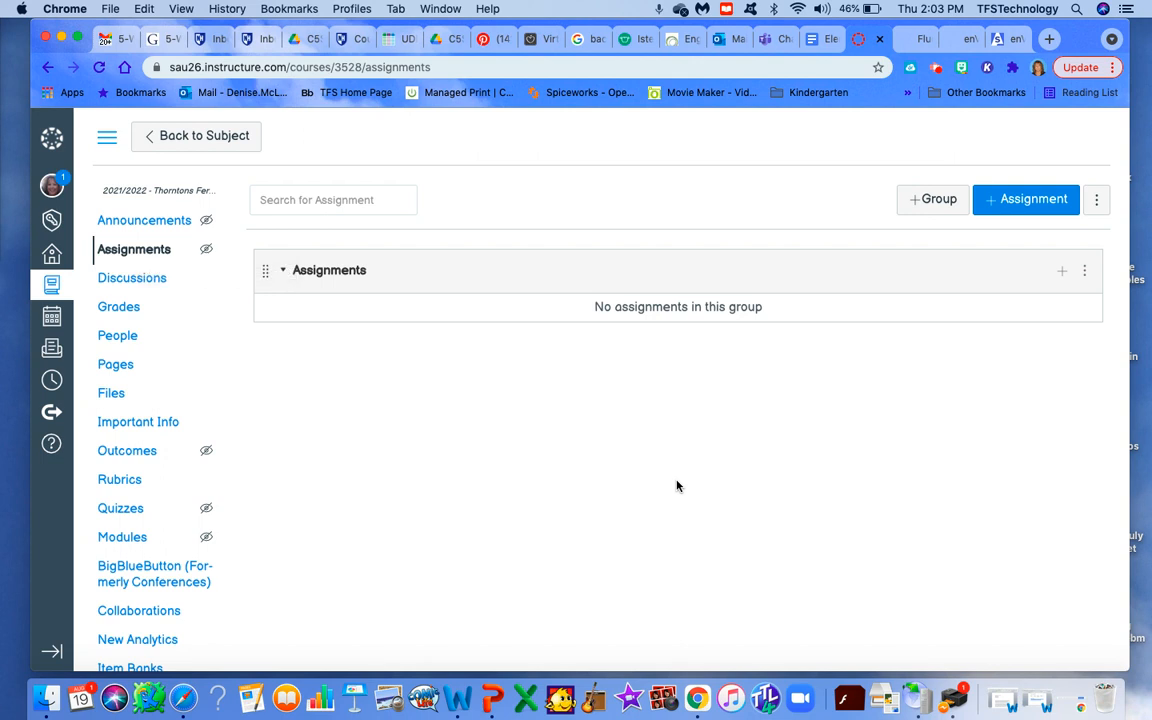
mouse_move(1034, 199)
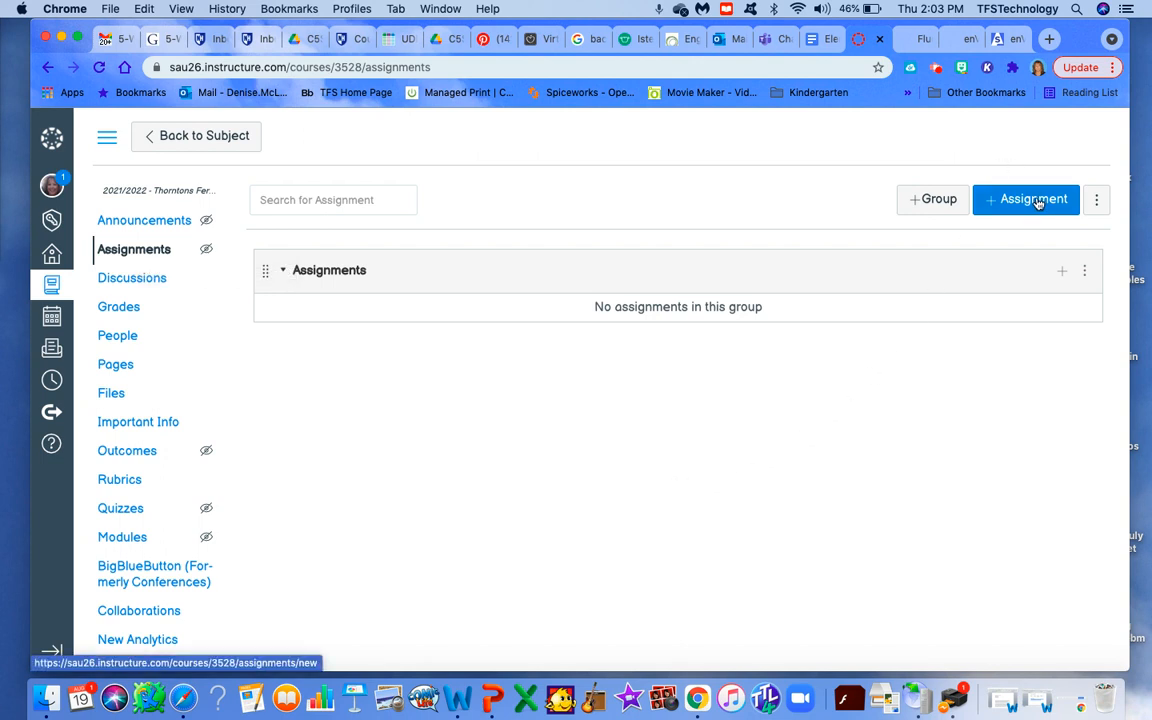
mouse_move(1025, 199)
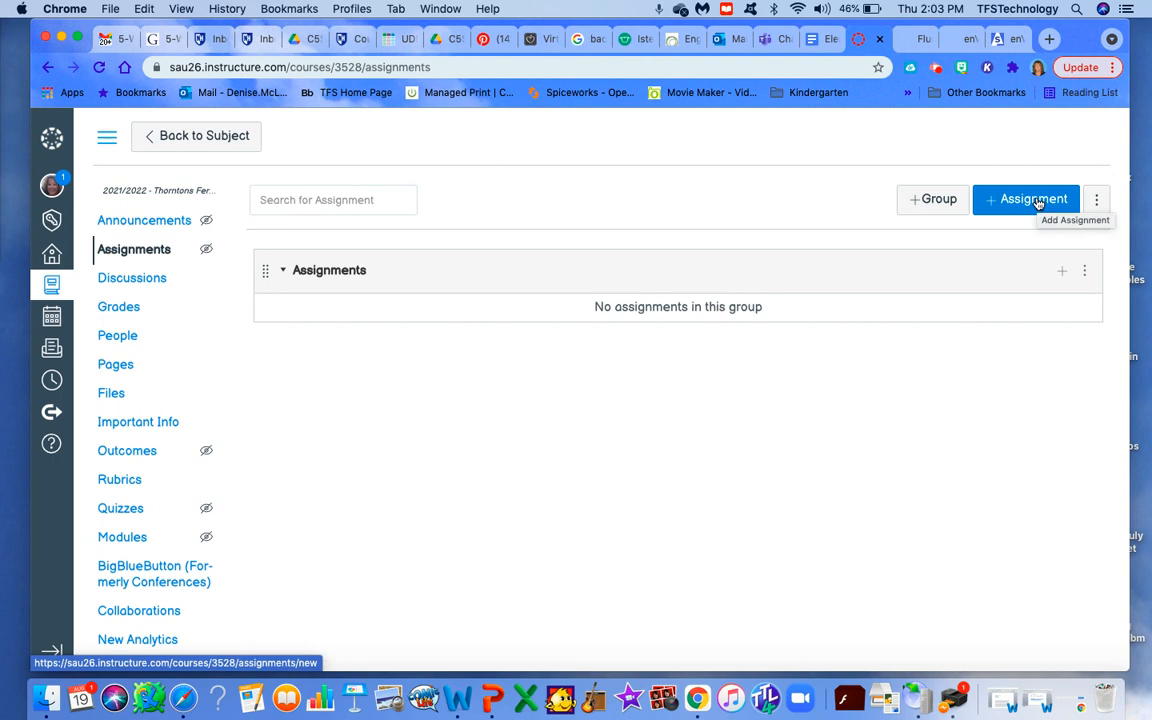
Create a new assignment and name it 'Test Assignment' using the autocomplete suggestion.
left_click(1025, 199)
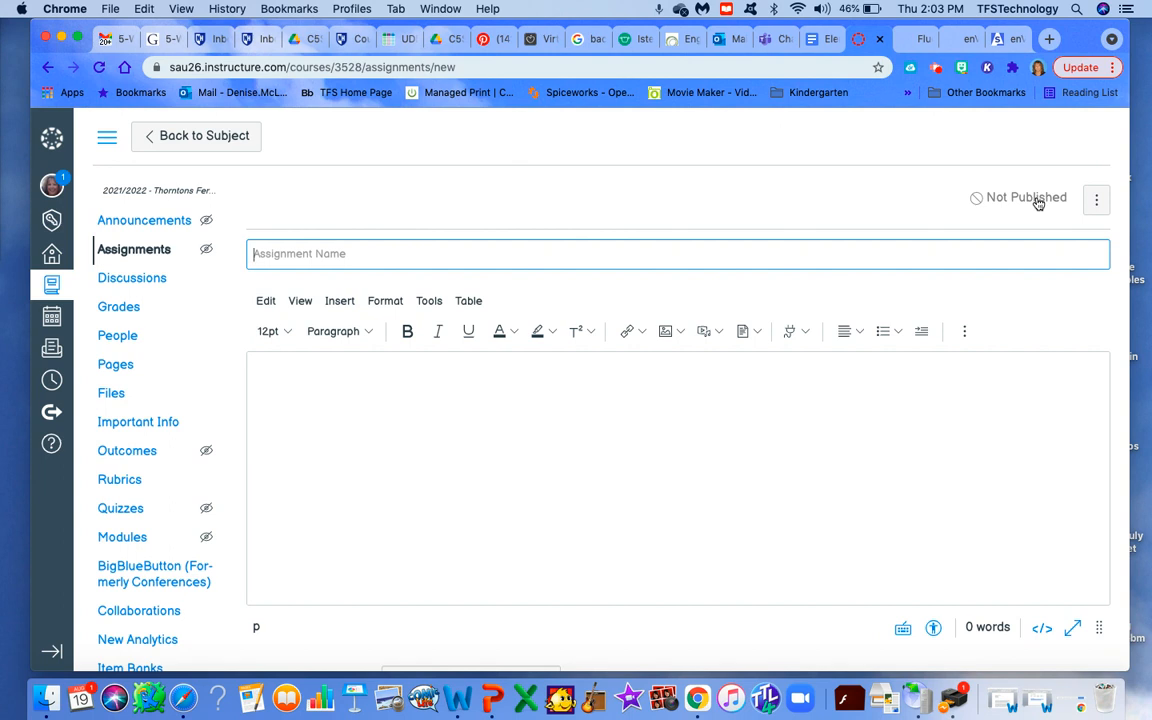
type("Te")
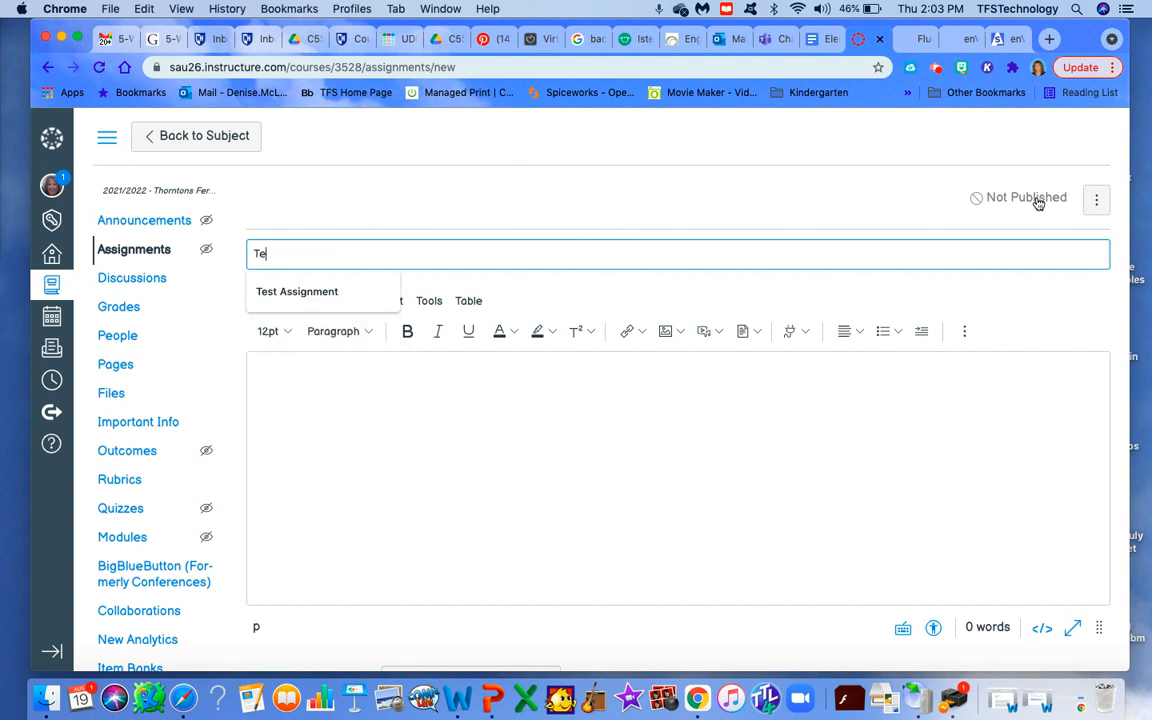
left_click(296, 291)
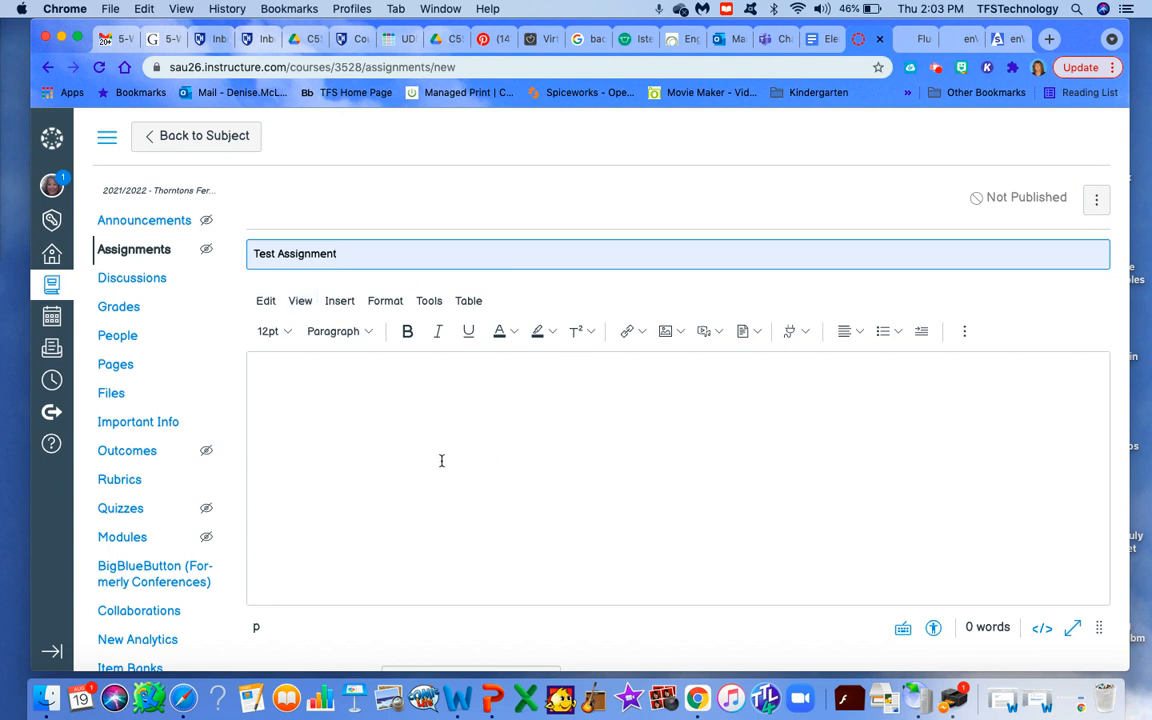
mouse_move(457, 491)
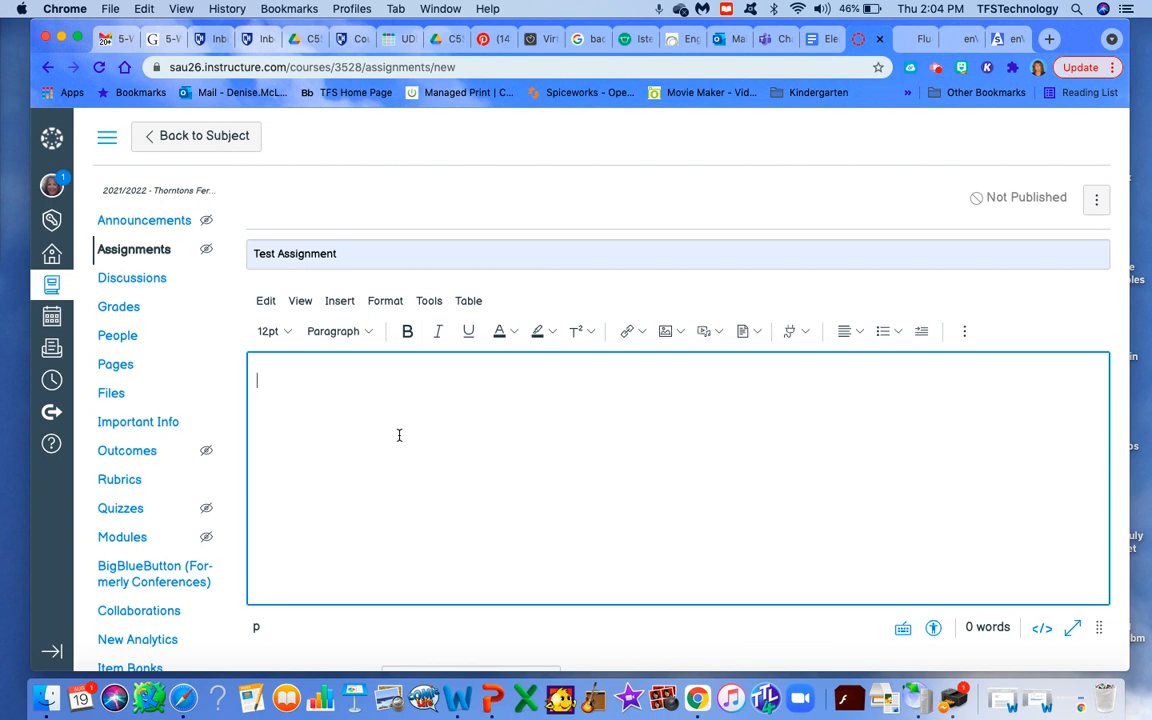
Write instruction 1: complete the Envisions workbook page and submit it.
type("1.")
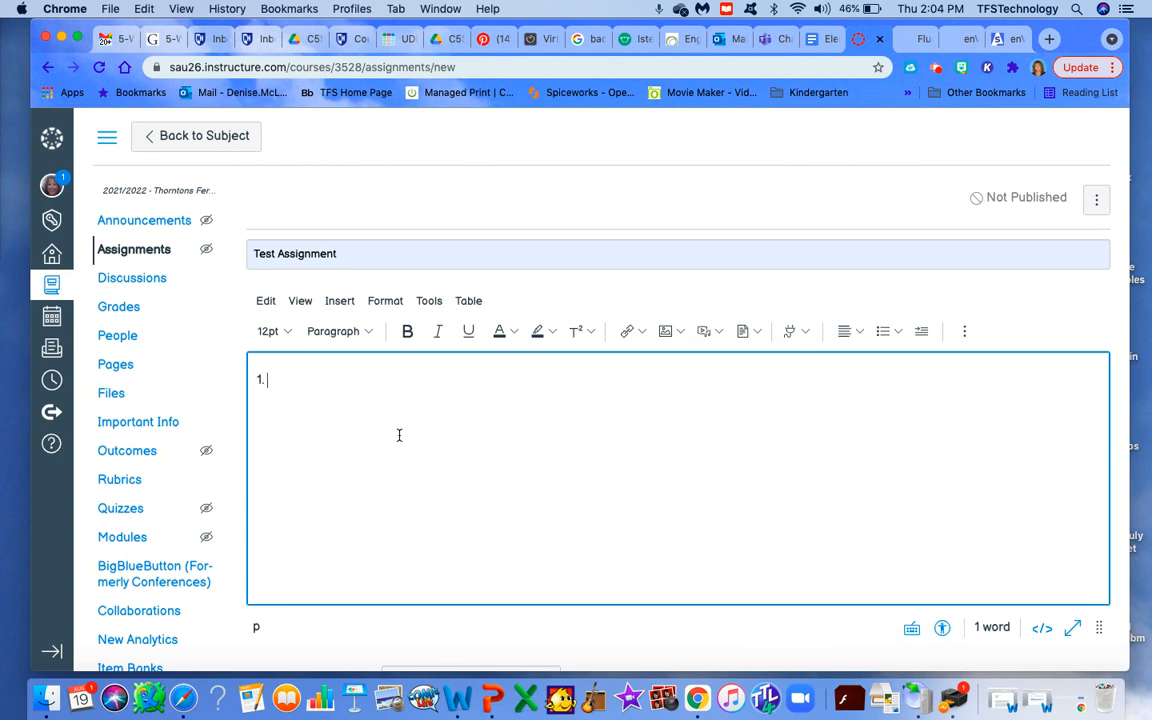
type("Complete the Envis")
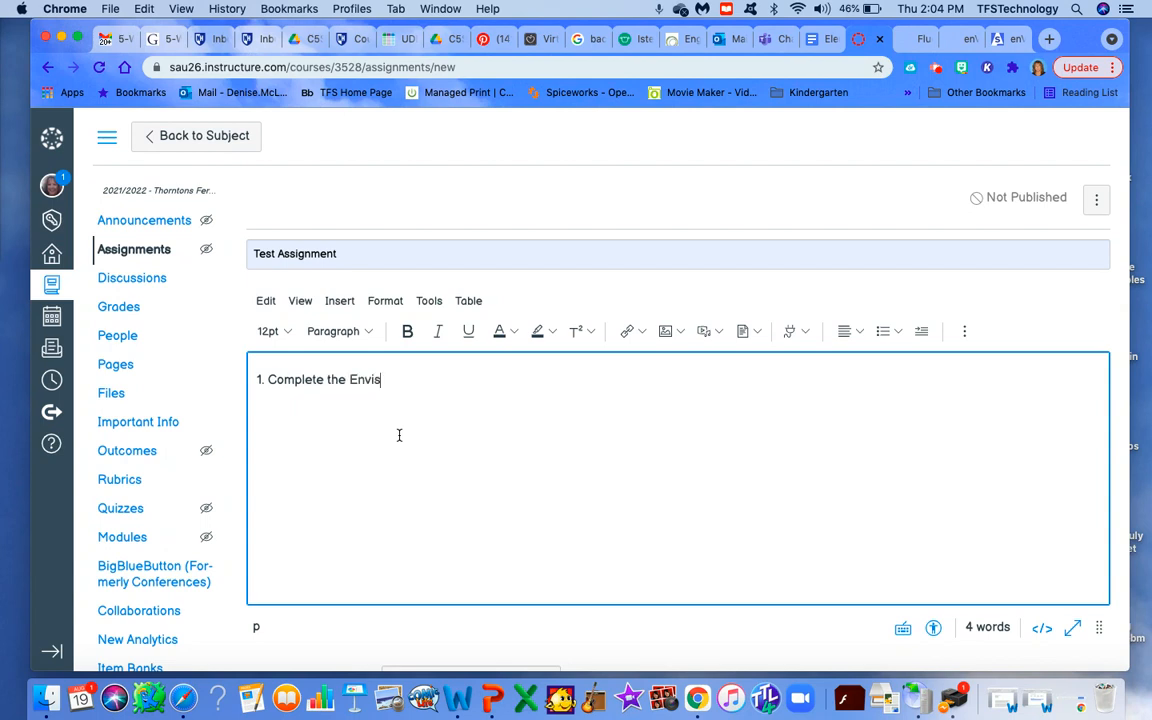
type("ions workbook page belo")
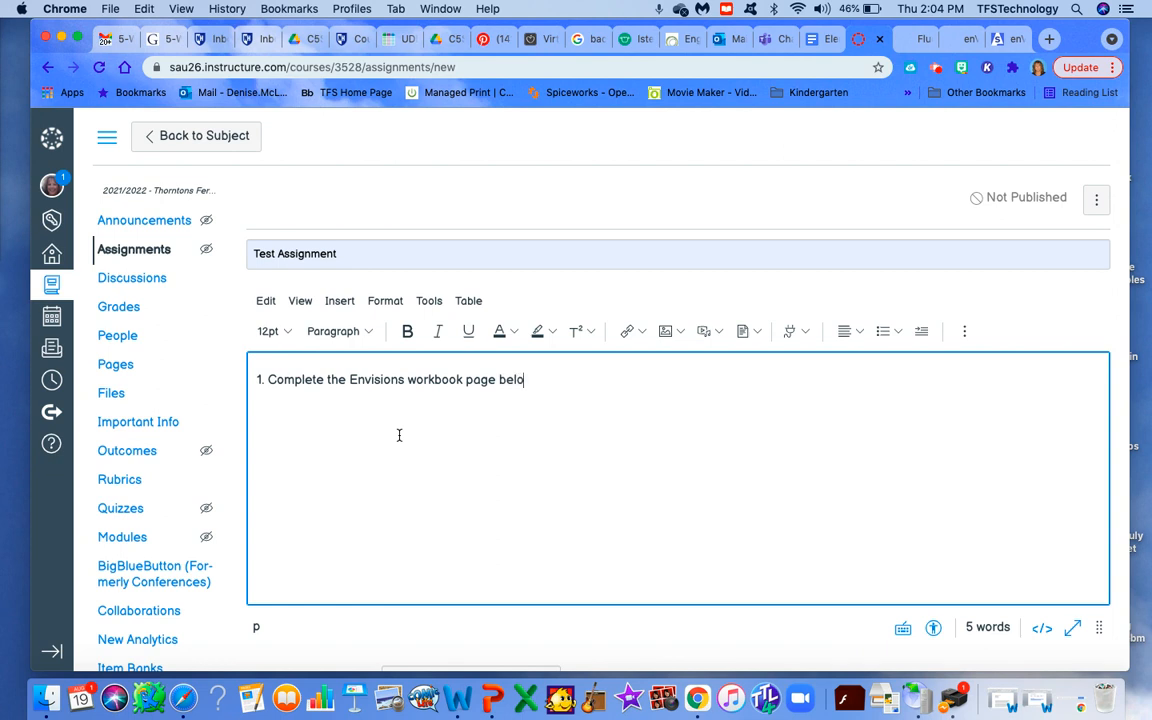
type("w.")
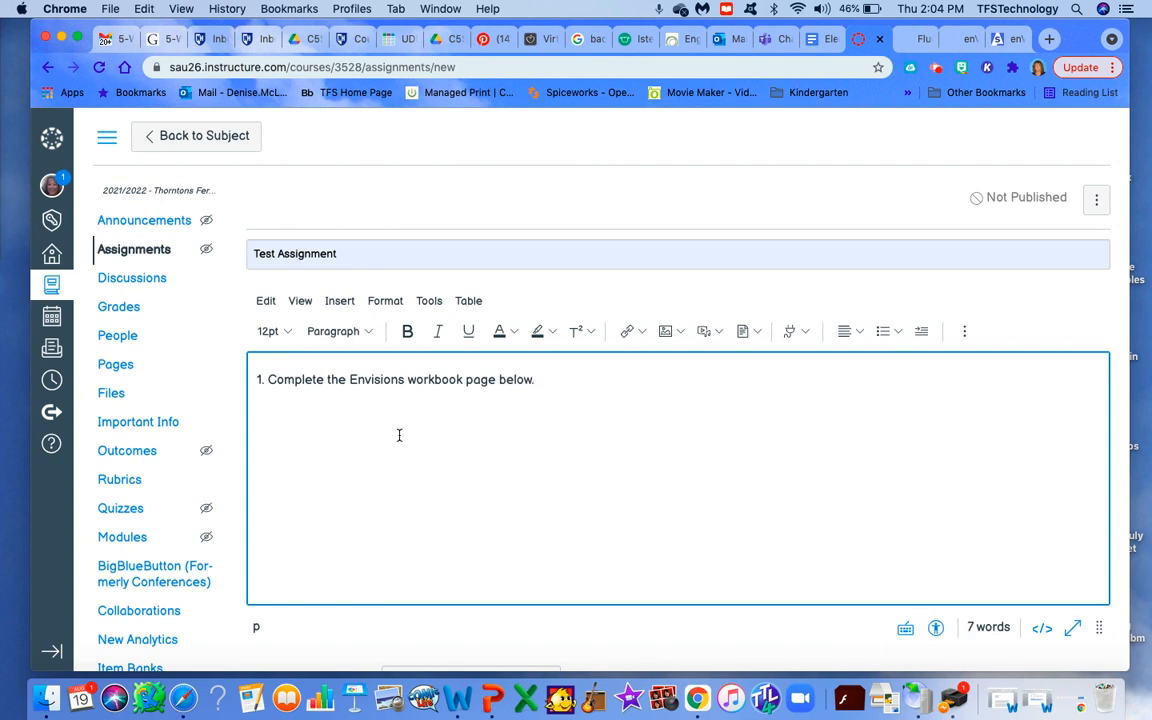
type("and su")
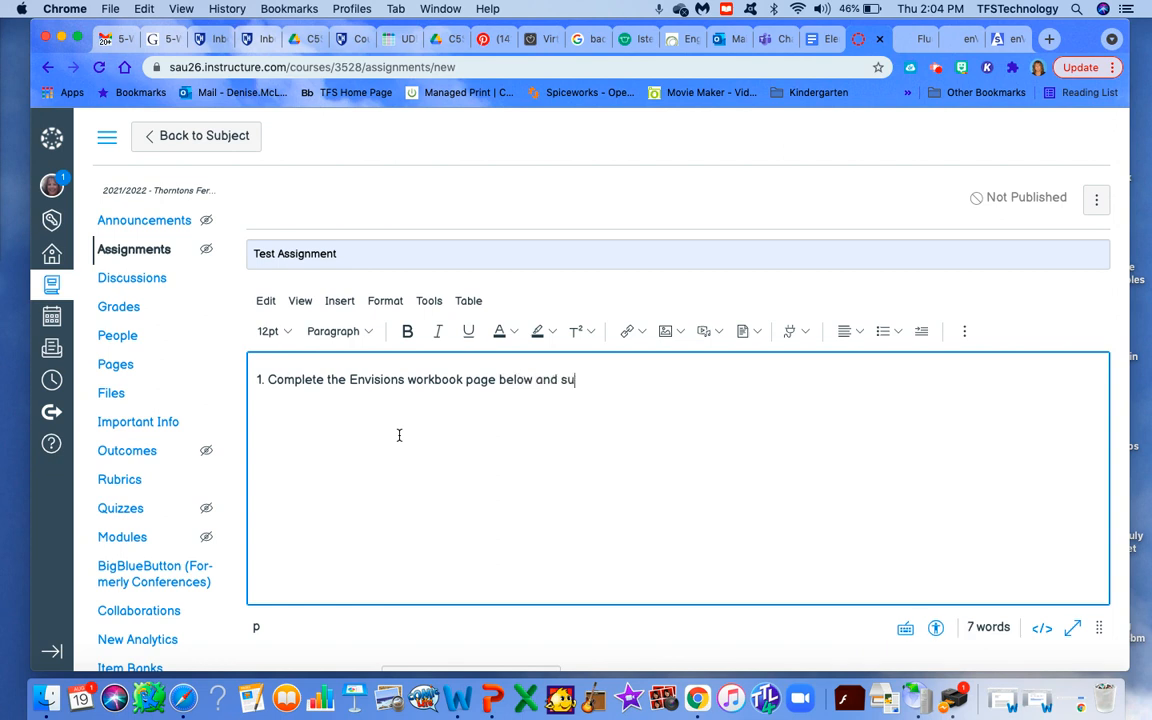
type("bmit")
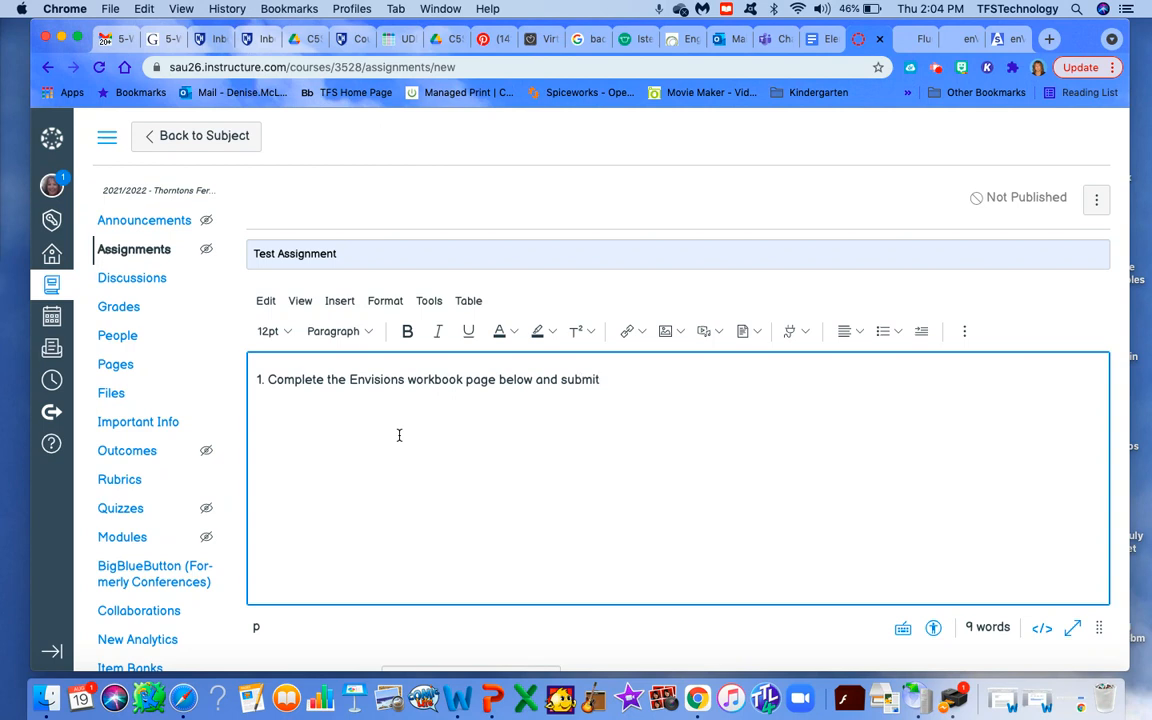
type("it.")
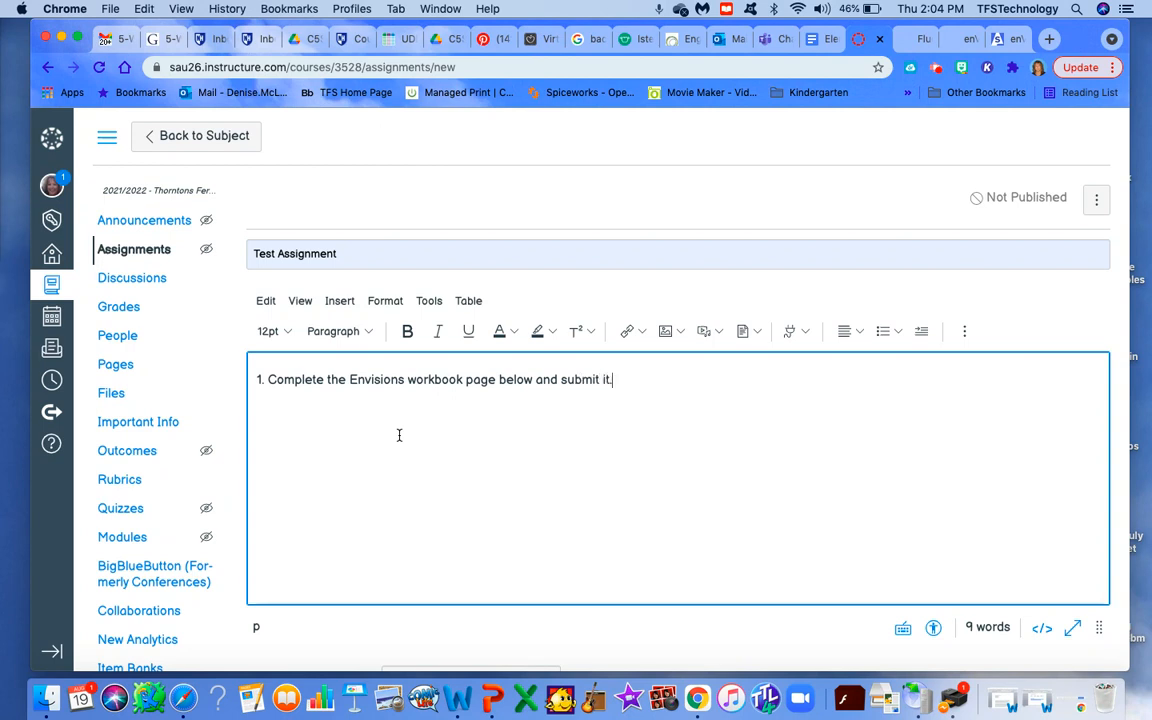
key("Return")
type("2.")
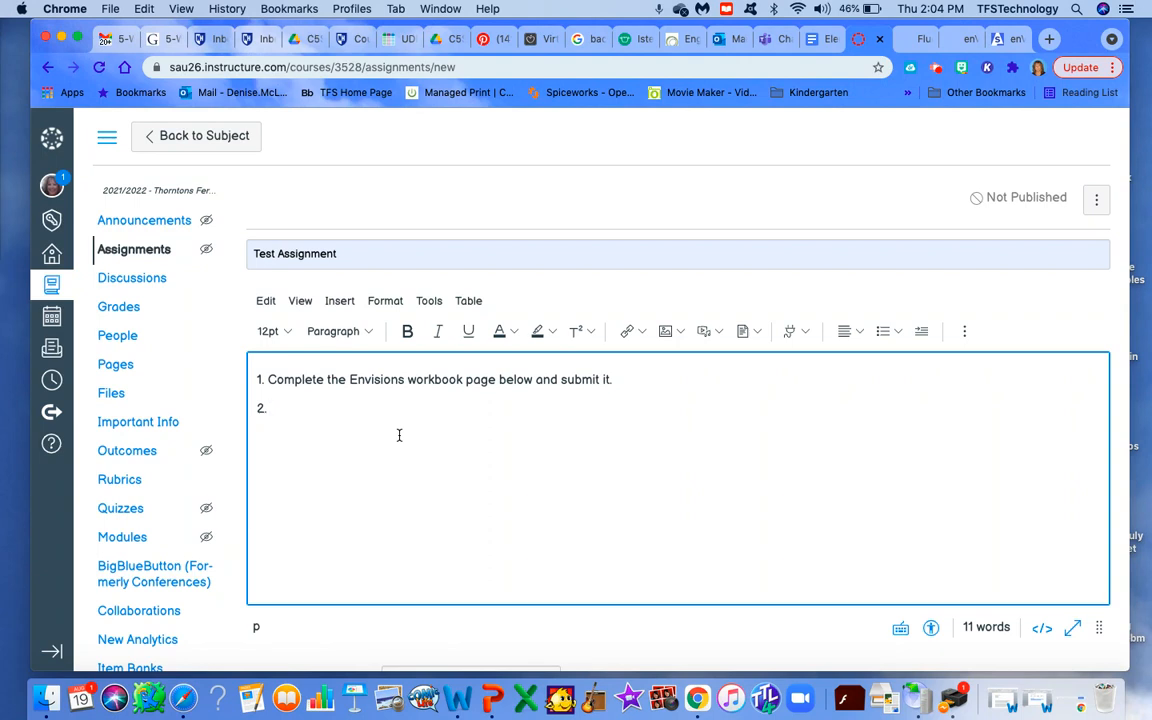
Write instruction 2: when finished, play Math Fluency Game.
type("Whe")
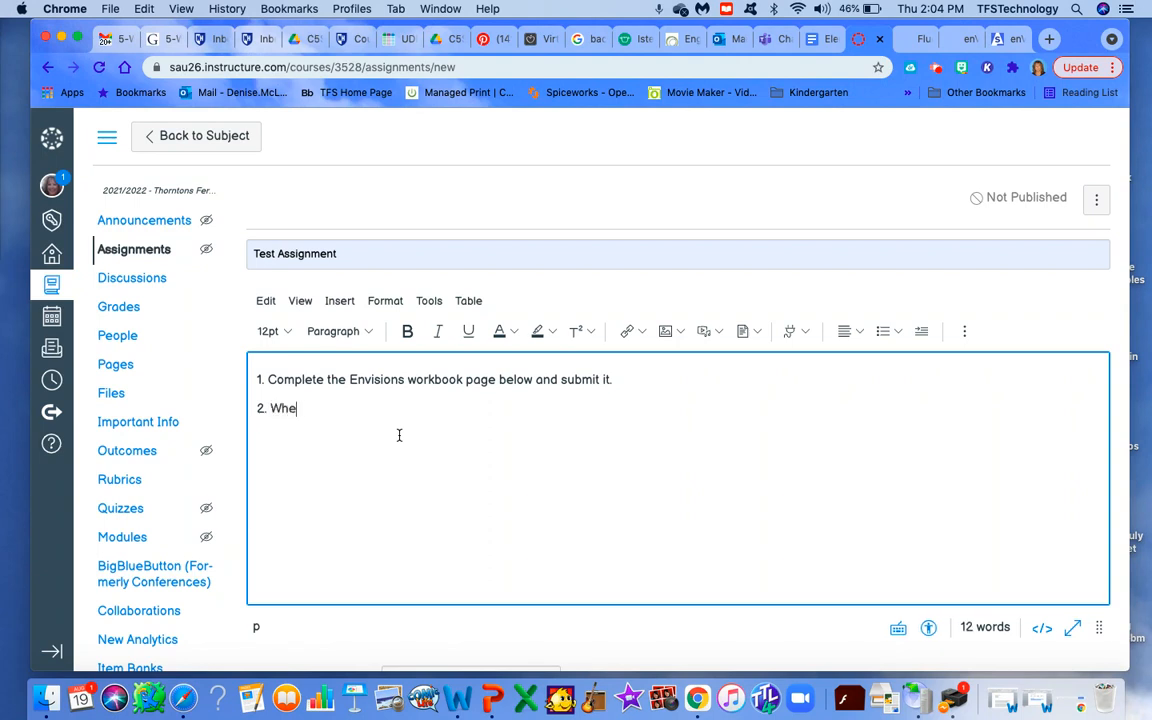
type("n you are finish")
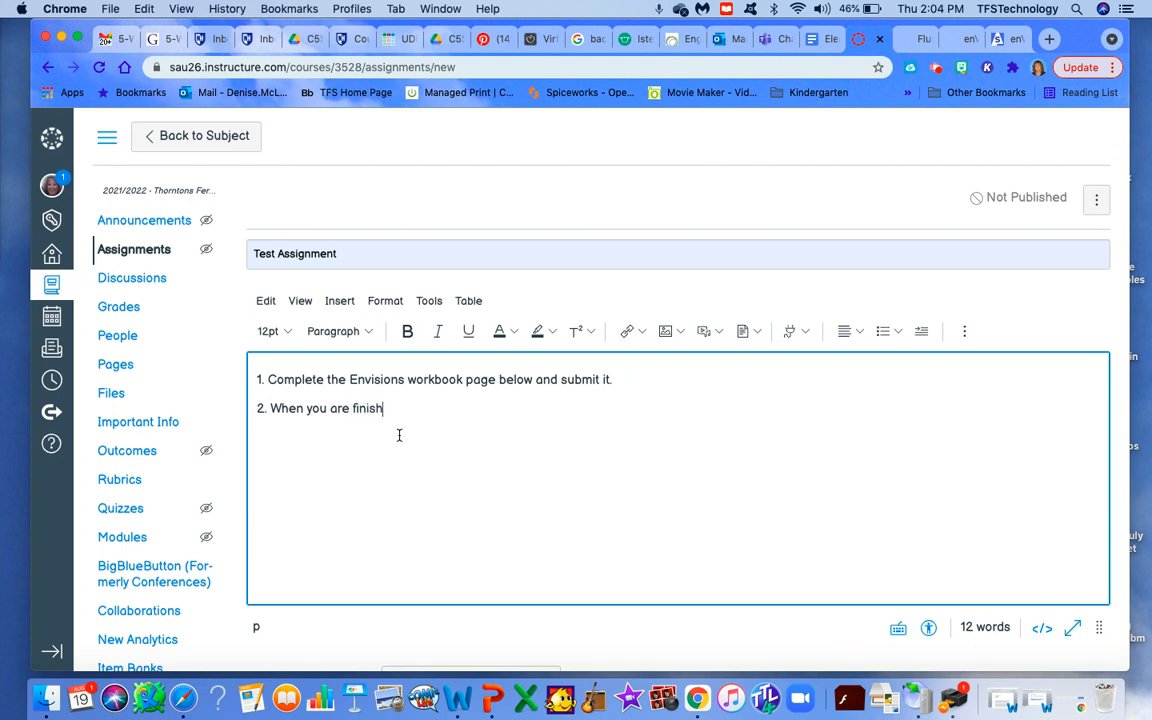
type("ed, play M")
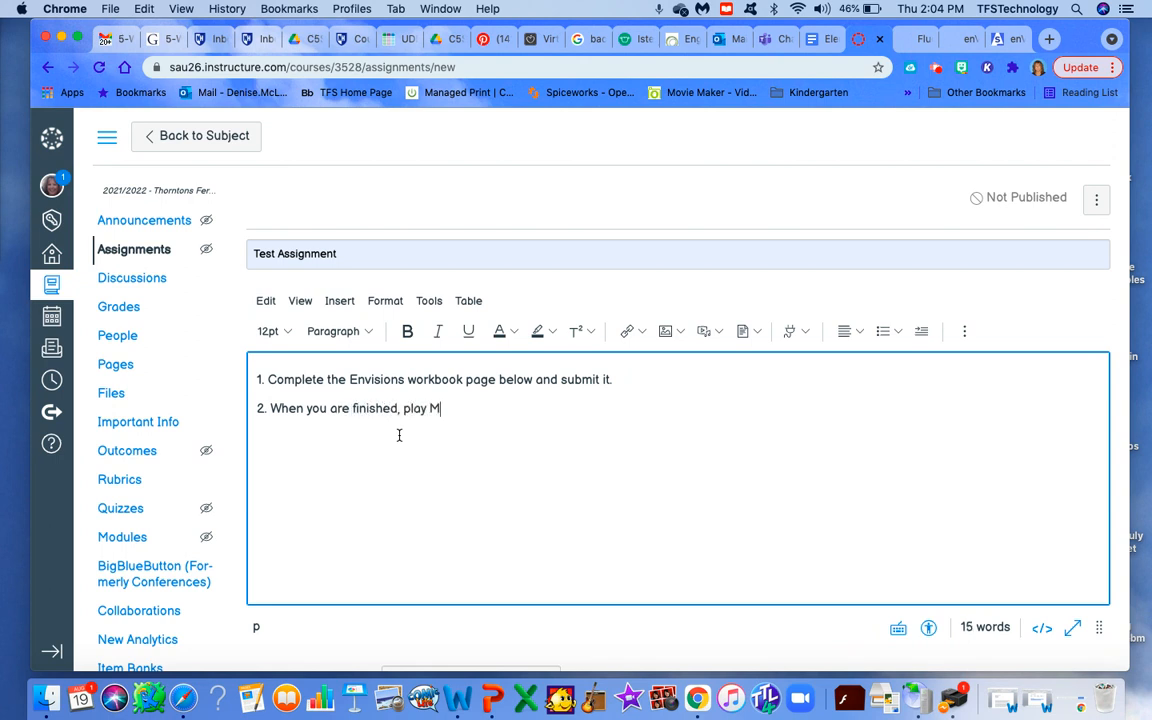
type("ath Fluency Game.")
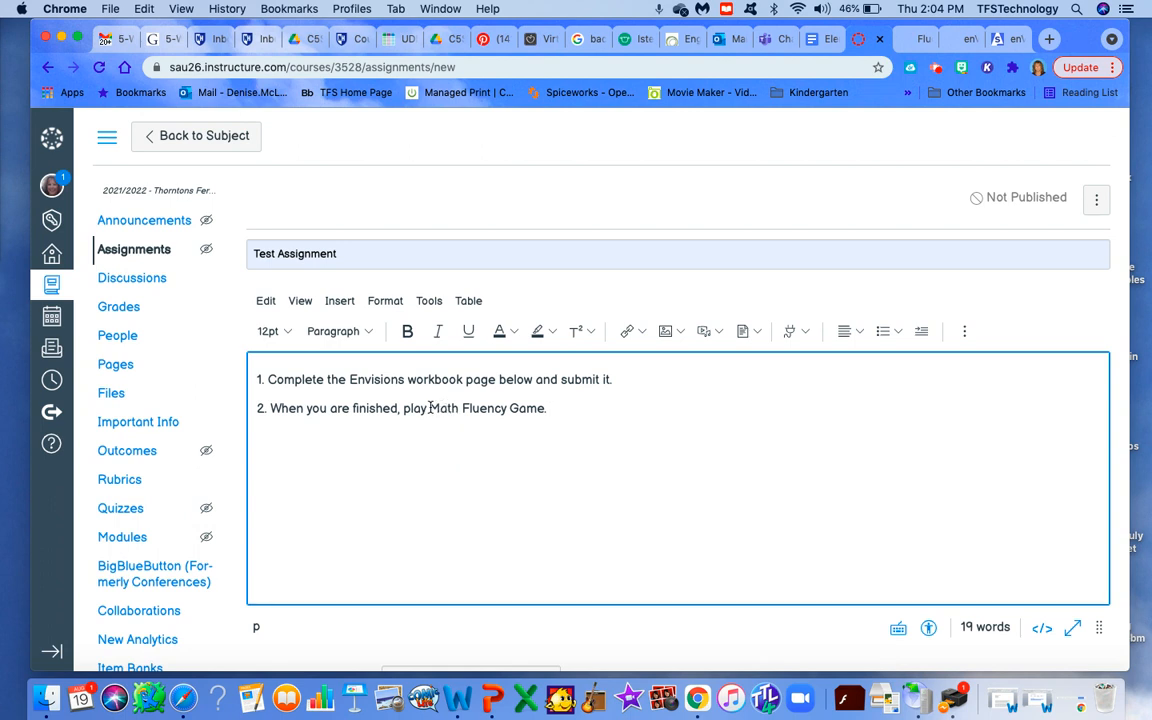
double_click(441, 408)
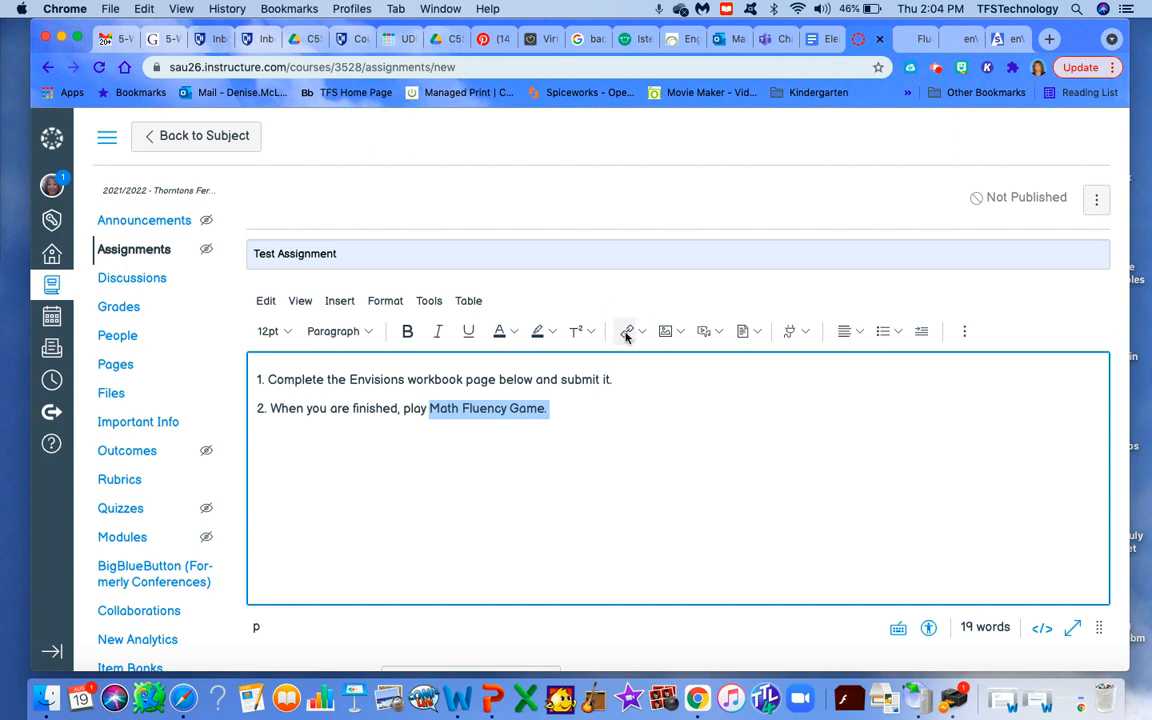
left_click(626, 331)
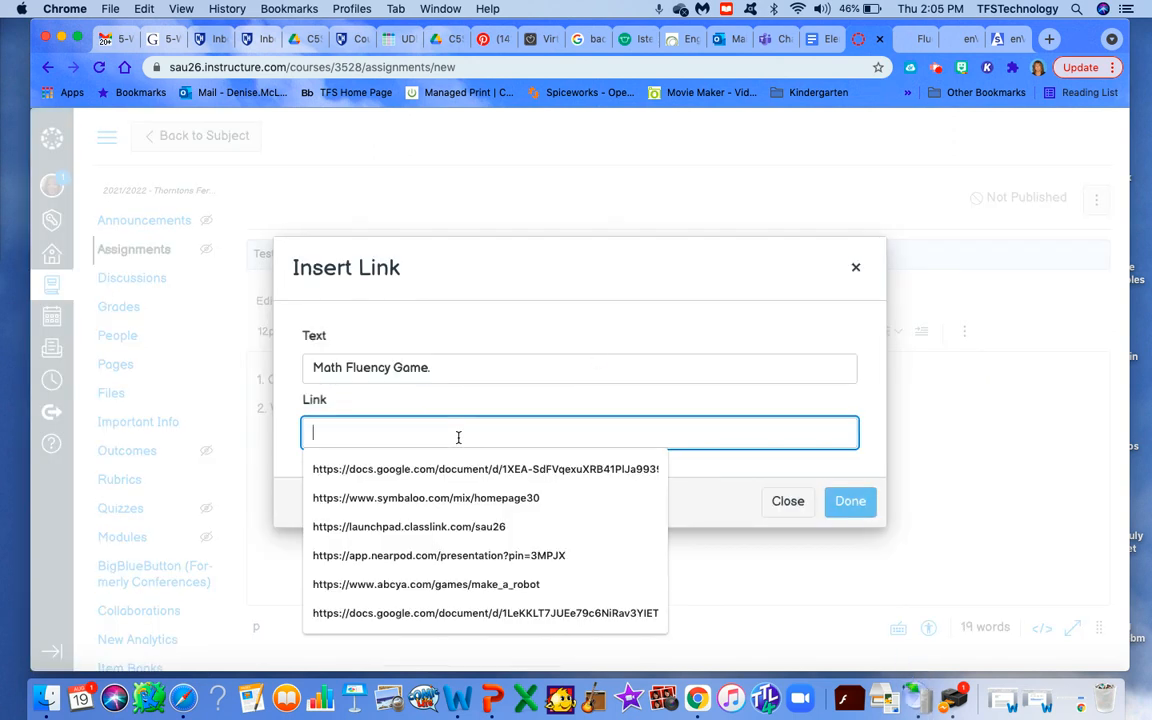
type("https://media.pk12ls.com/curriculum/math/gamecenter/english/A0311847/index.html")
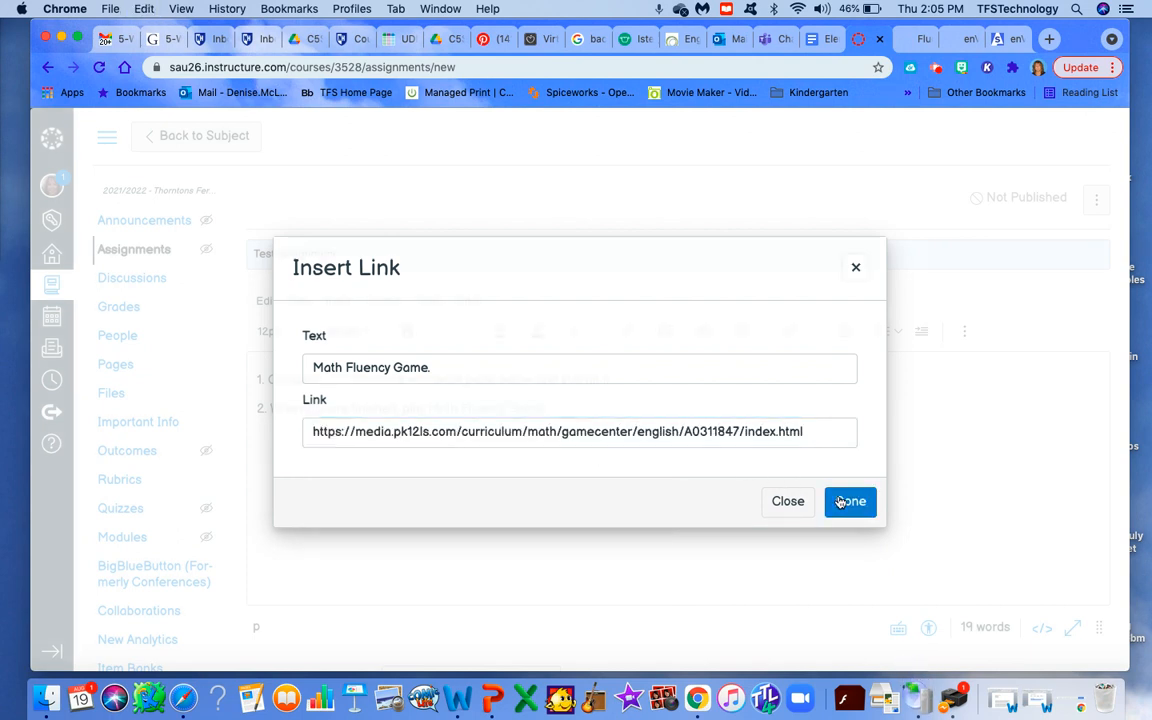
left_click(849, 501)
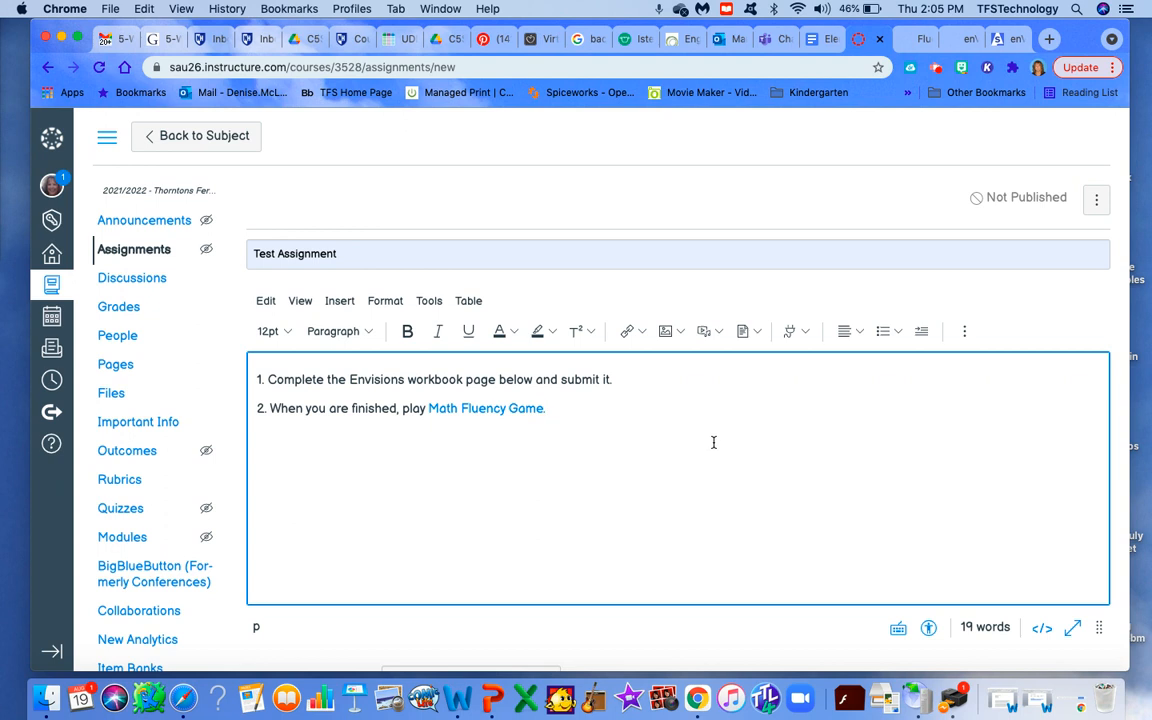
scroll("down", 3)
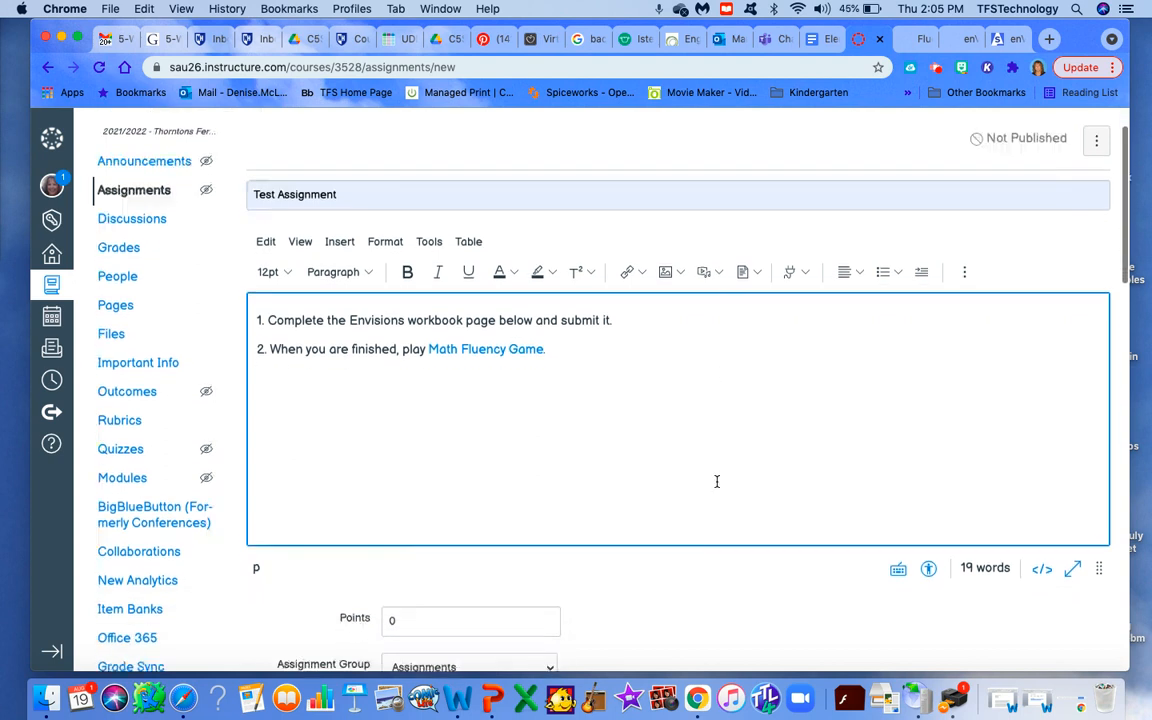
scroll("down", 3)
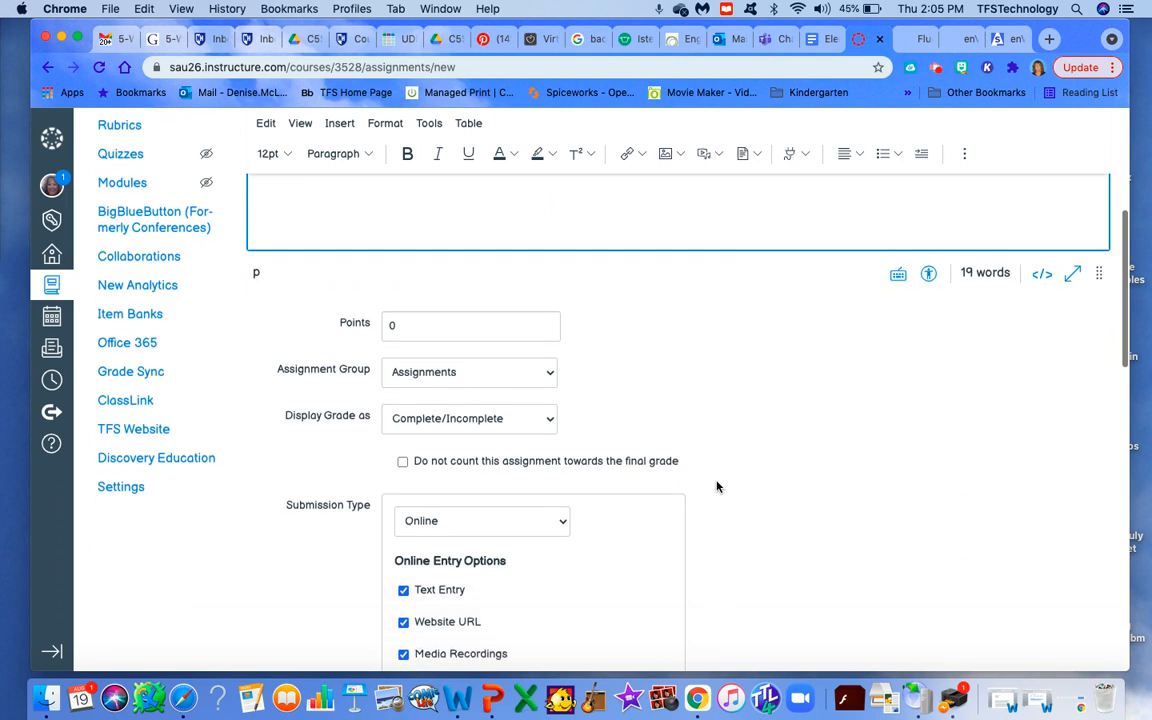
scroll("down", 3)
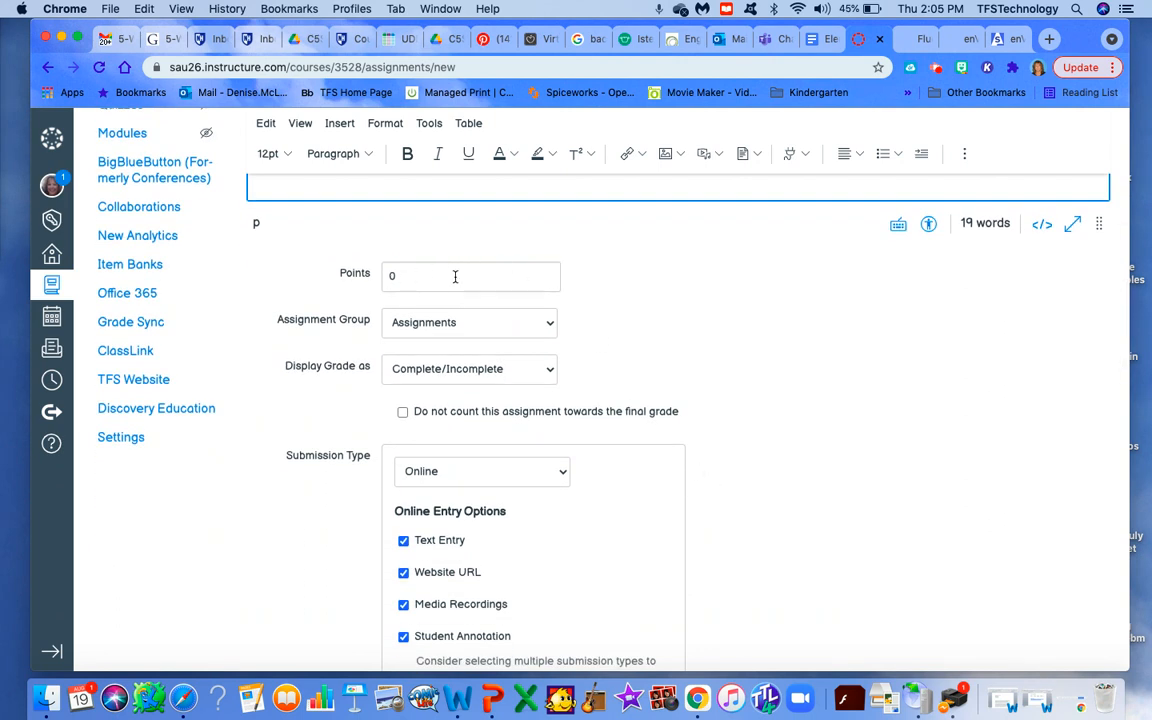
mouse_move(475, 322)
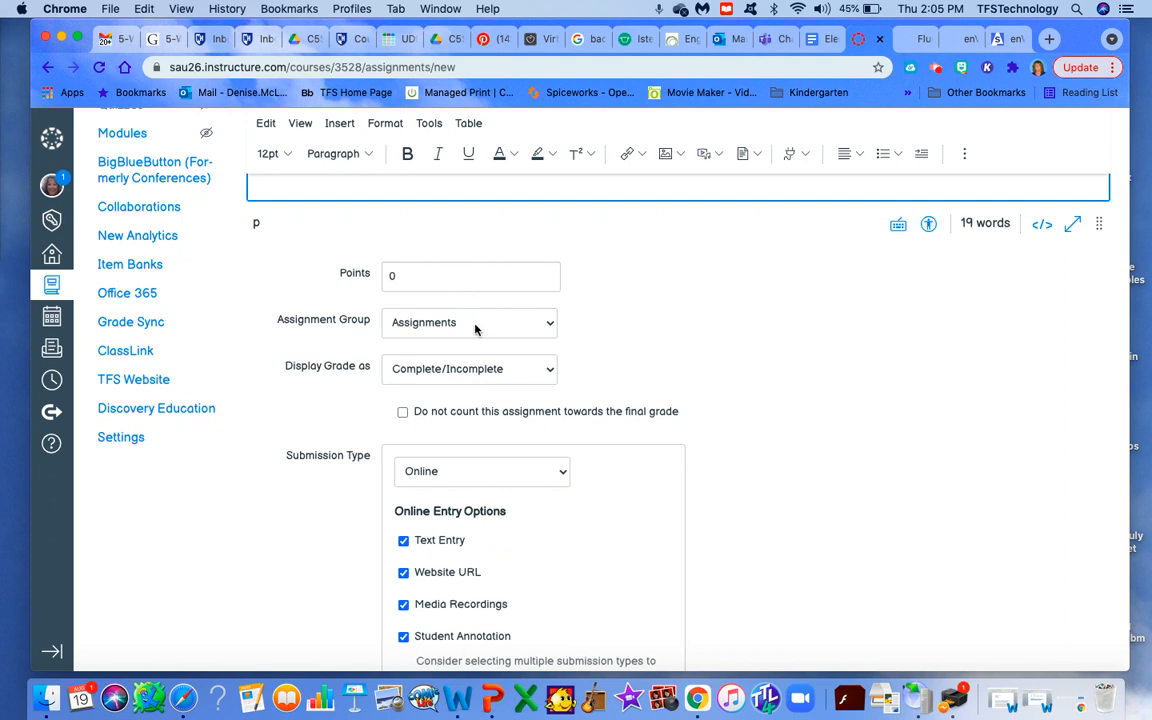
left_click(469, 322)
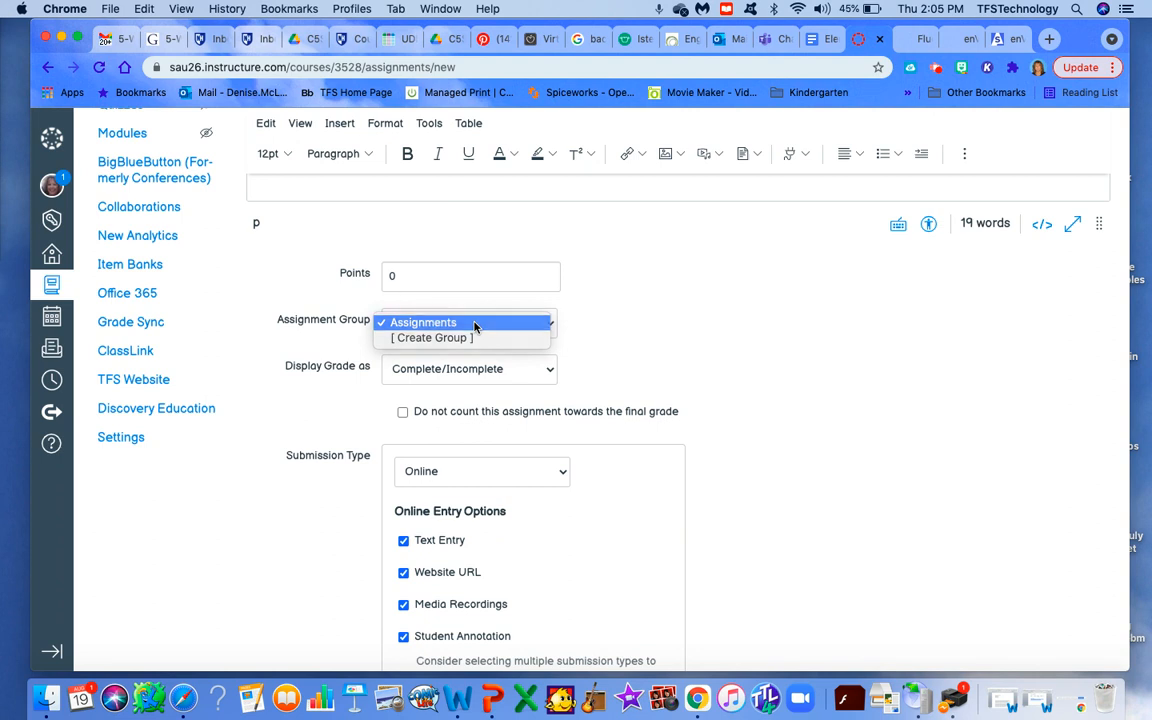
left_click(422, 322)
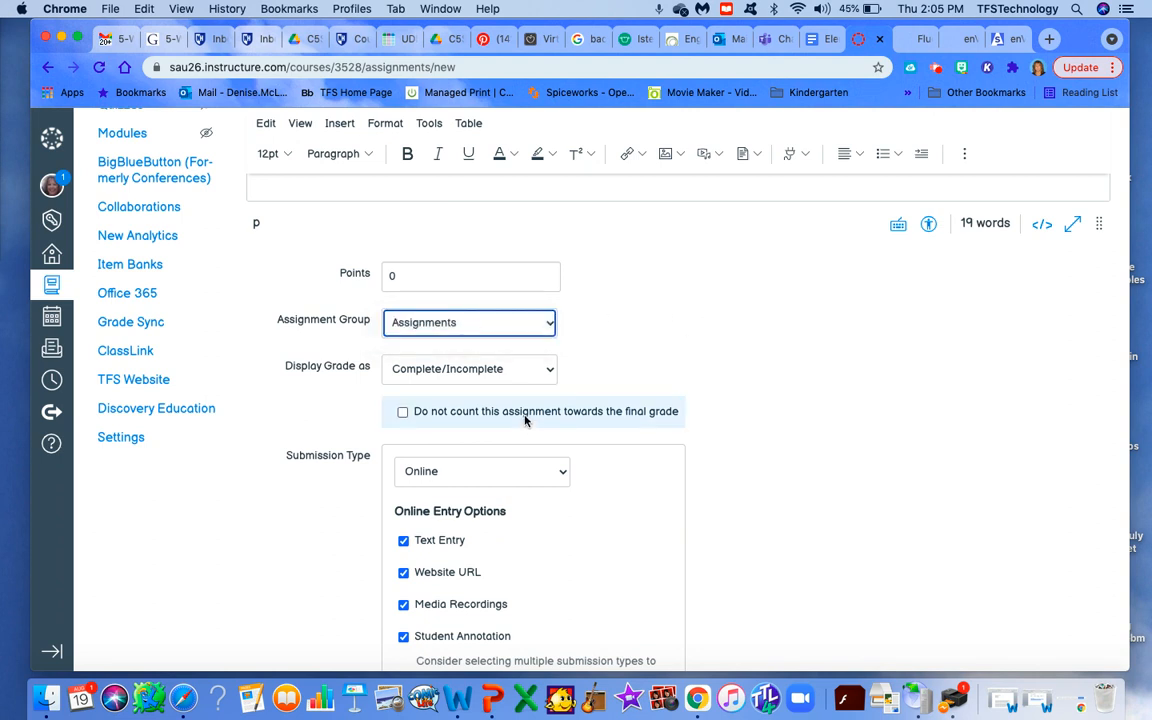
left_click(469, 369)
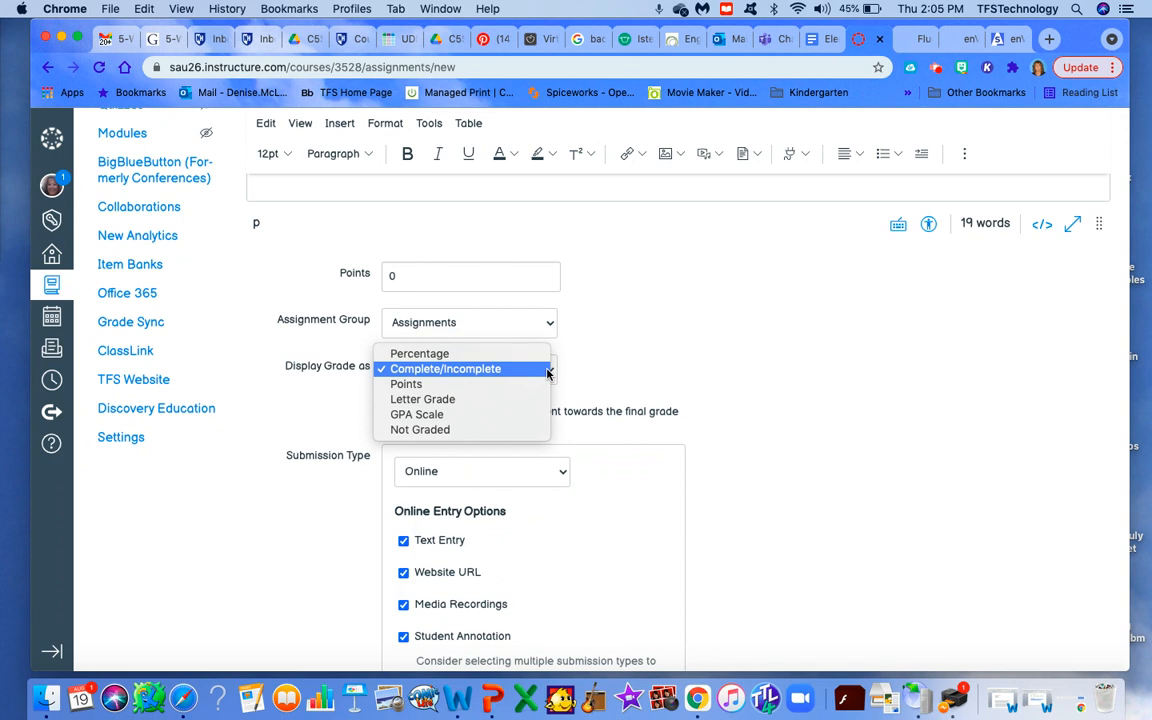
mouse_move(516, 377)
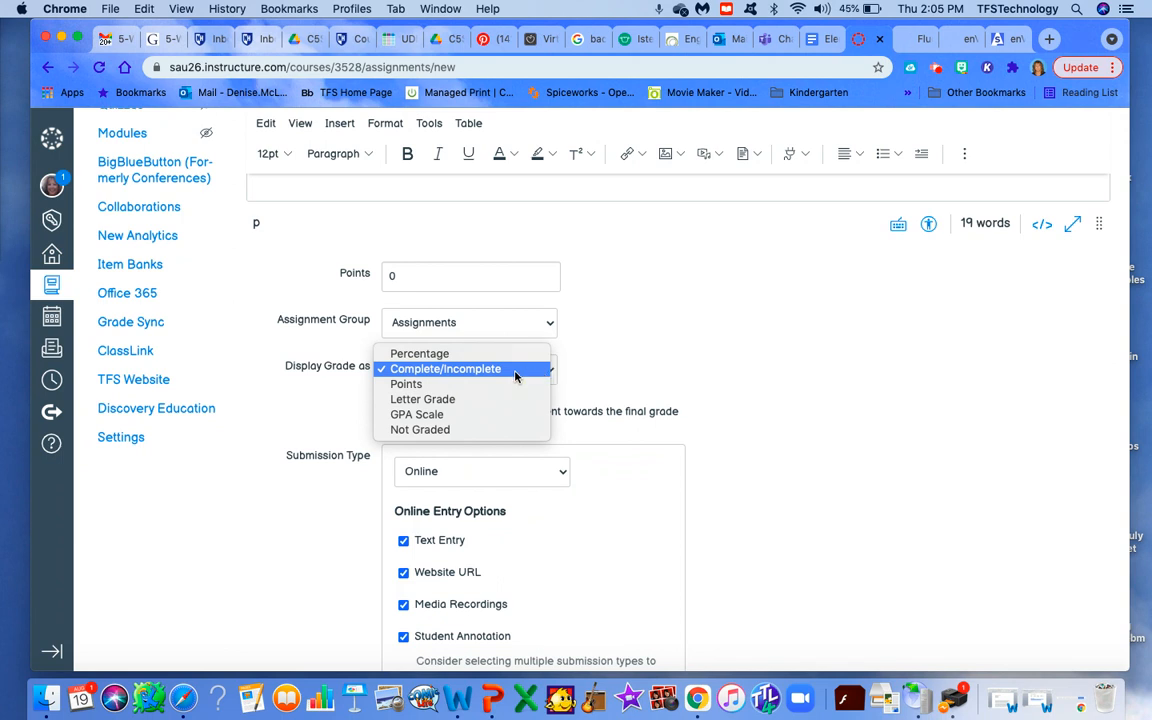
left_click(444, 369)
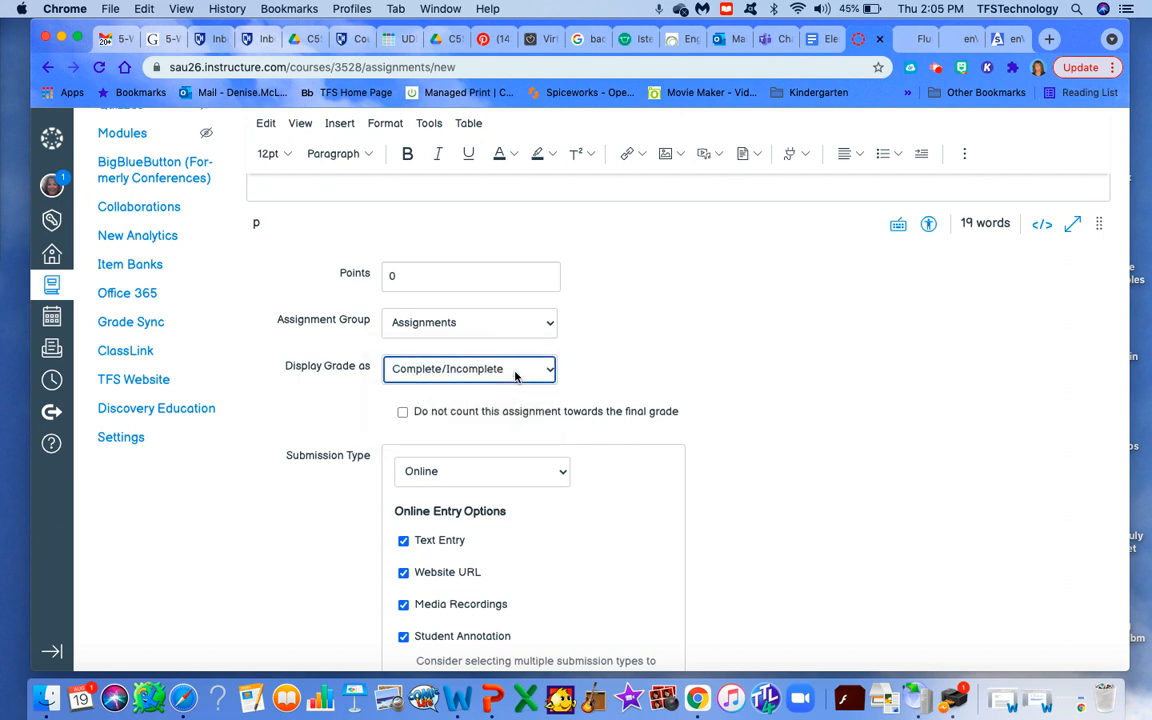
mouse_move(669, 366)
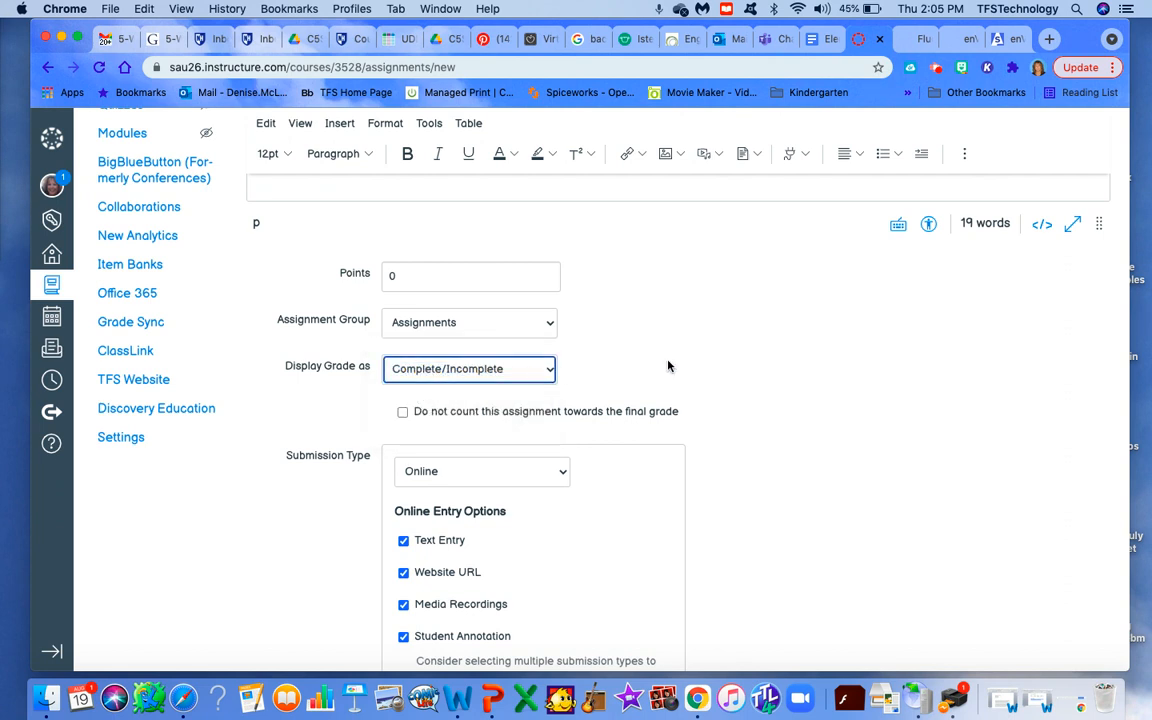
mouse_move(375, 460)
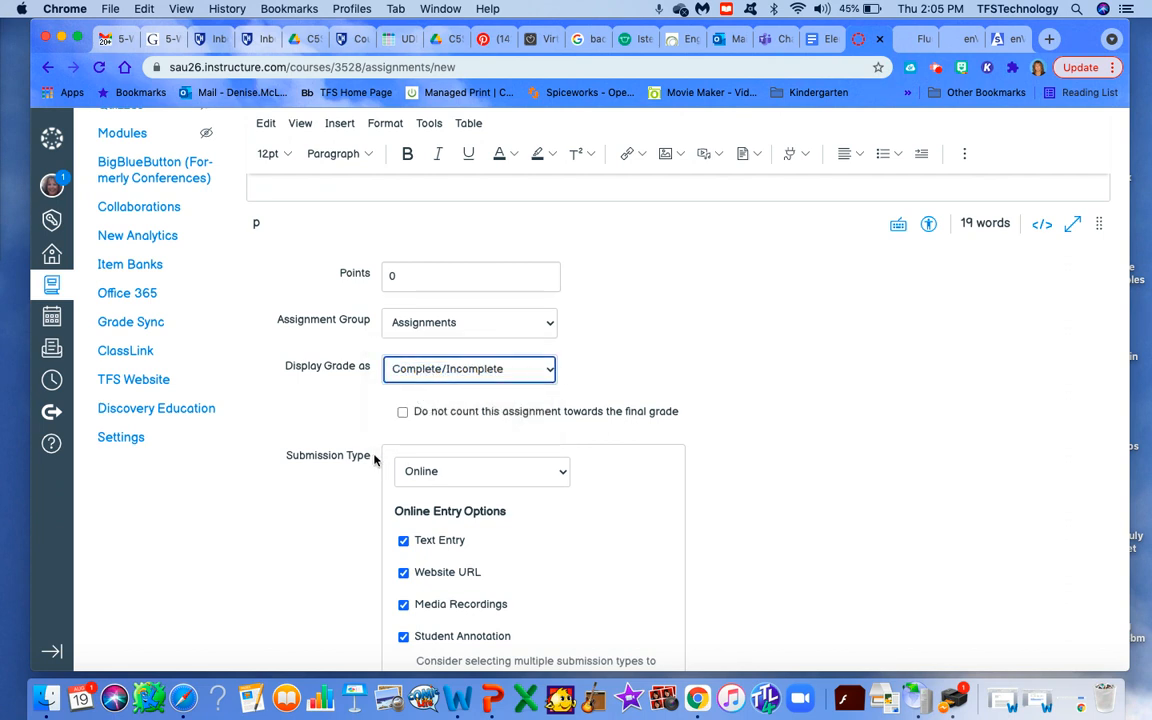
mouse_move(785, 484)
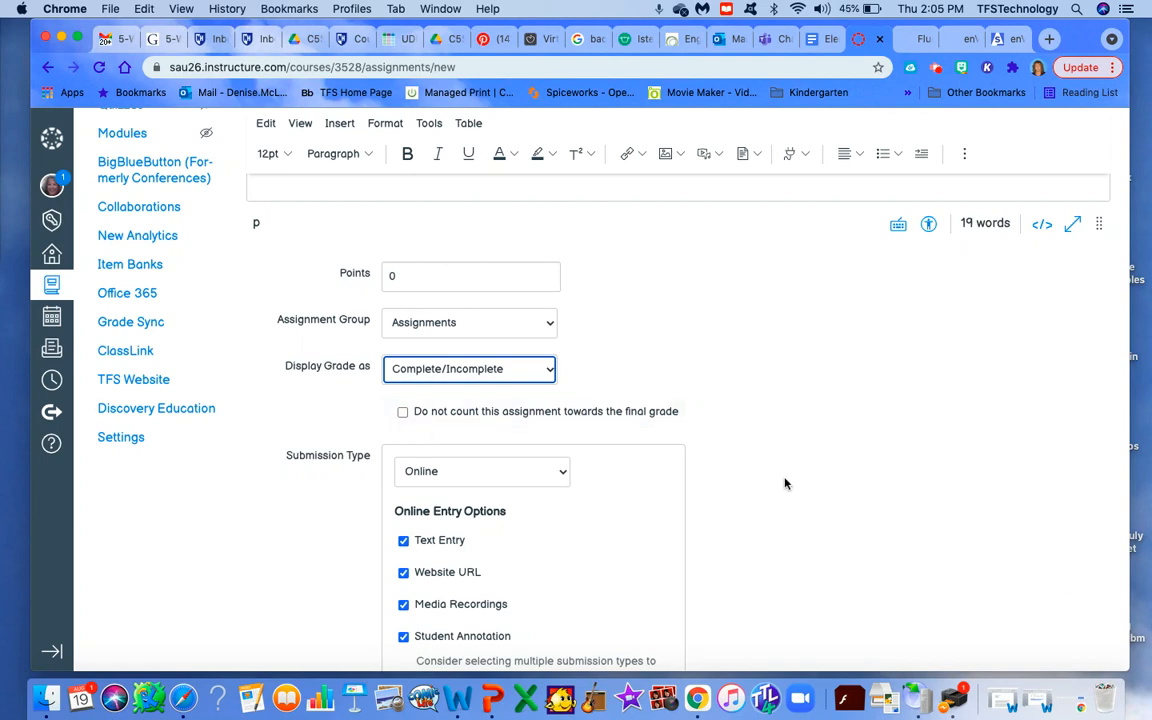
scroll("down", 3)
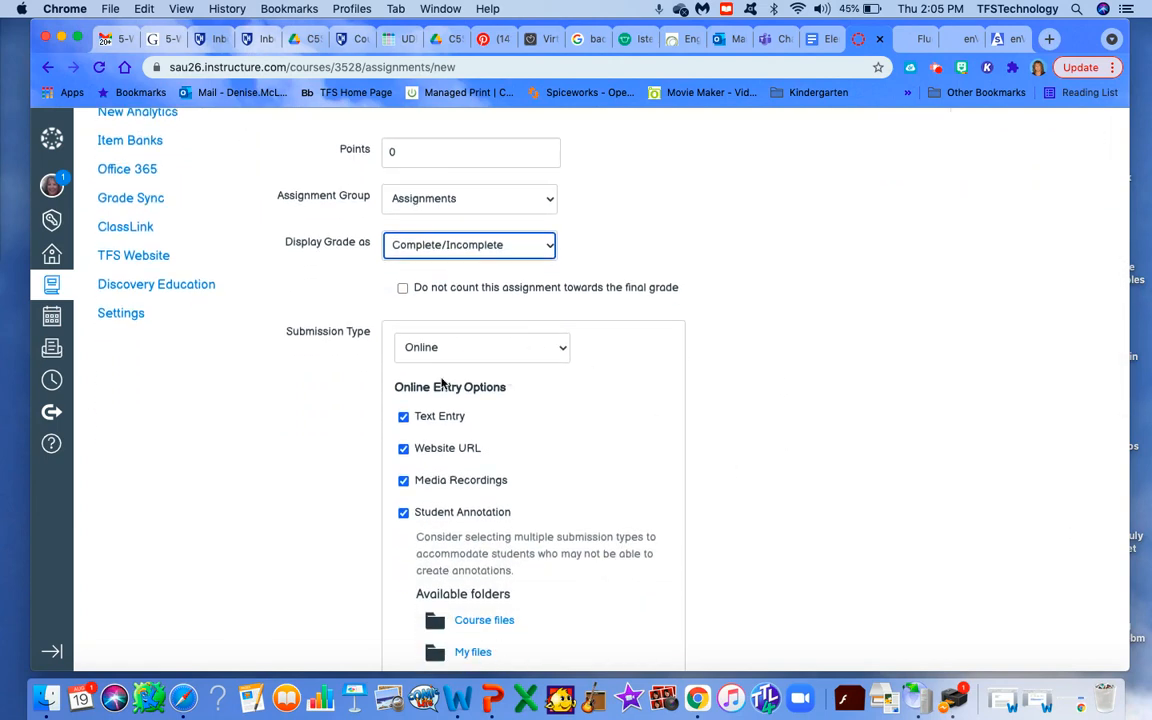
mouse_move(744, 441)
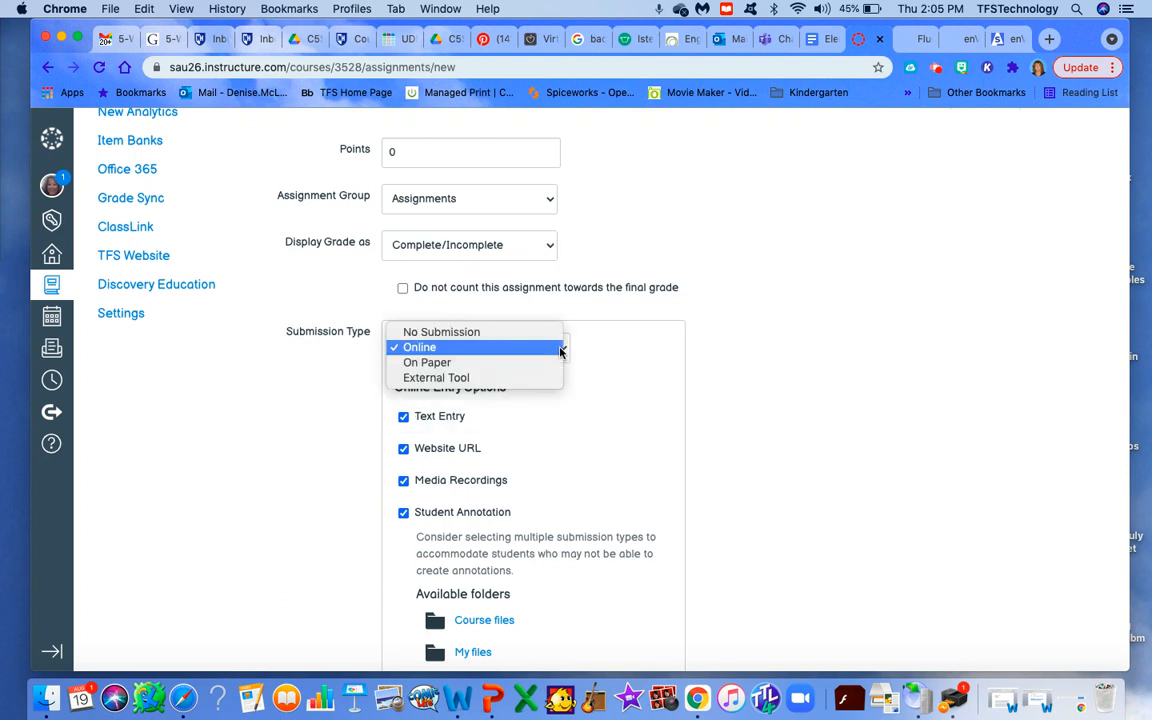
mouse_move(557, 351)
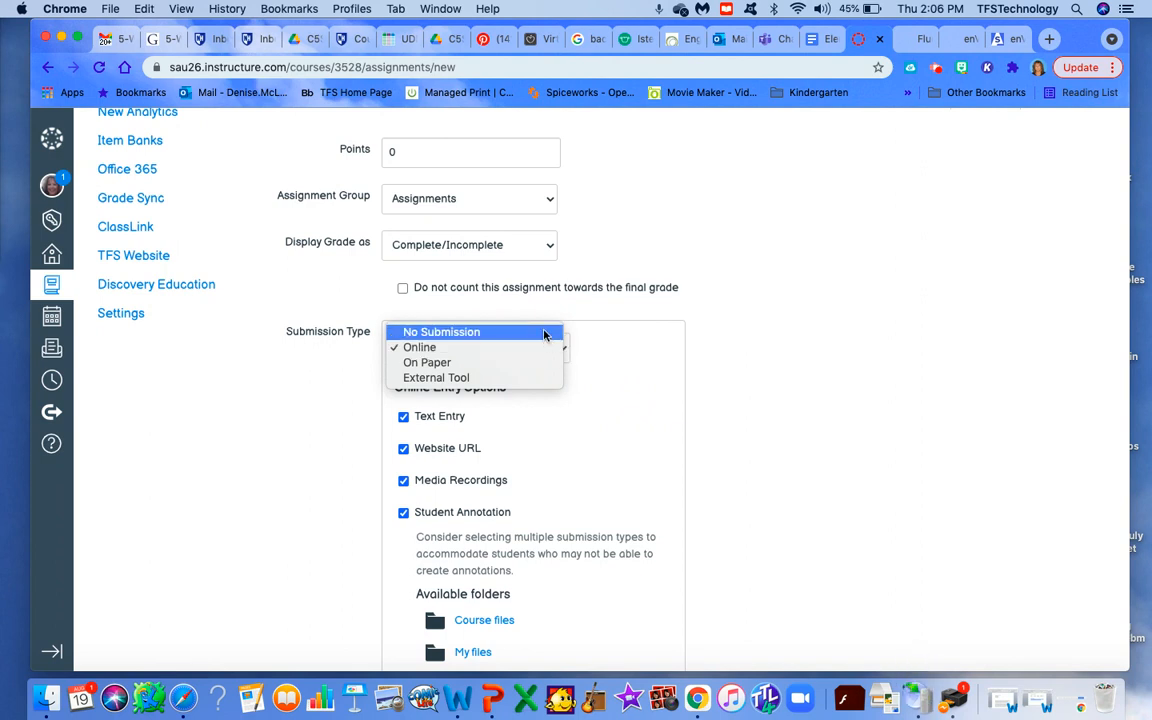
mouse_move(535, 362)
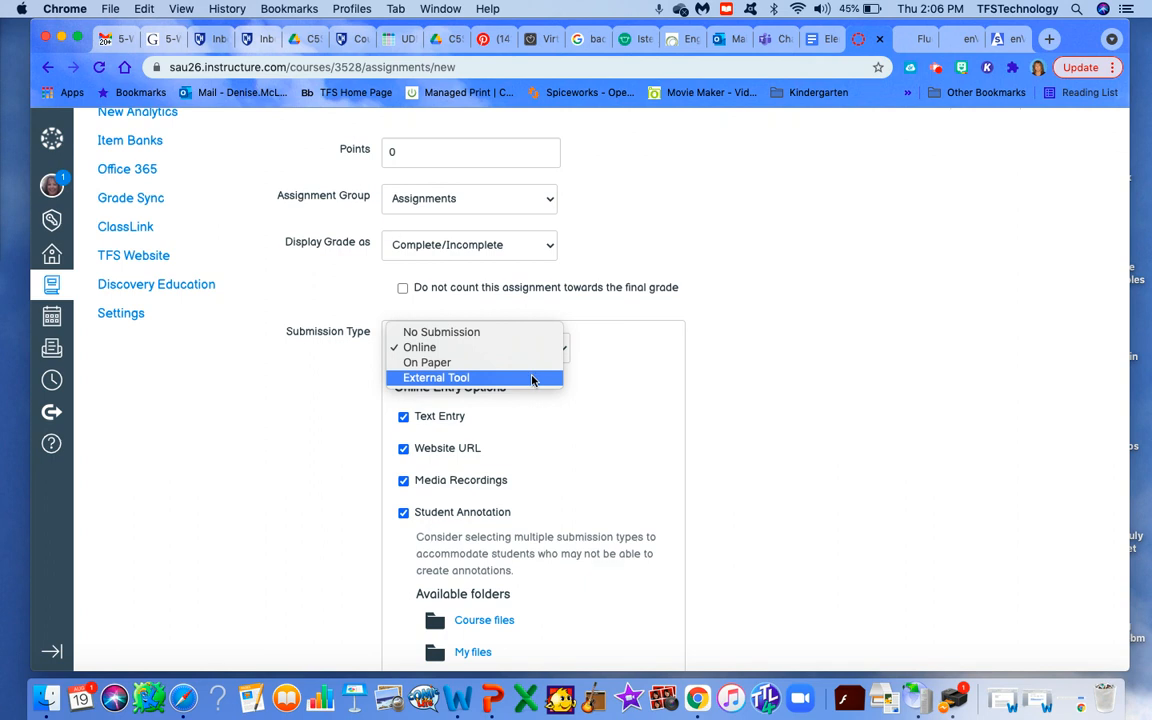
left_click(420, 347)
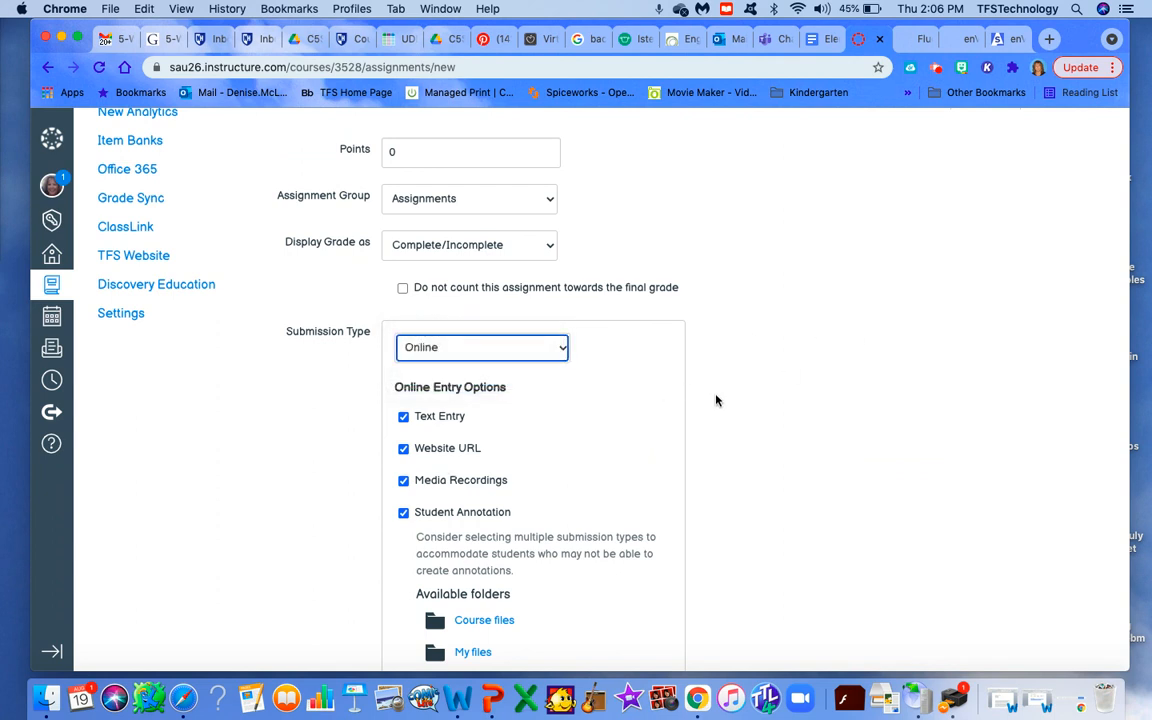
mouse_move(457, 352)
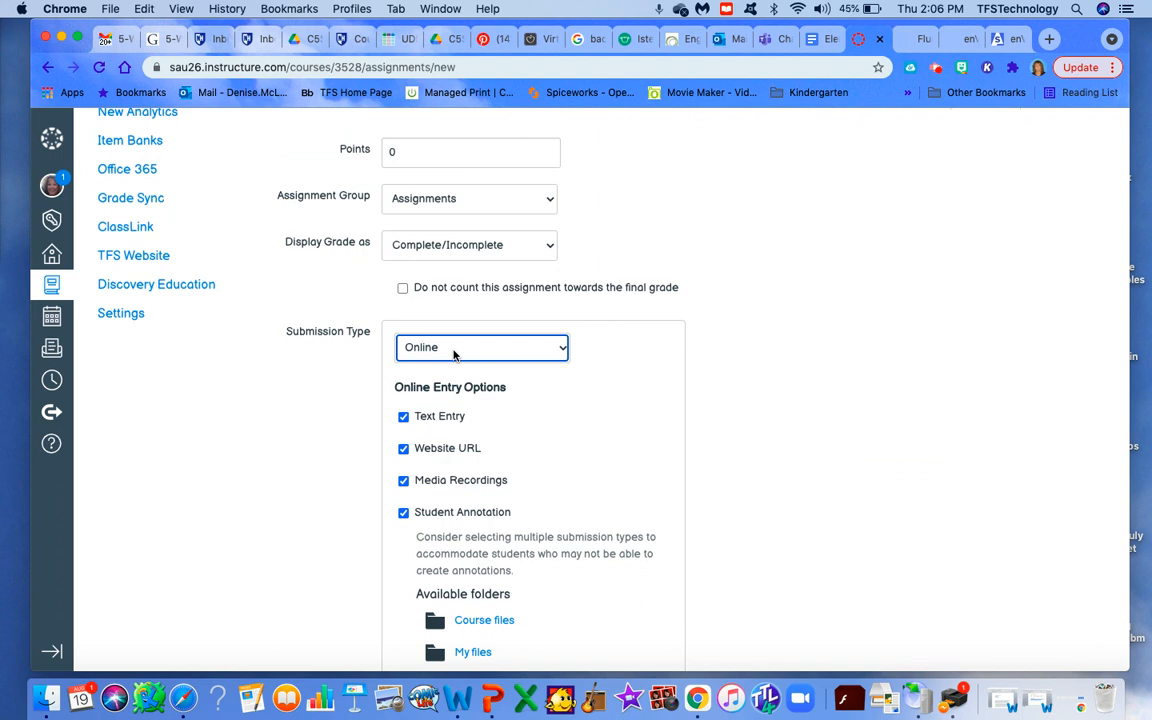
mouse_move(772, 398)
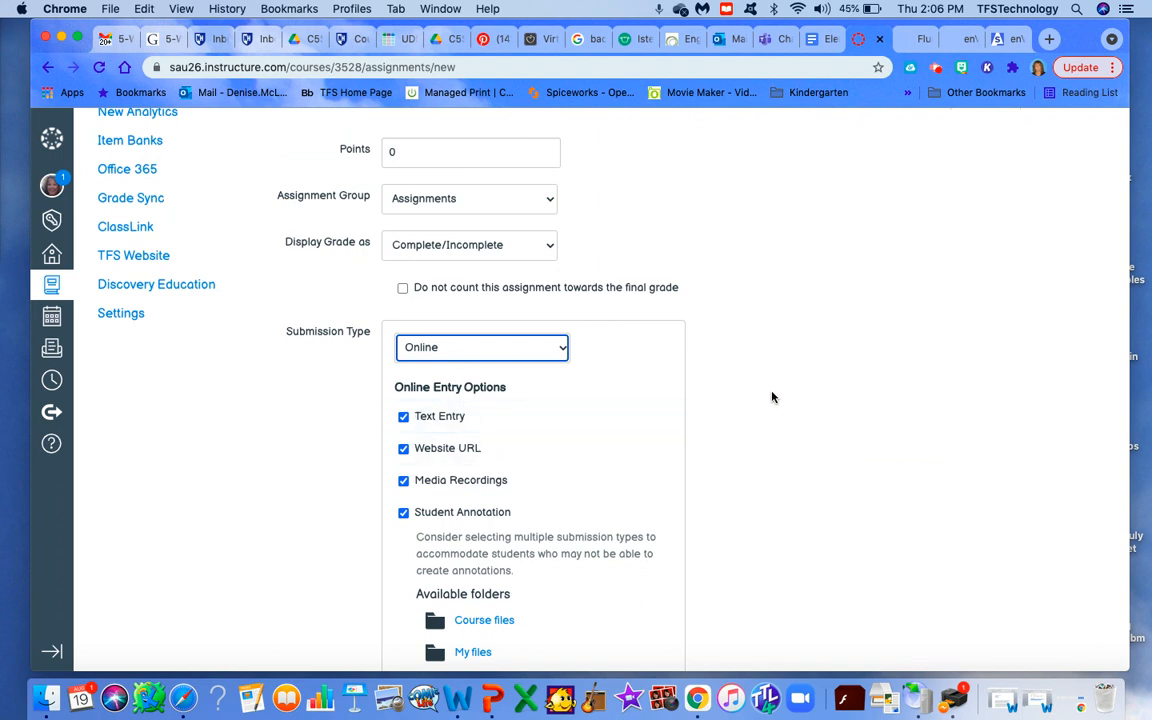
Scroll through the submission settings to review the four allowed online entry types.
scroll("down", 3)
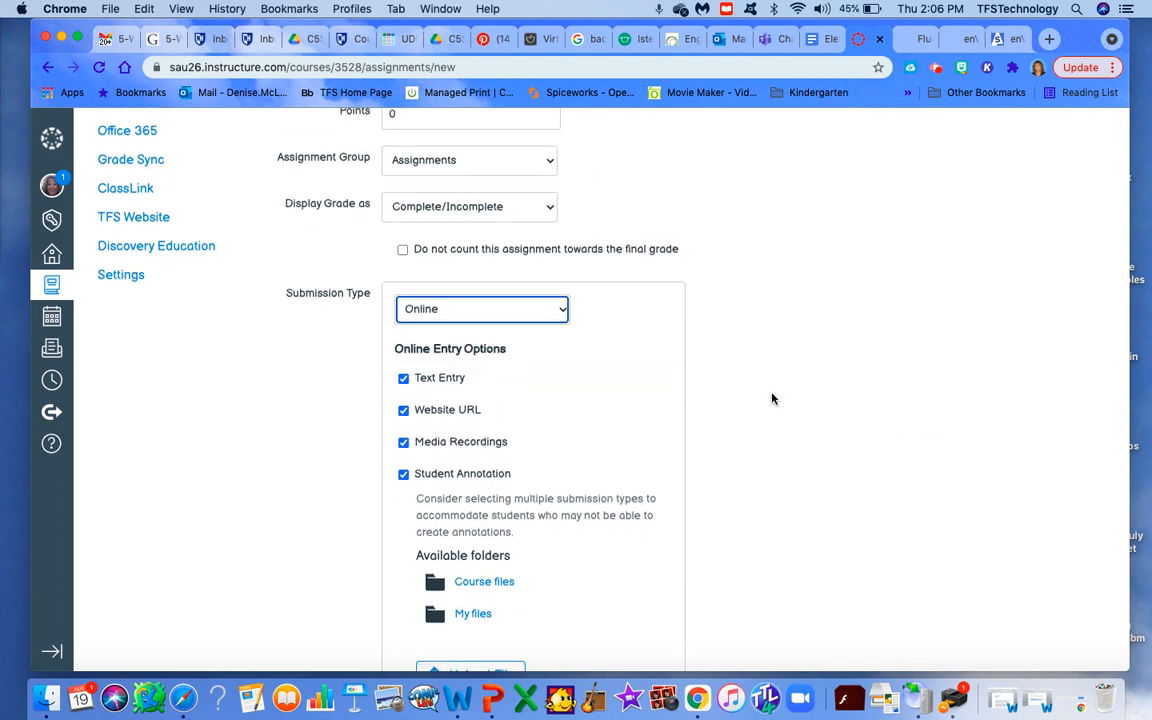
mouse_move(455, 326)
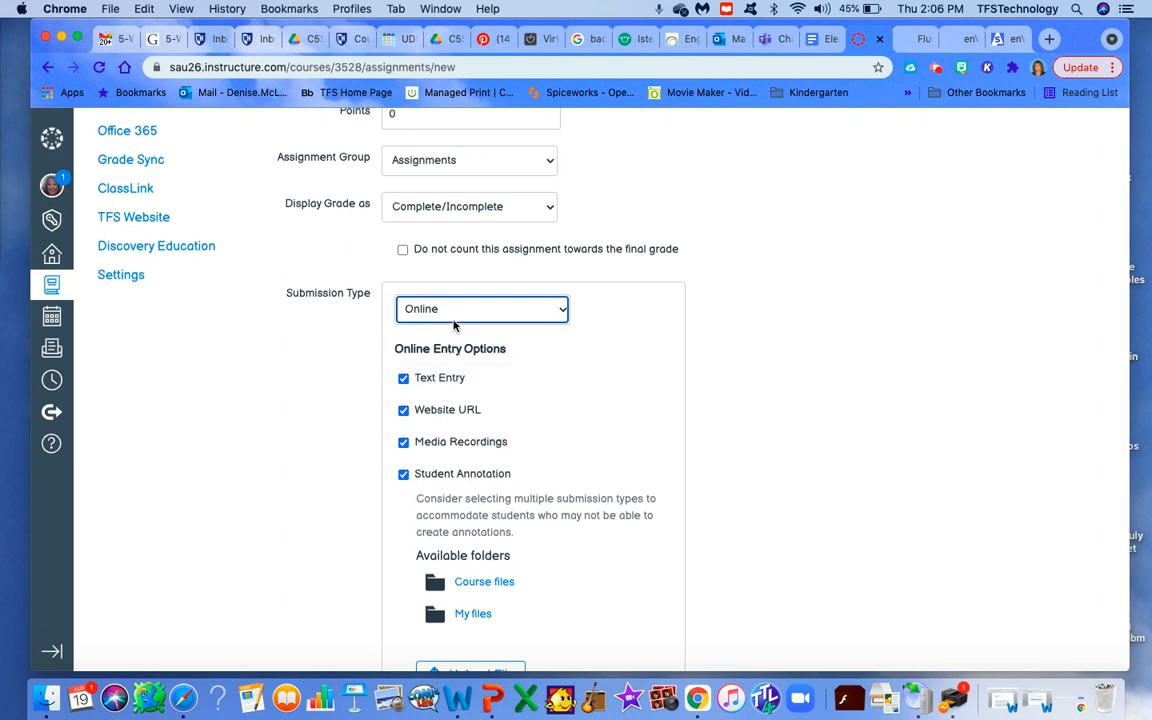
mouse_move(453, 315)
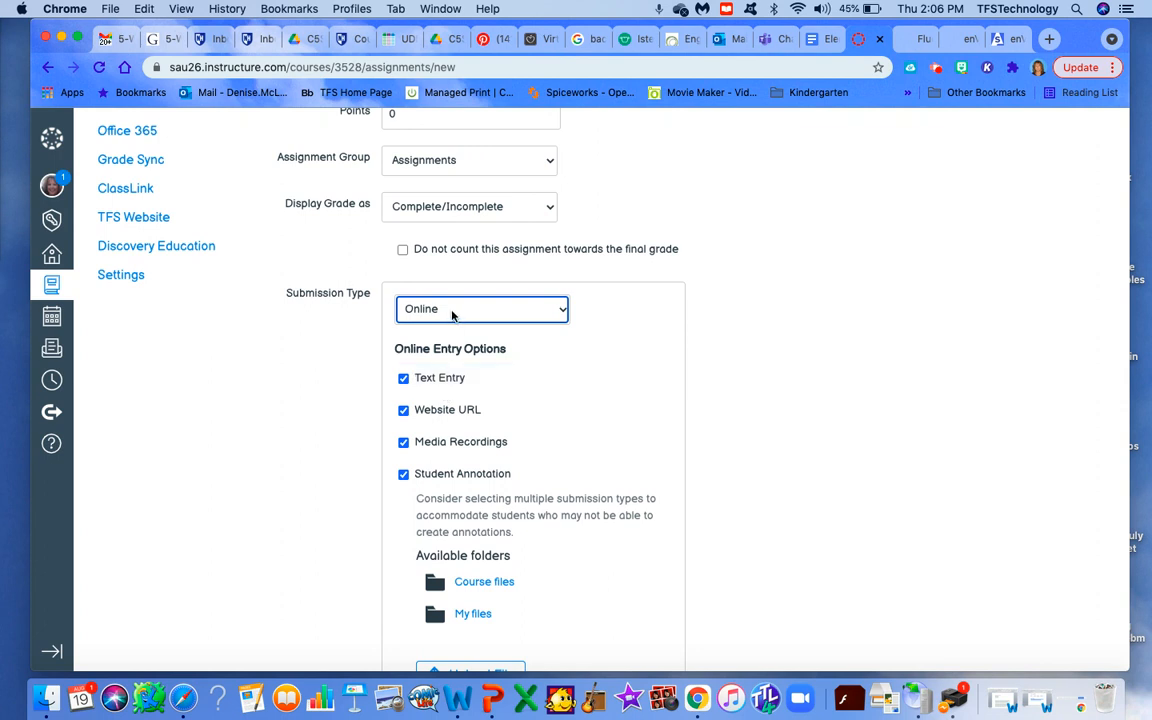
mouse_move(425, 330)
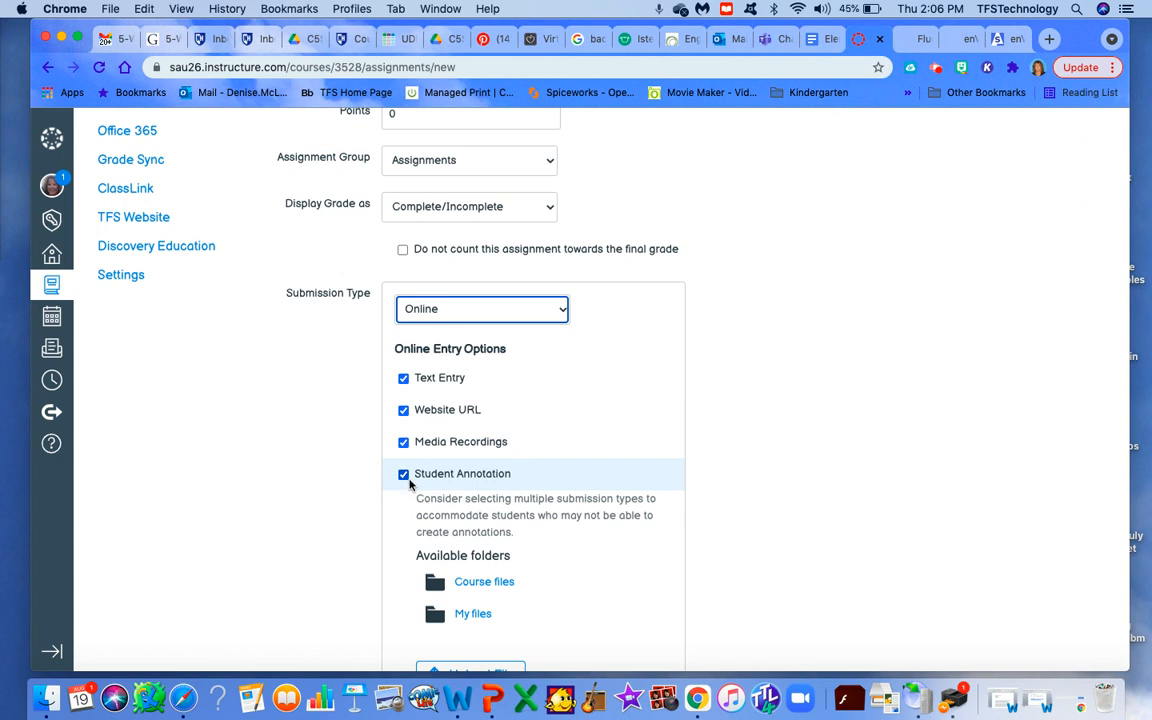
mouse_move(447, 409)
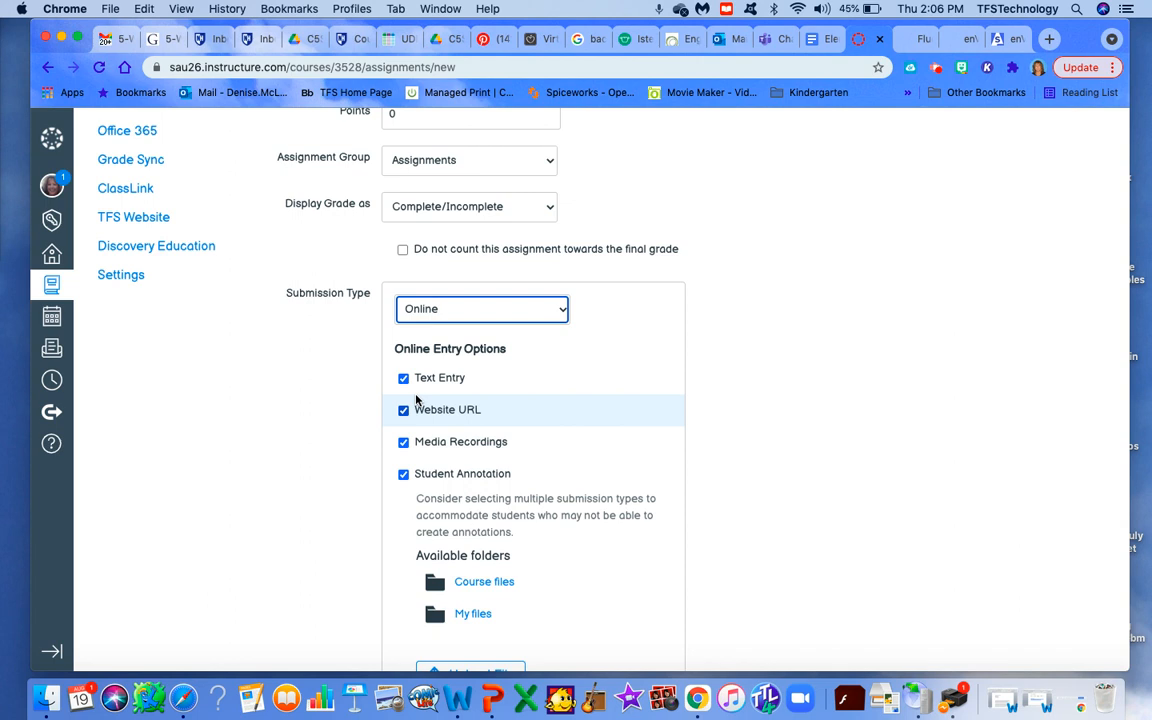
mouse_move(452, 441)
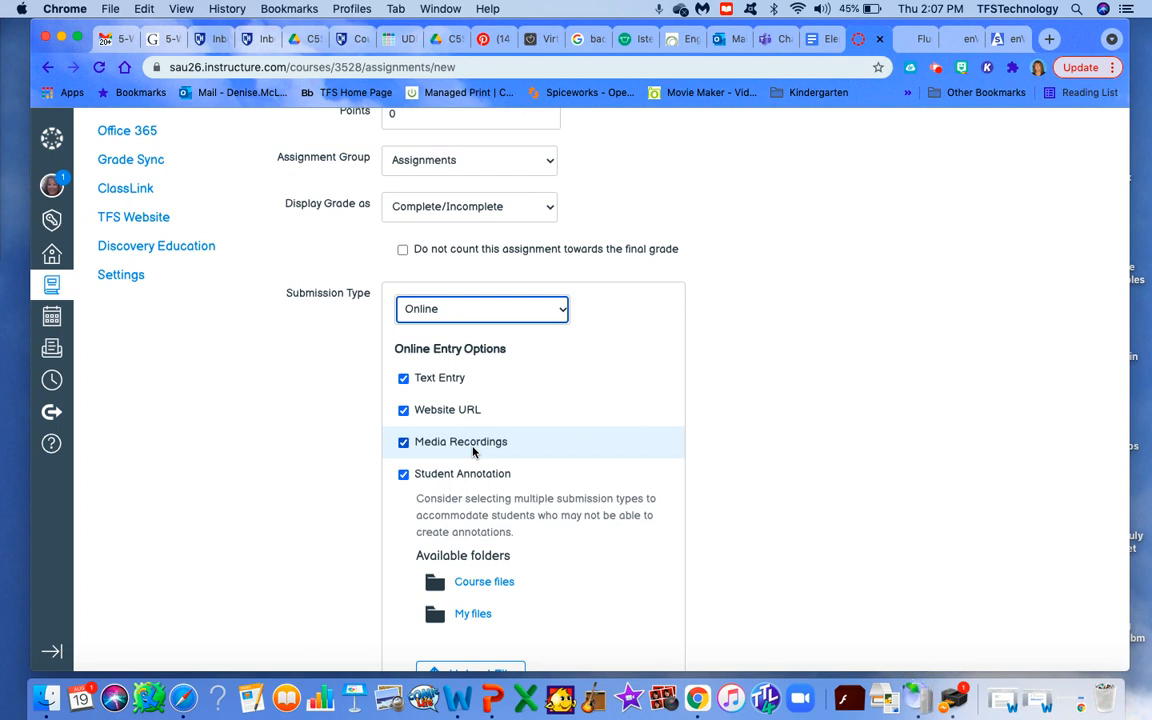
mouse_move(431, 485)
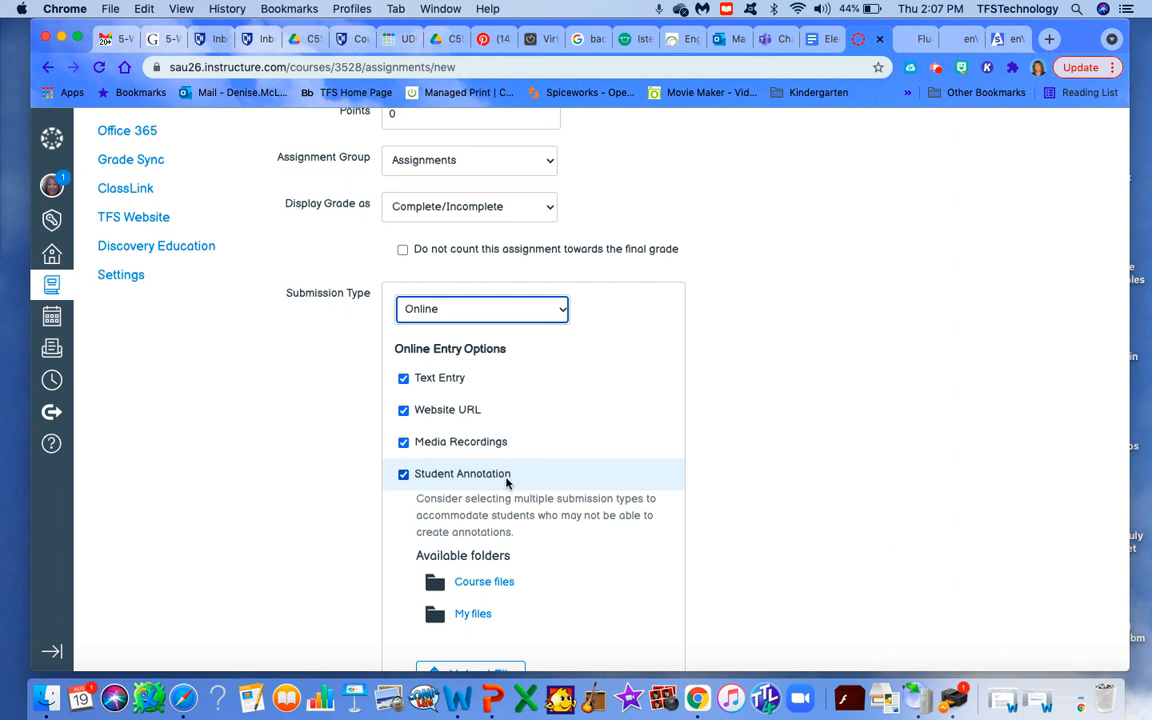
scroll("down", 3)
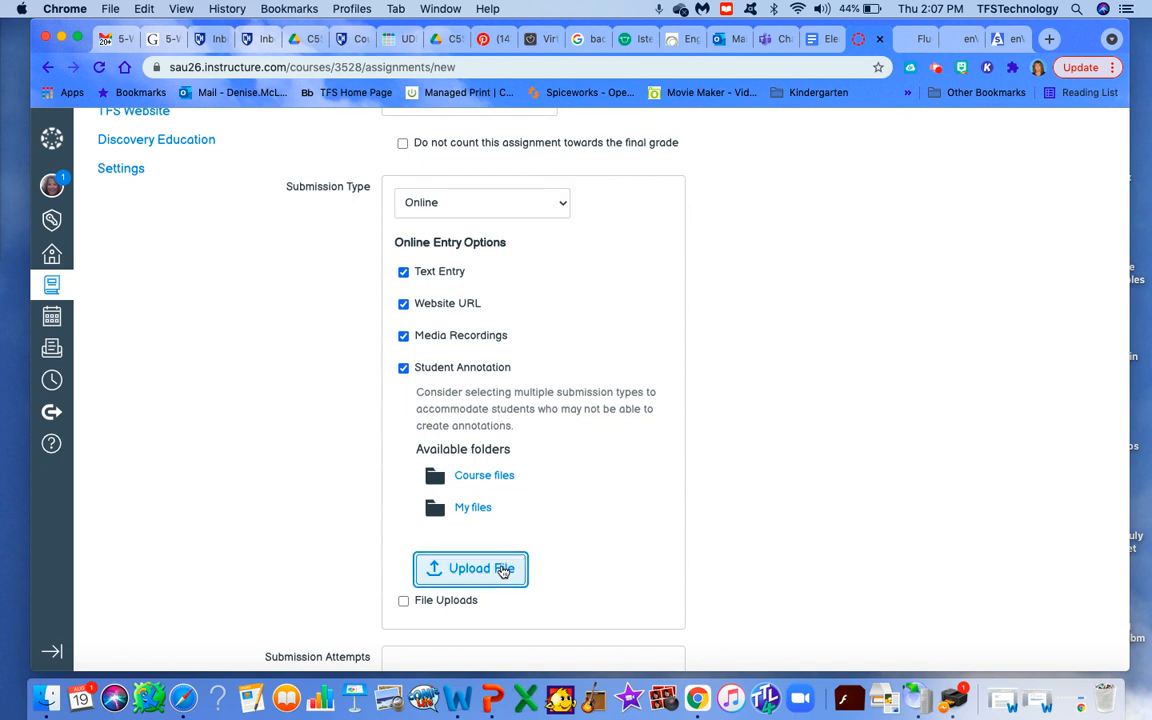
Upload enVision_workbookpage.pdf as the Student Annotation document.
left_click(470, 568)
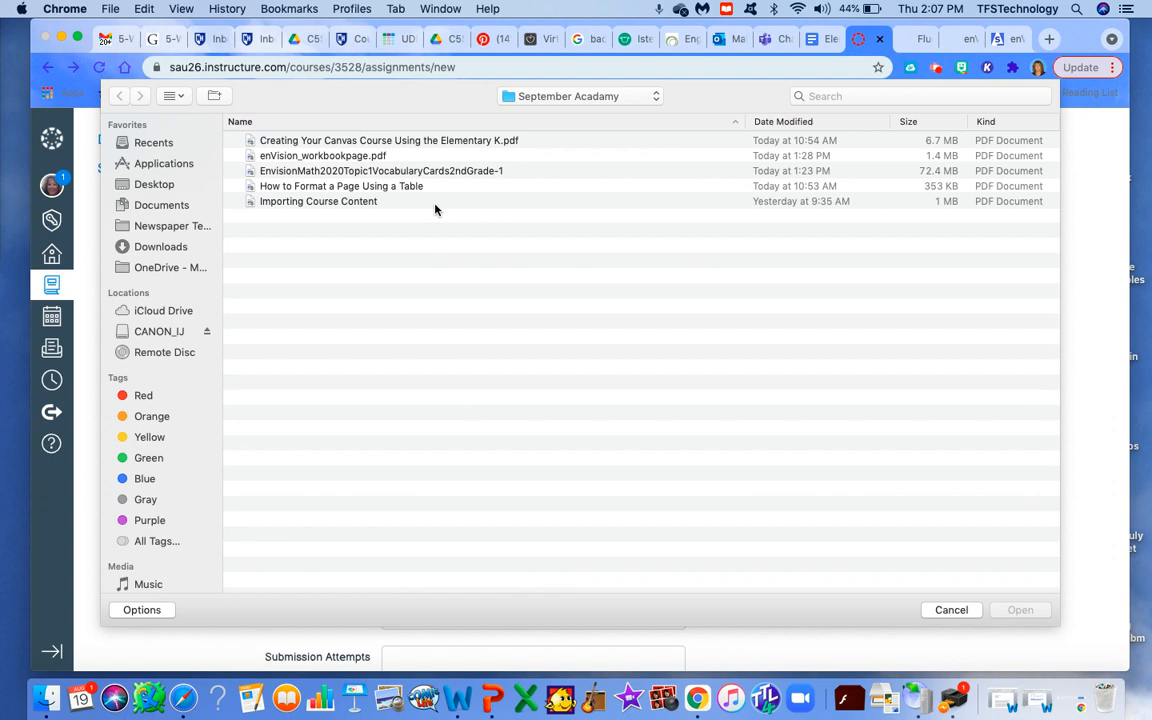
mouse_move(385, 208)
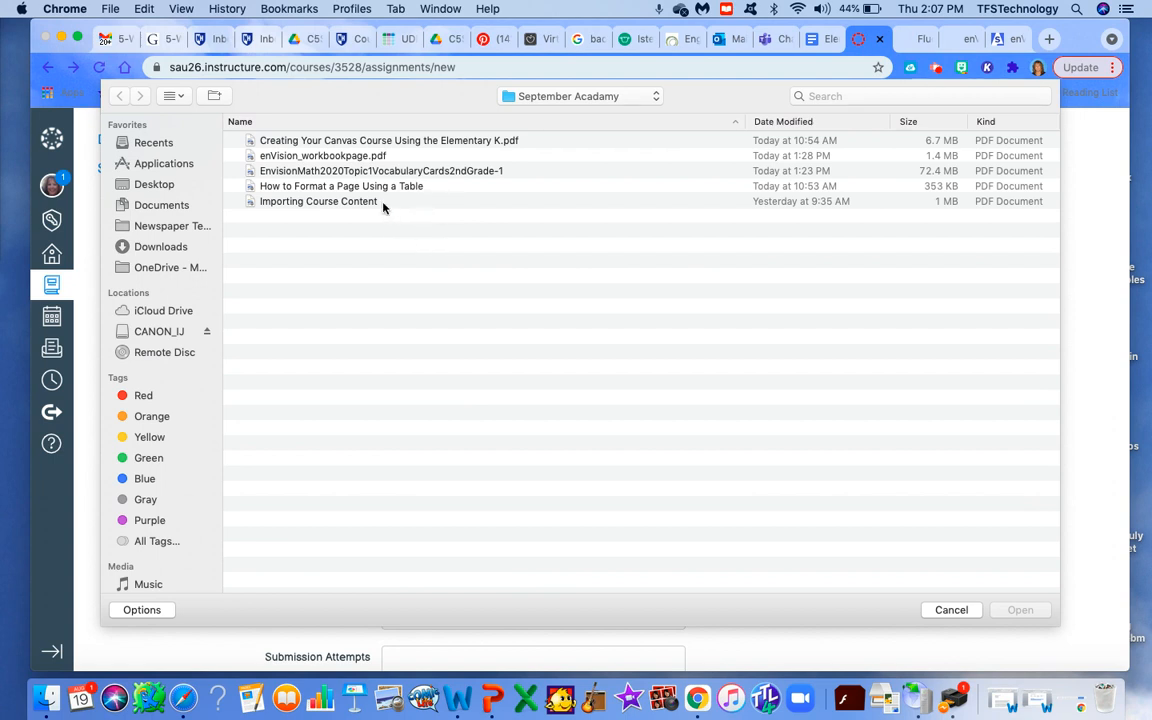
left_click(322, 155)
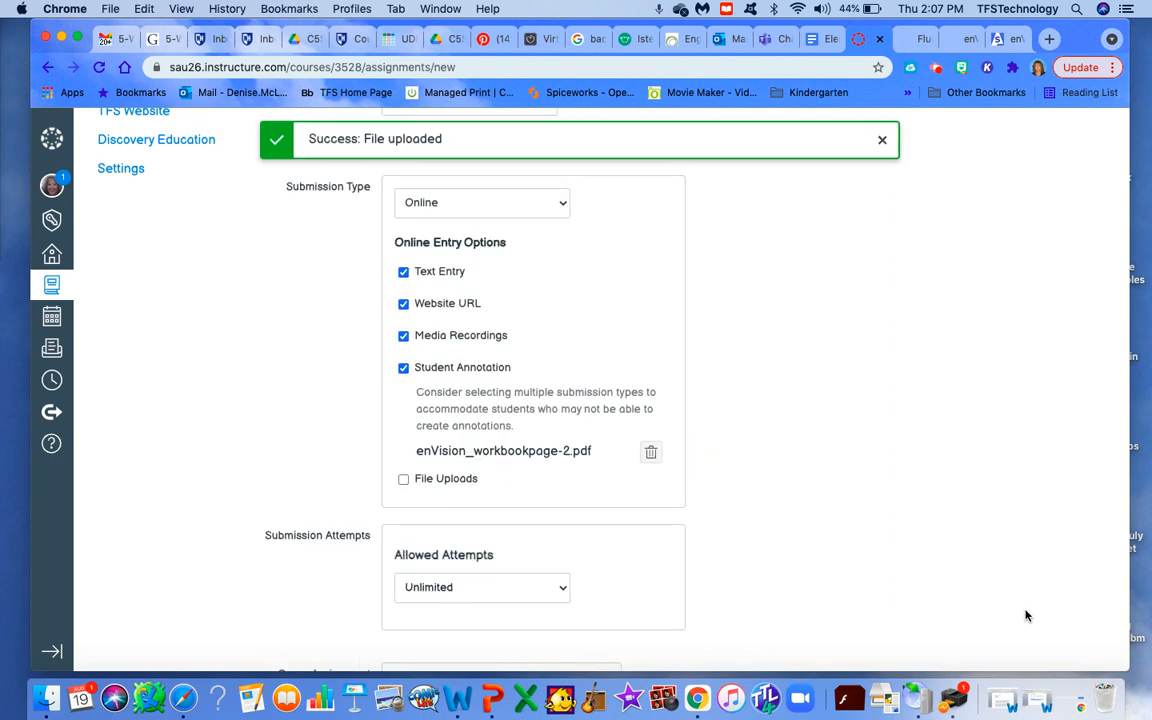
Scroll down past Submission Attempts and Peer Reviews to the Due field.
scroll("down", 3)
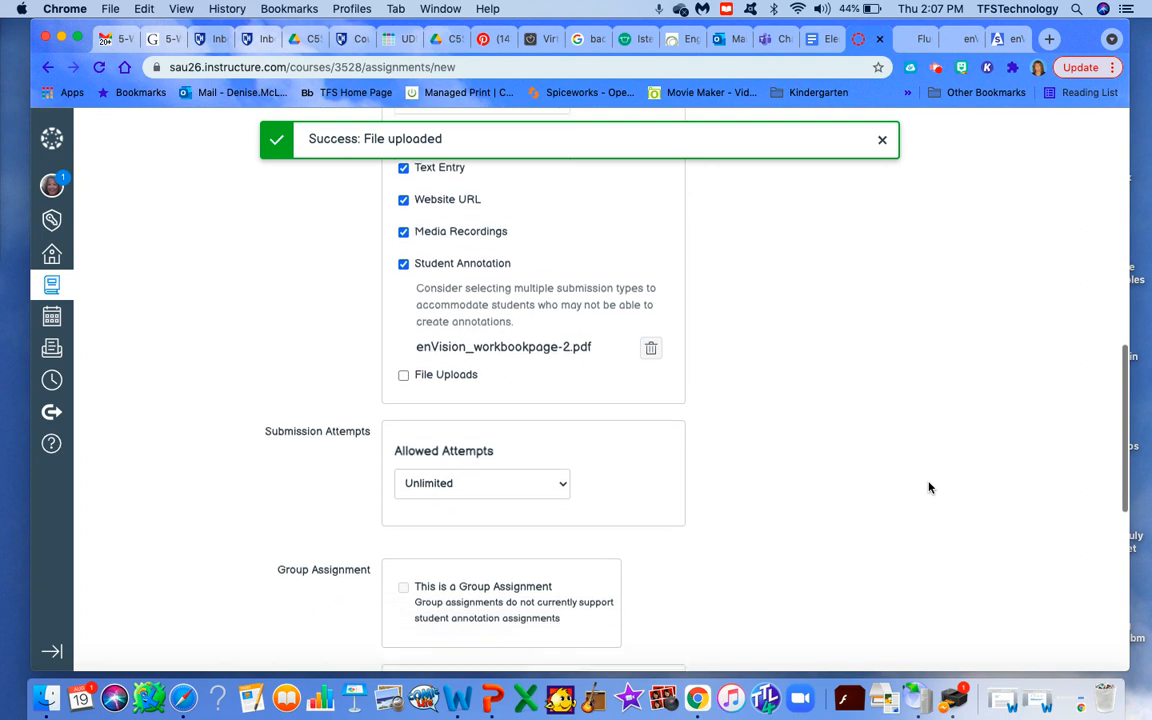
scroll("down", 3)
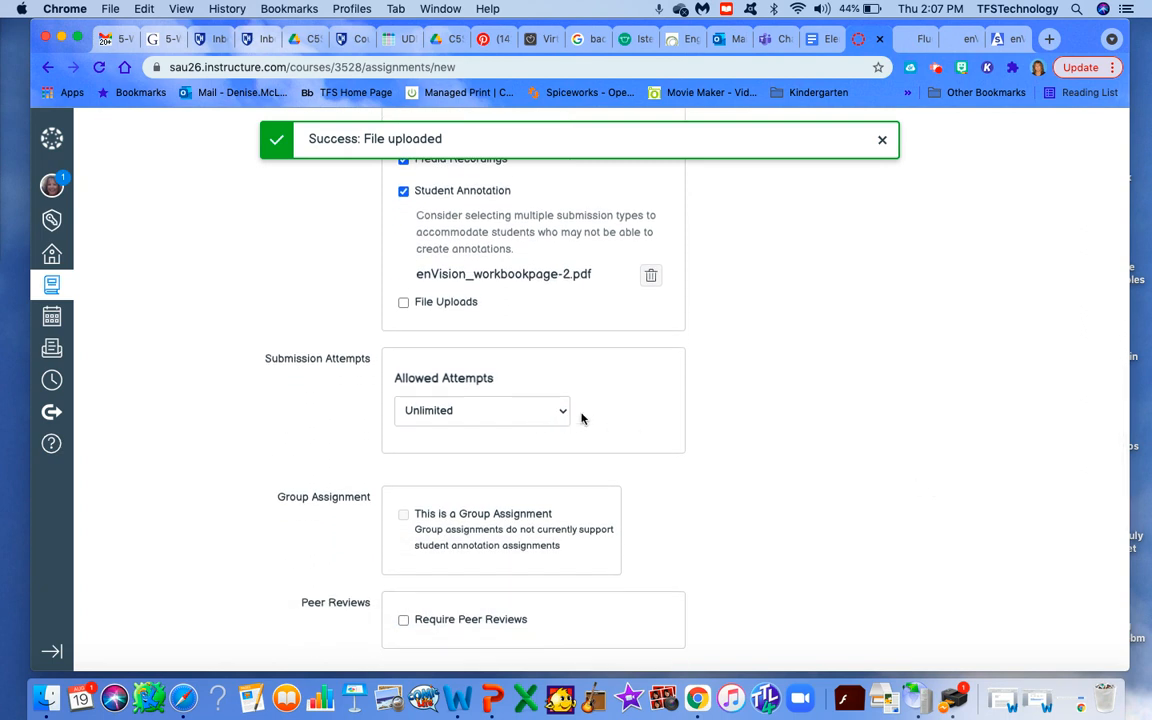
scroll("down", 3)
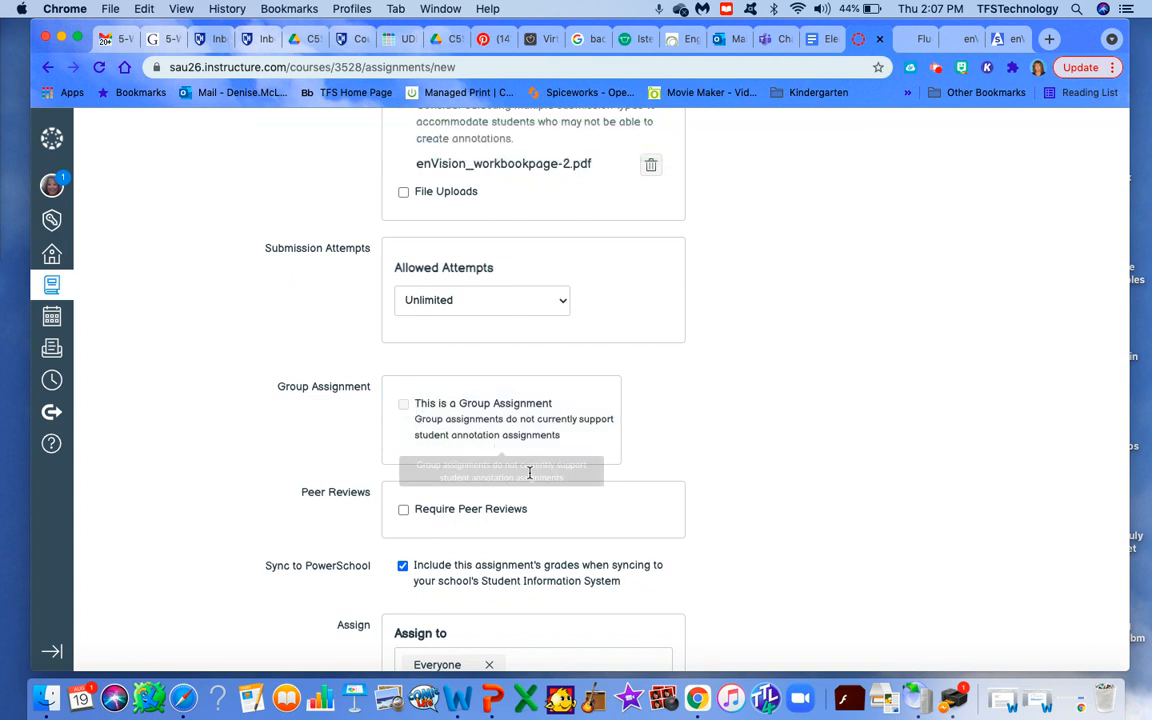
mouse_move(895, 427)
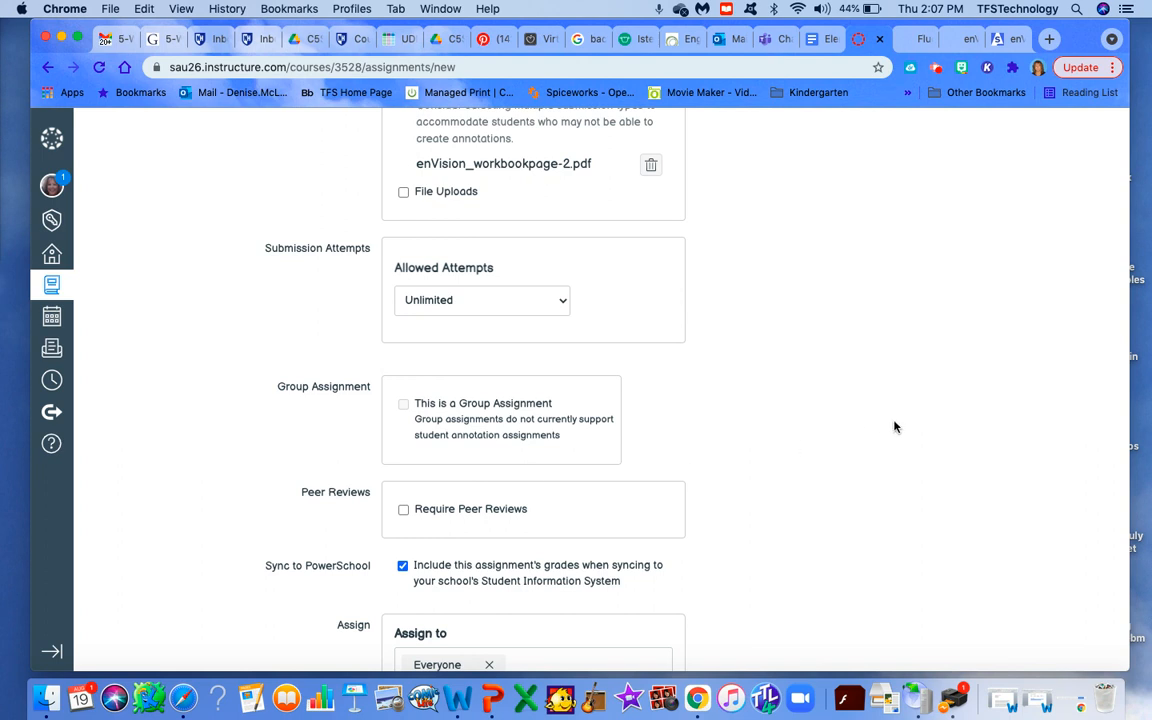
scroll("down", 3)
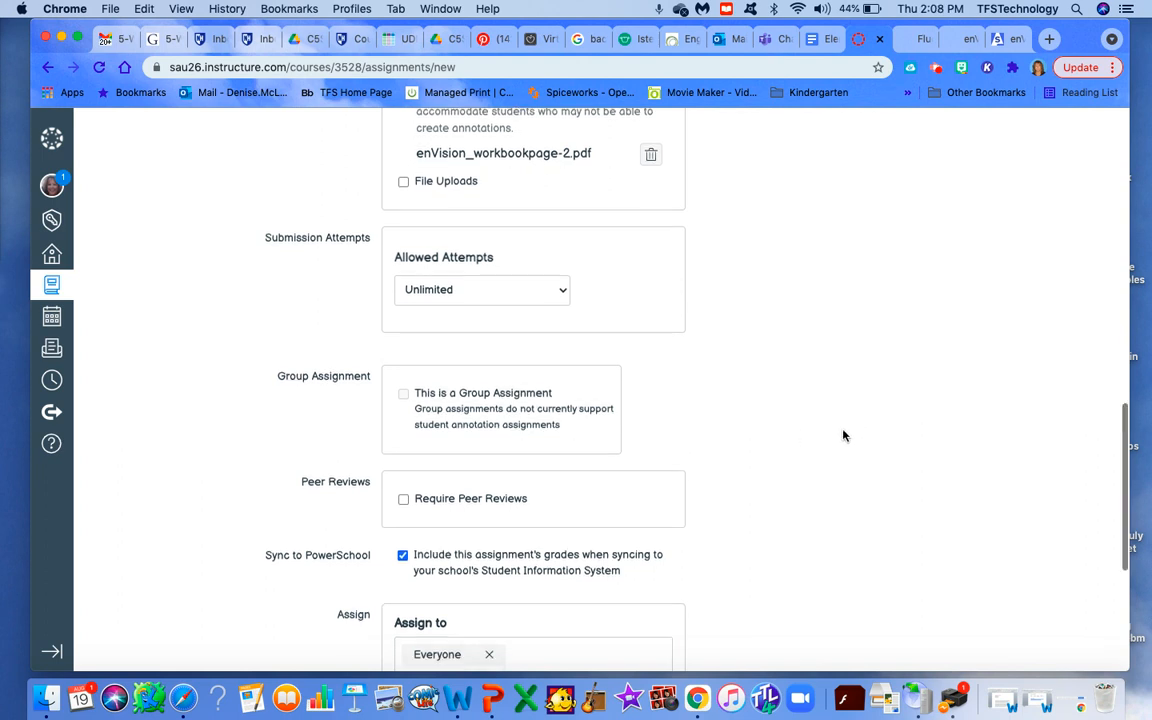
scroll("down", 3)
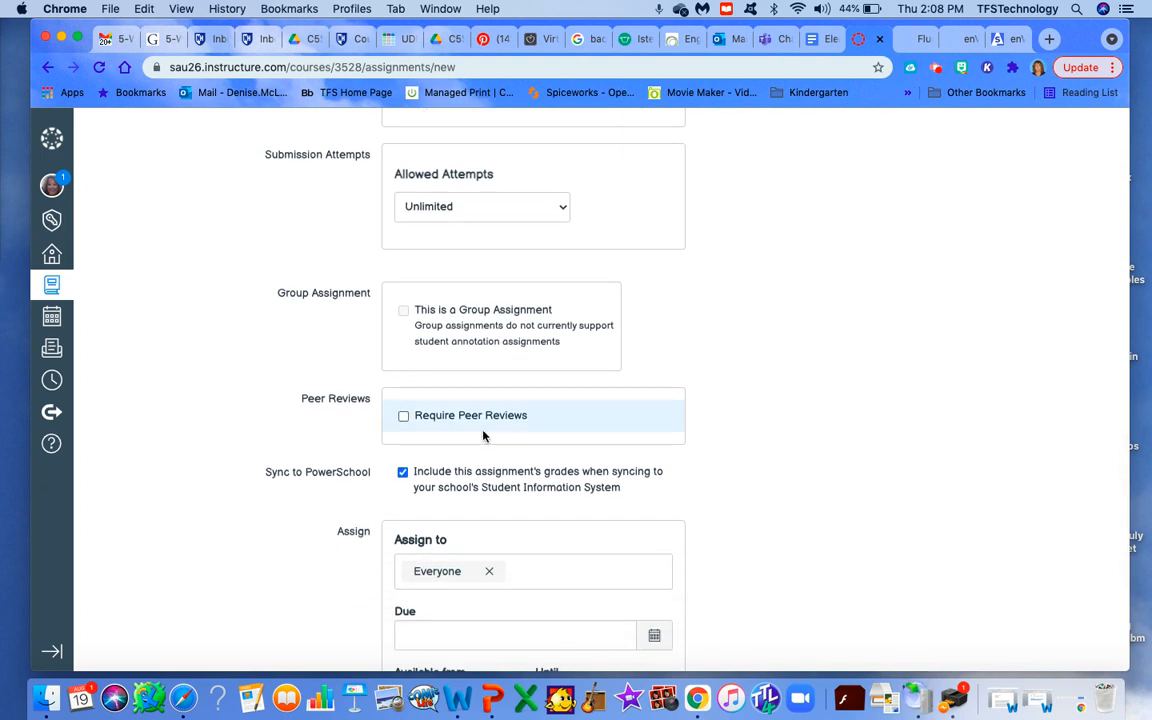
mouse_move(475, 428)
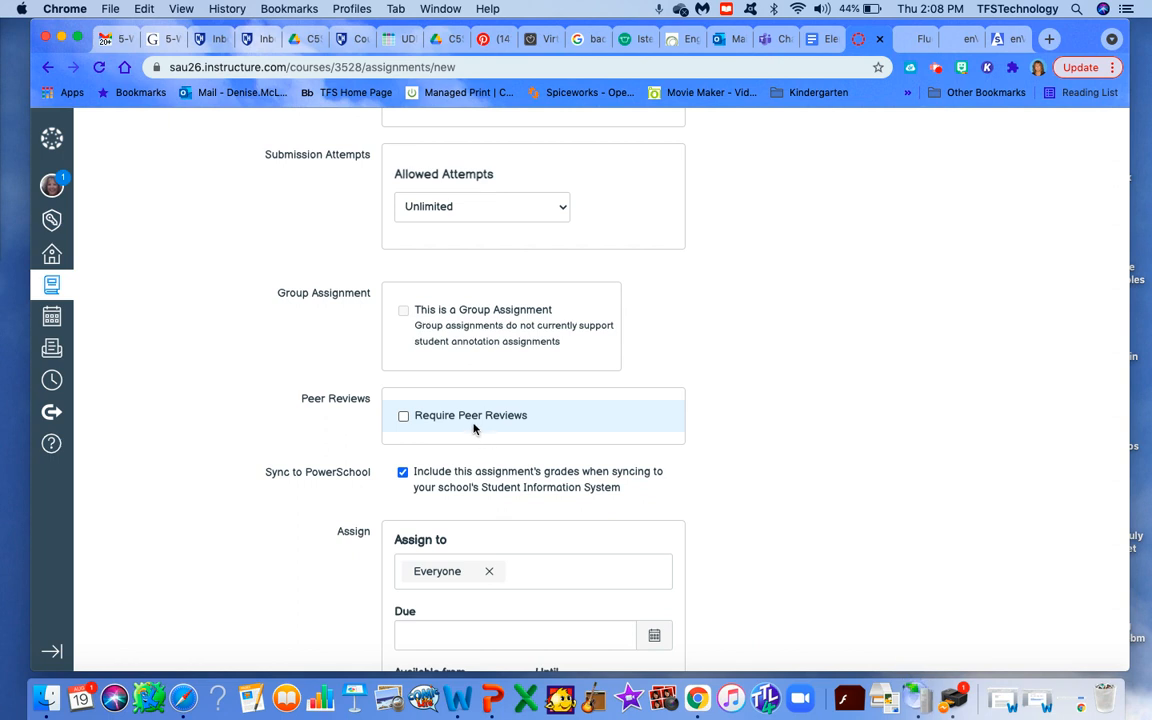
mouse_move(830, 499)
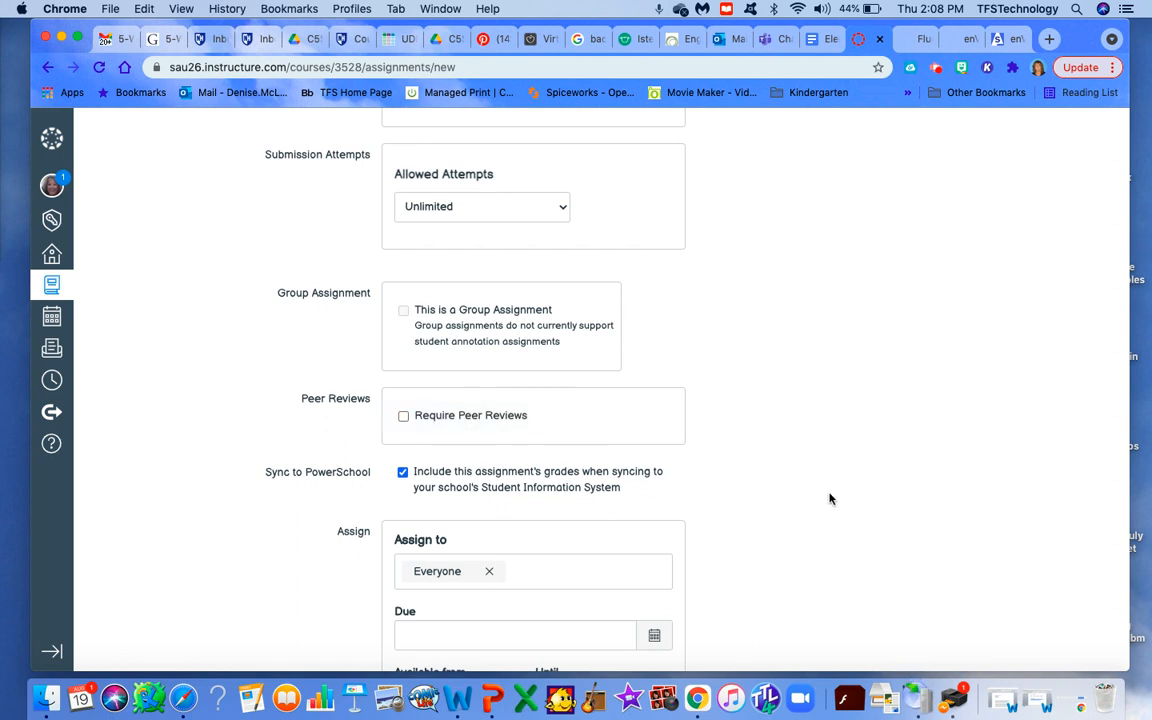
scroll("down", 3)
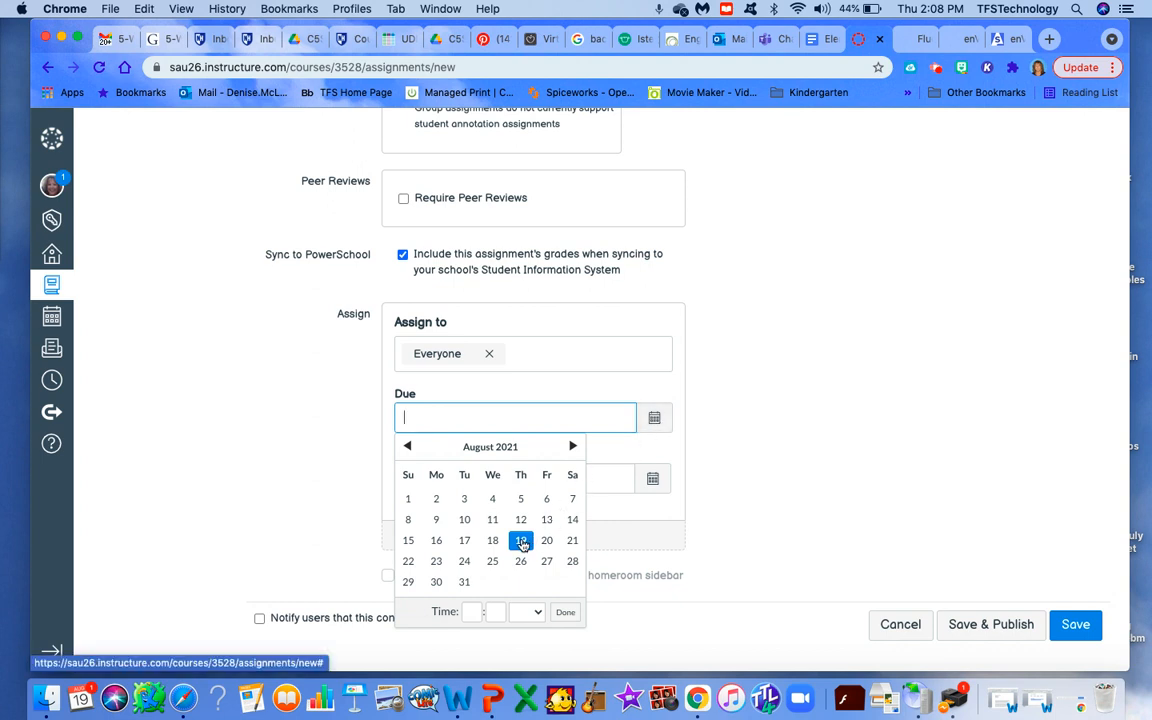
Set the due date to Thursday, August 19, 2021 at 11:59pm.
left_click(520, 540)
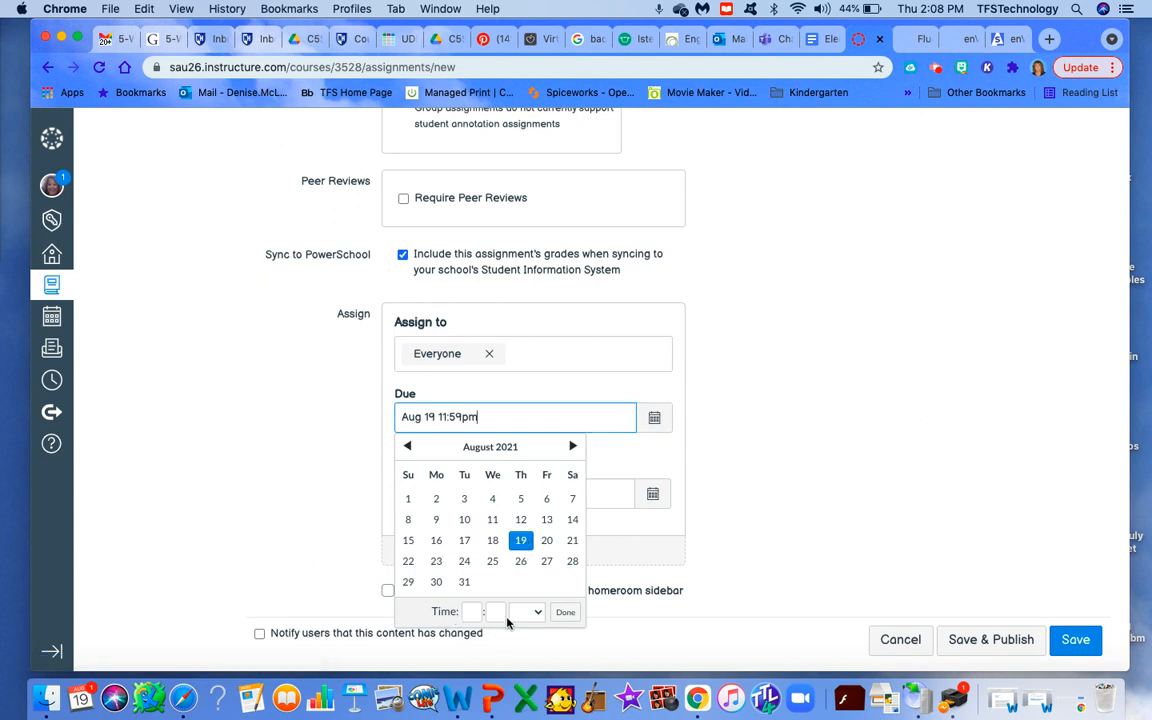
mouse_move(557, 589)
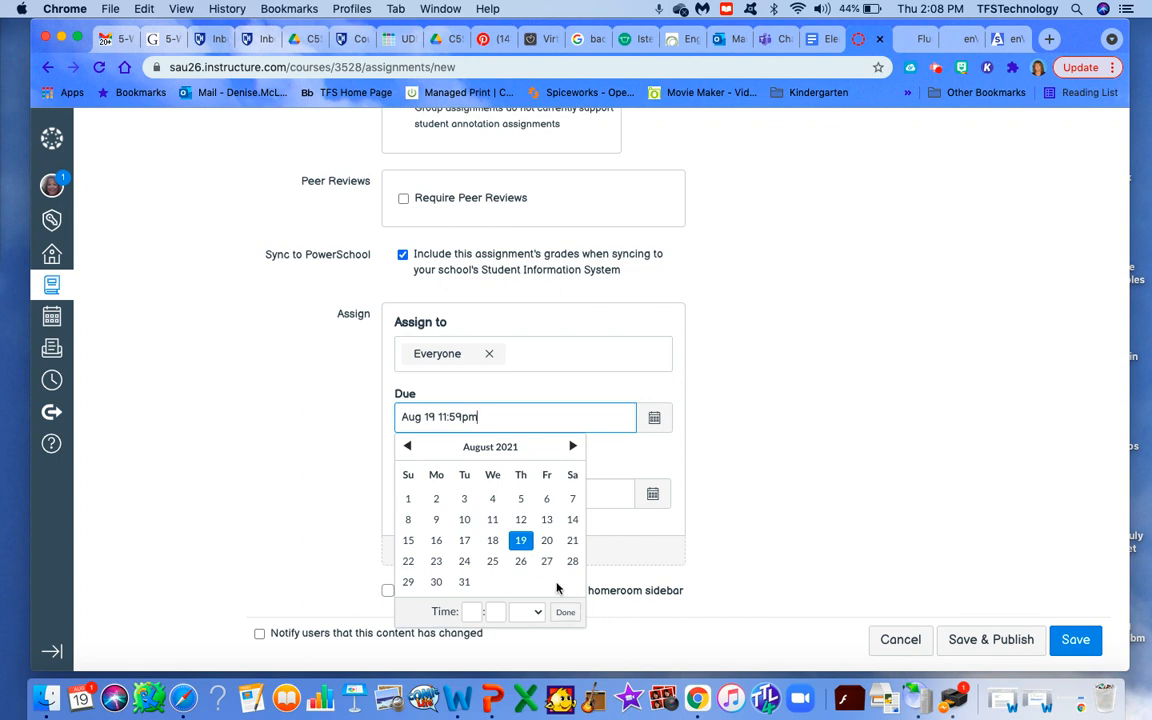
left_click(565, 611)
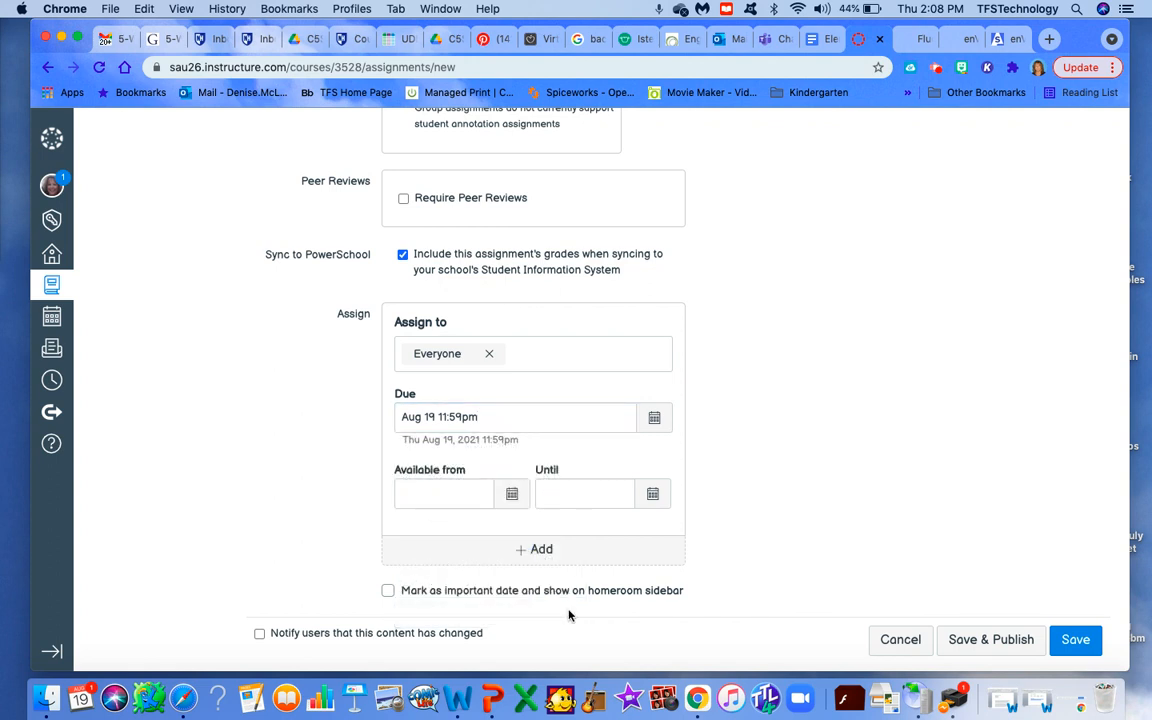
mouse_move(790, 522)
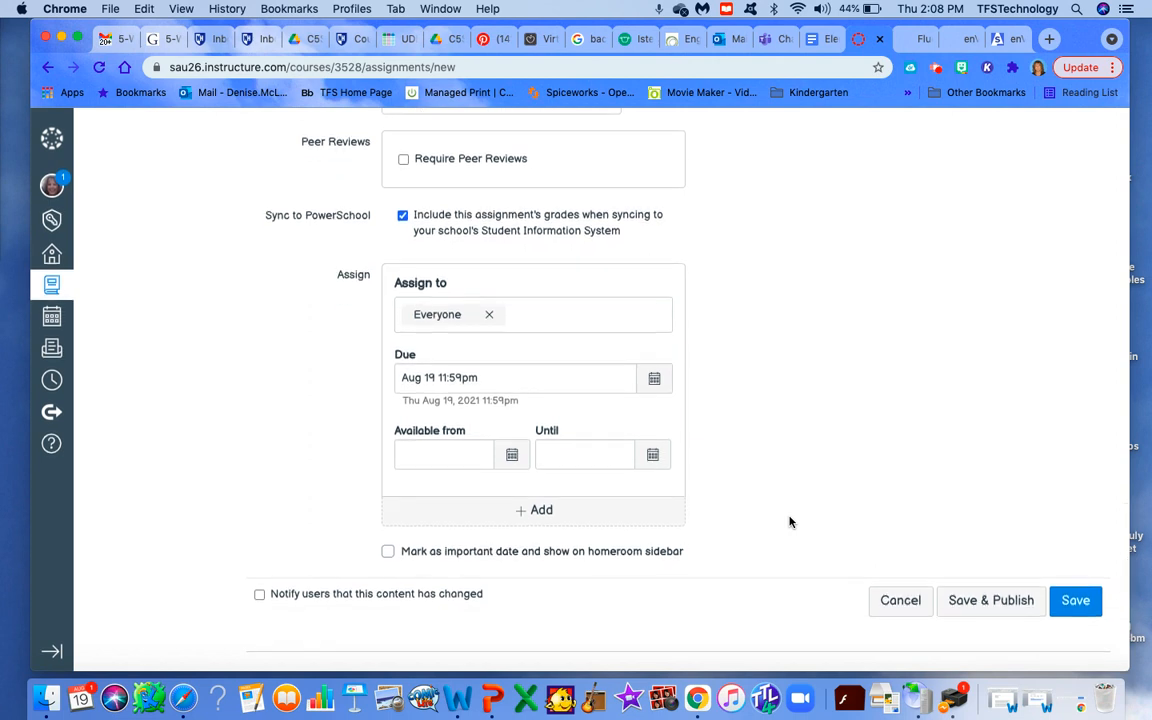
mouse_move(1044, 640)
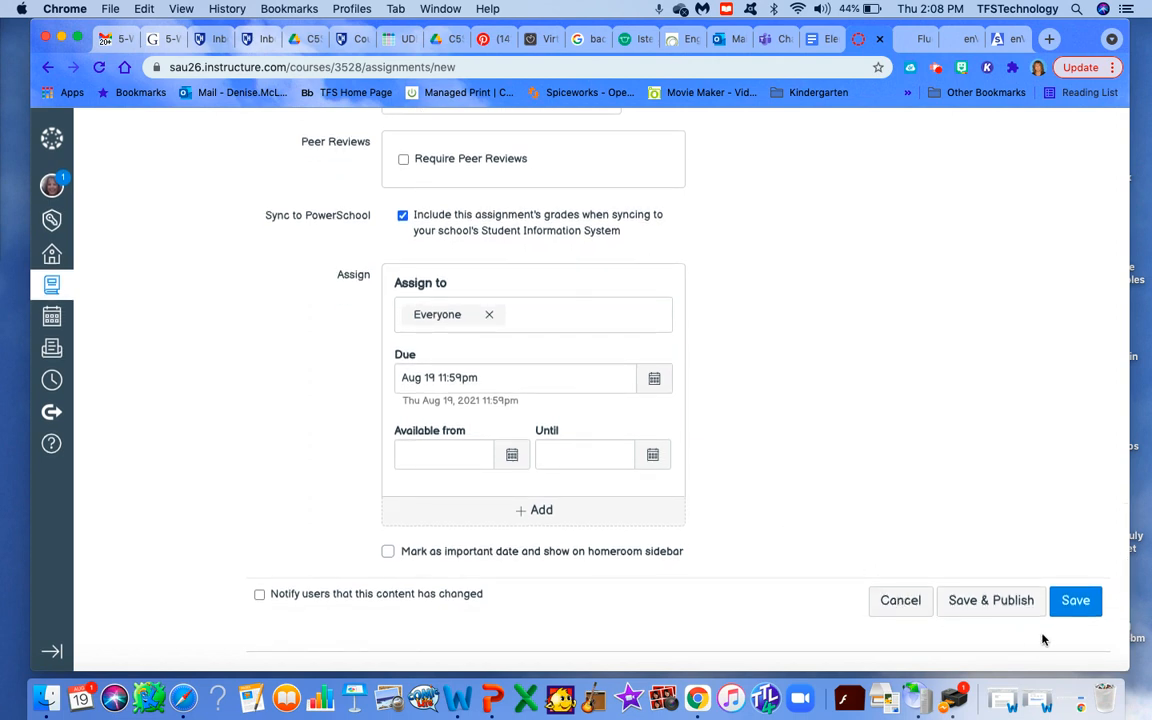
left_click(1075, 600)
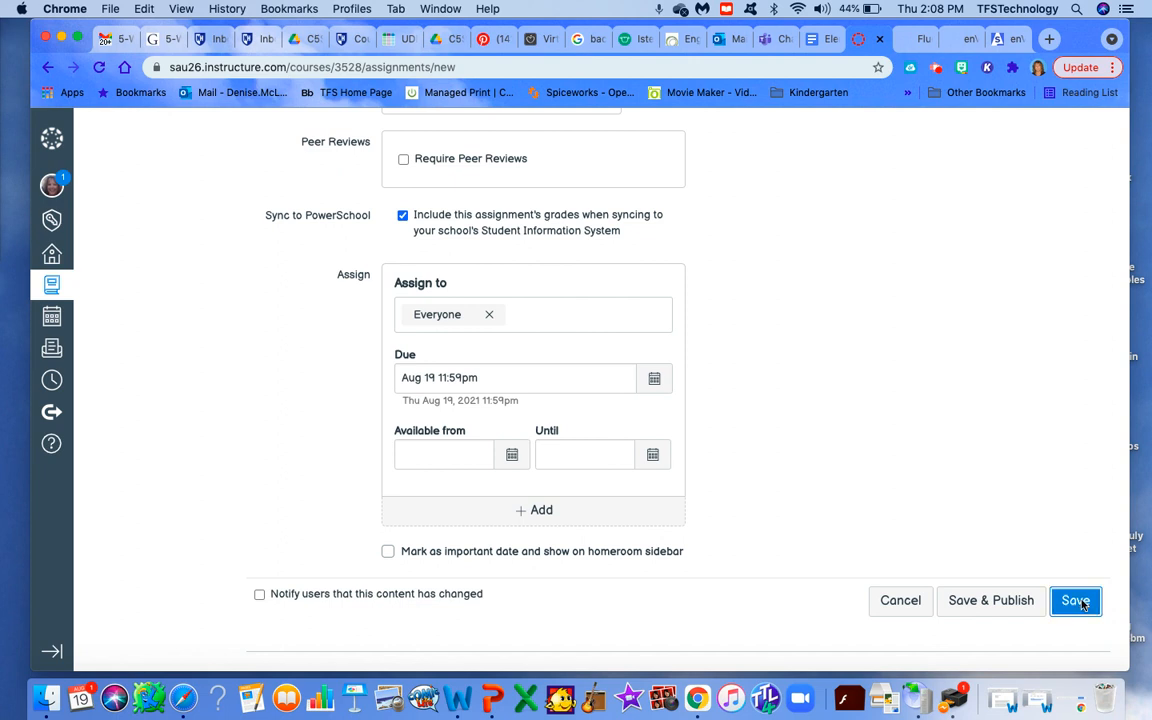
Save Test Assignment and try the Math Fluency Game link on its overview page.
left_click(1075, 600)
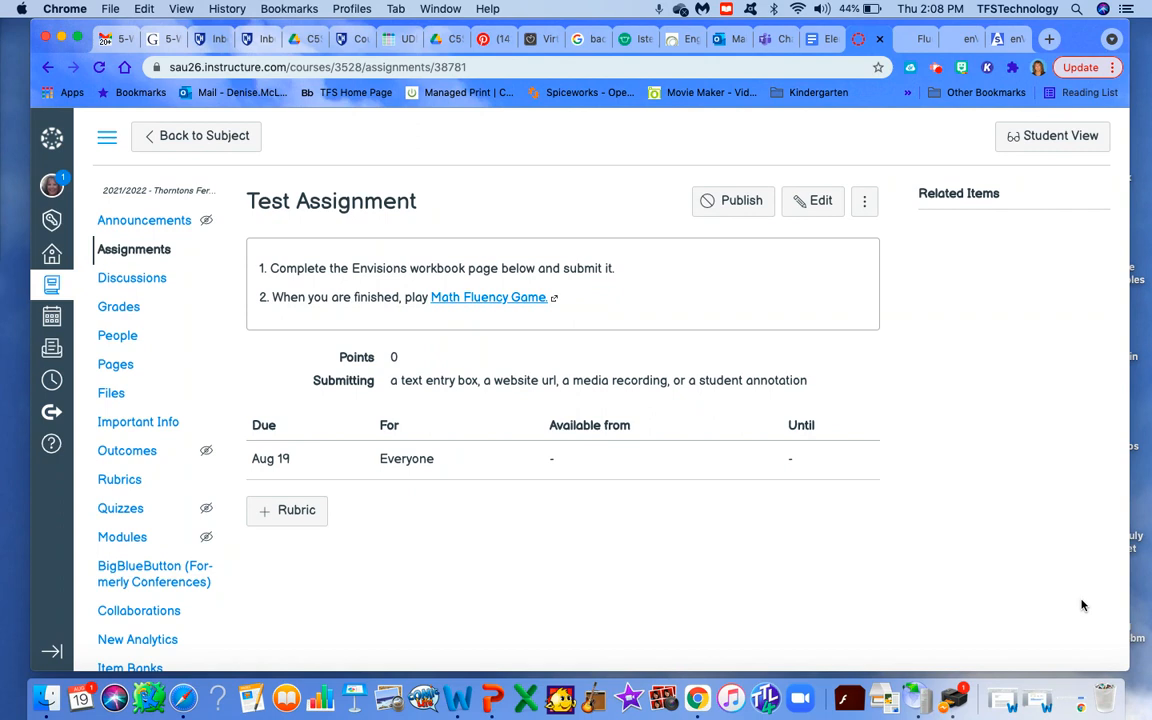
mouse_move(549, 253)
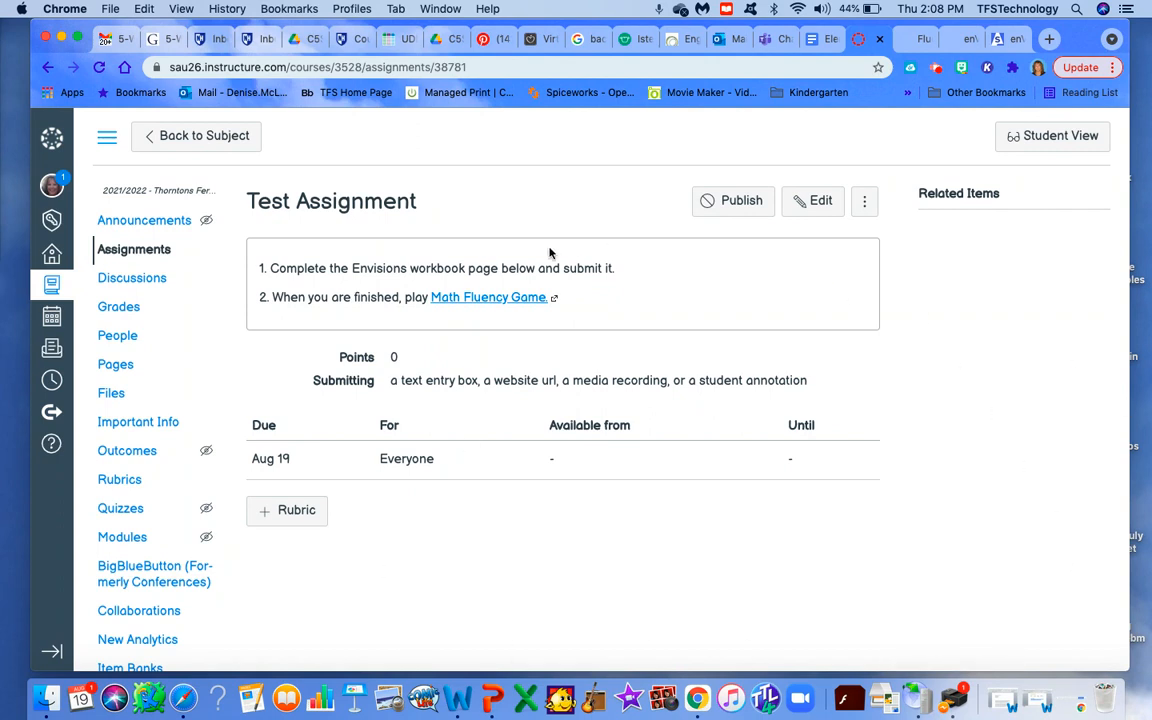
mouse_move(365, 268)
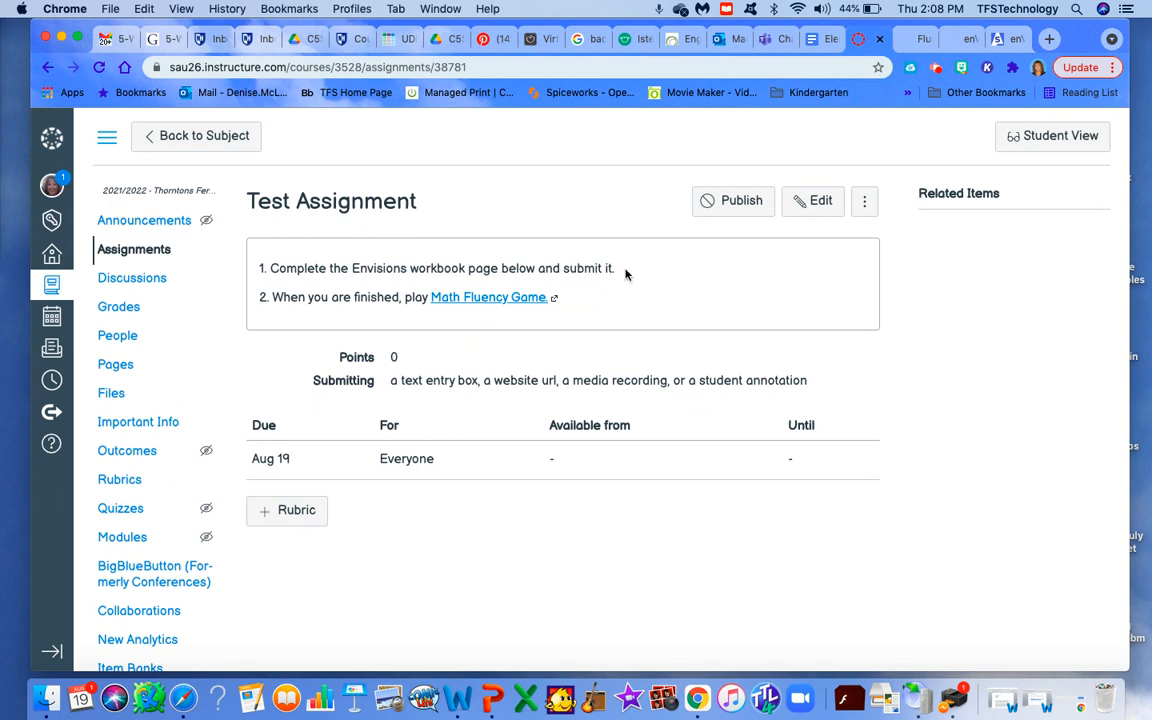
mouse_move(511, 301)
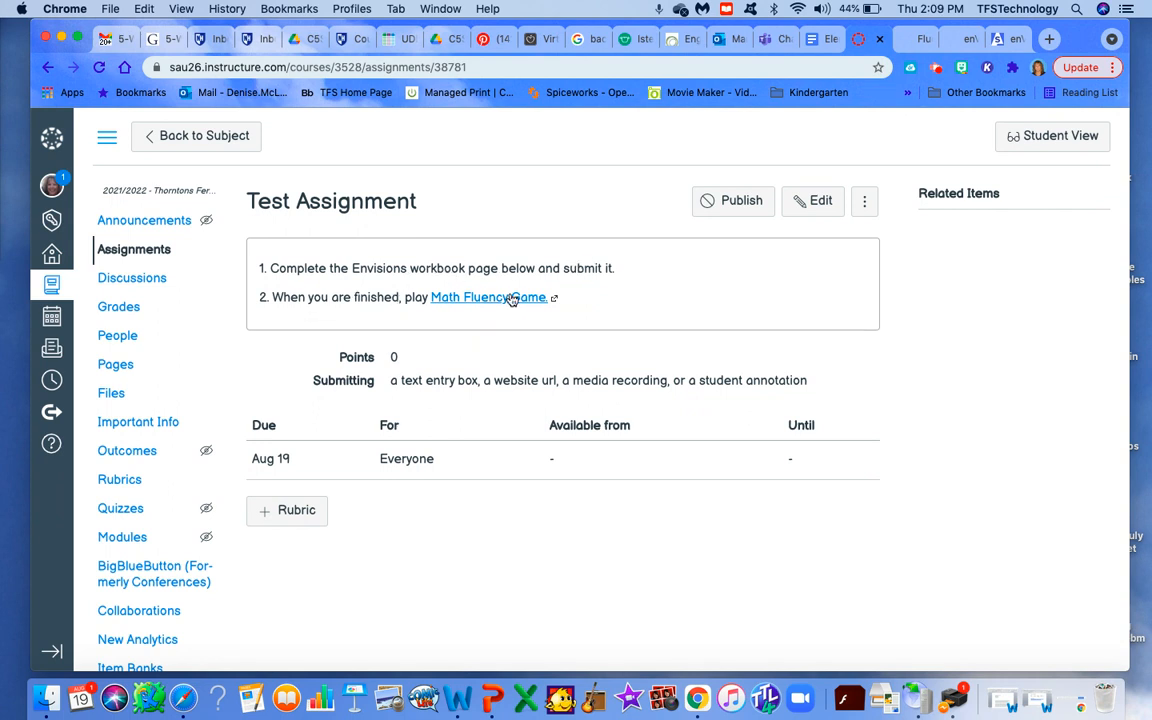
mouse_move(517, 304)
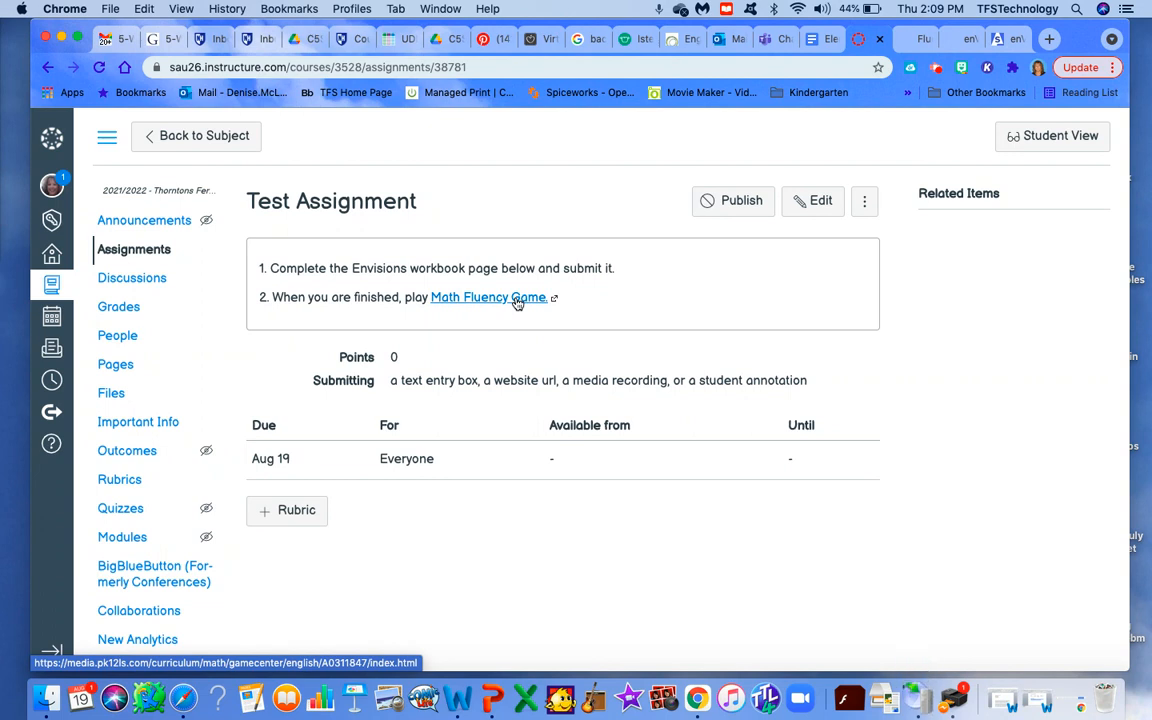
left_click(487, 297)
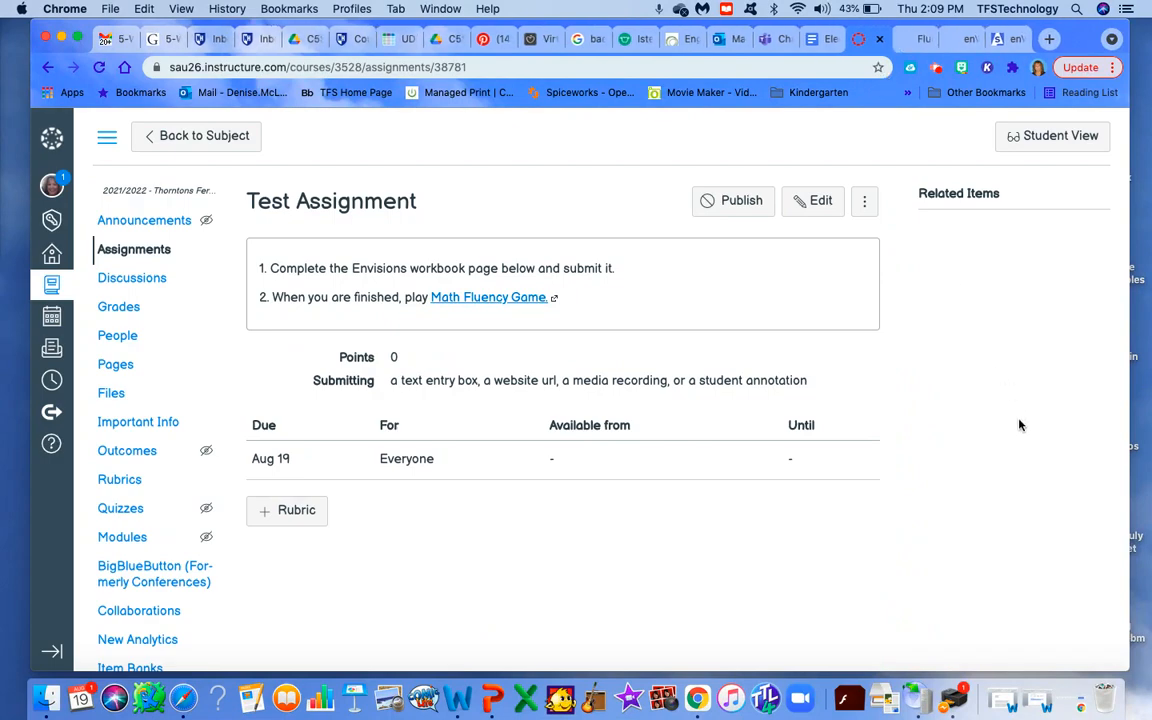
mouse_move(969, 317)
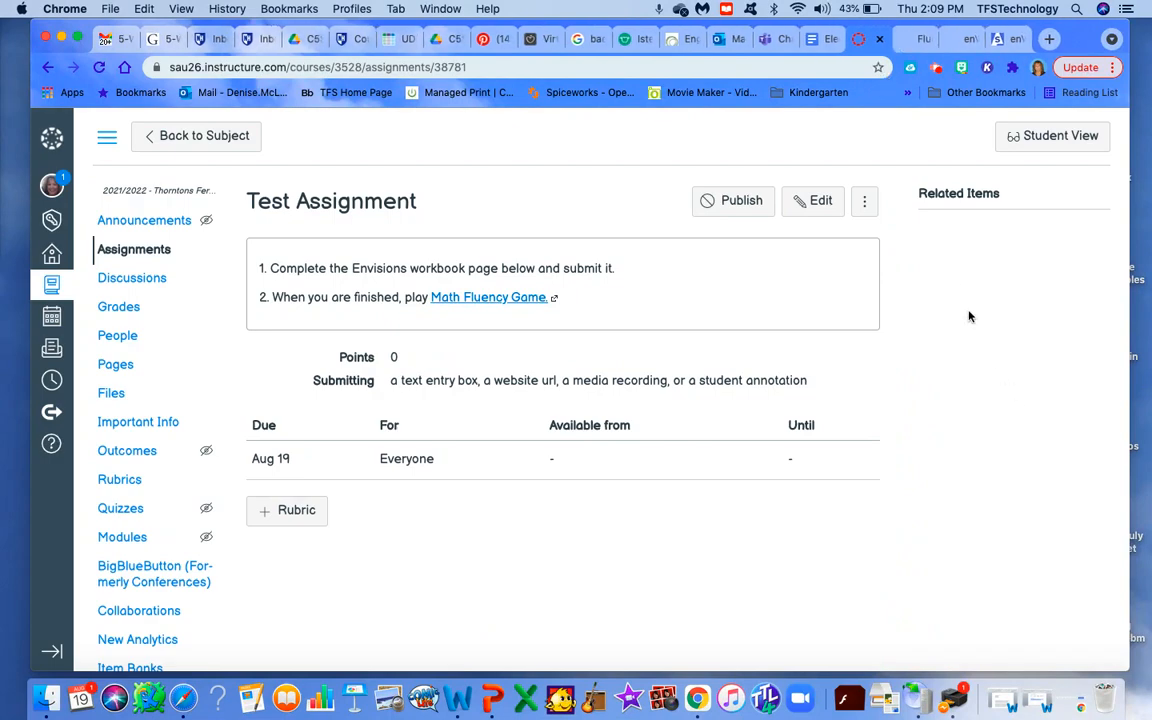
Publish the Test Assignment and launch Student View.
left_click(733, 200)
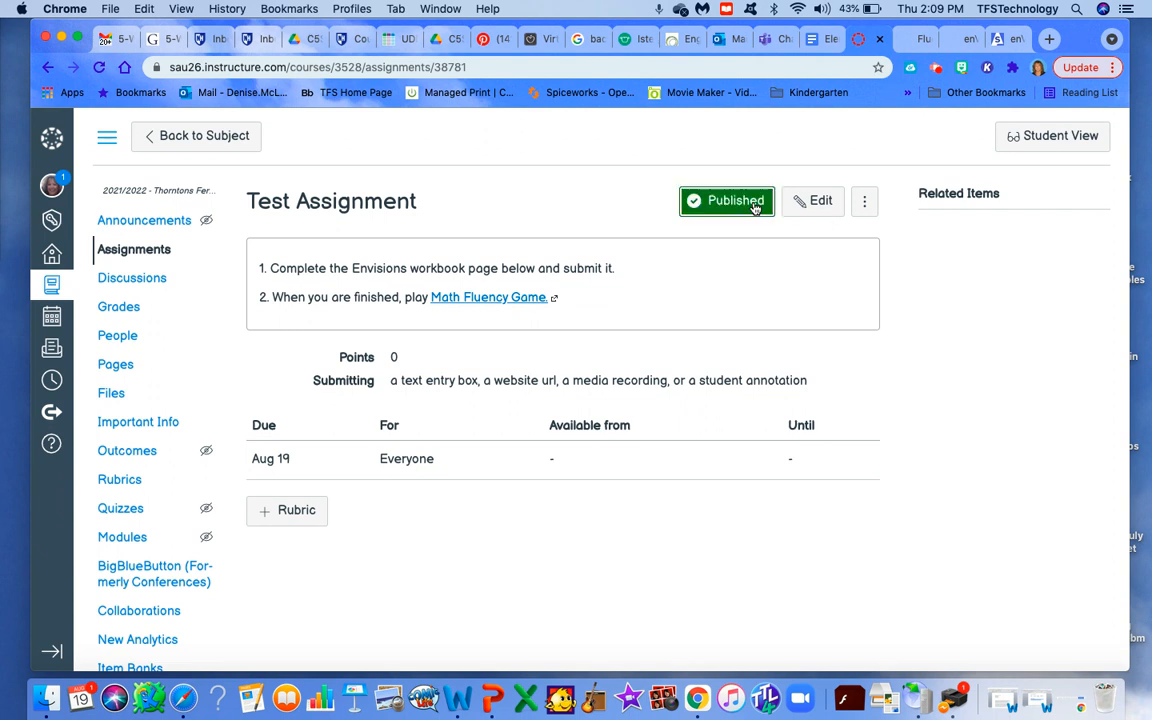
mouse_move(1031, 383)
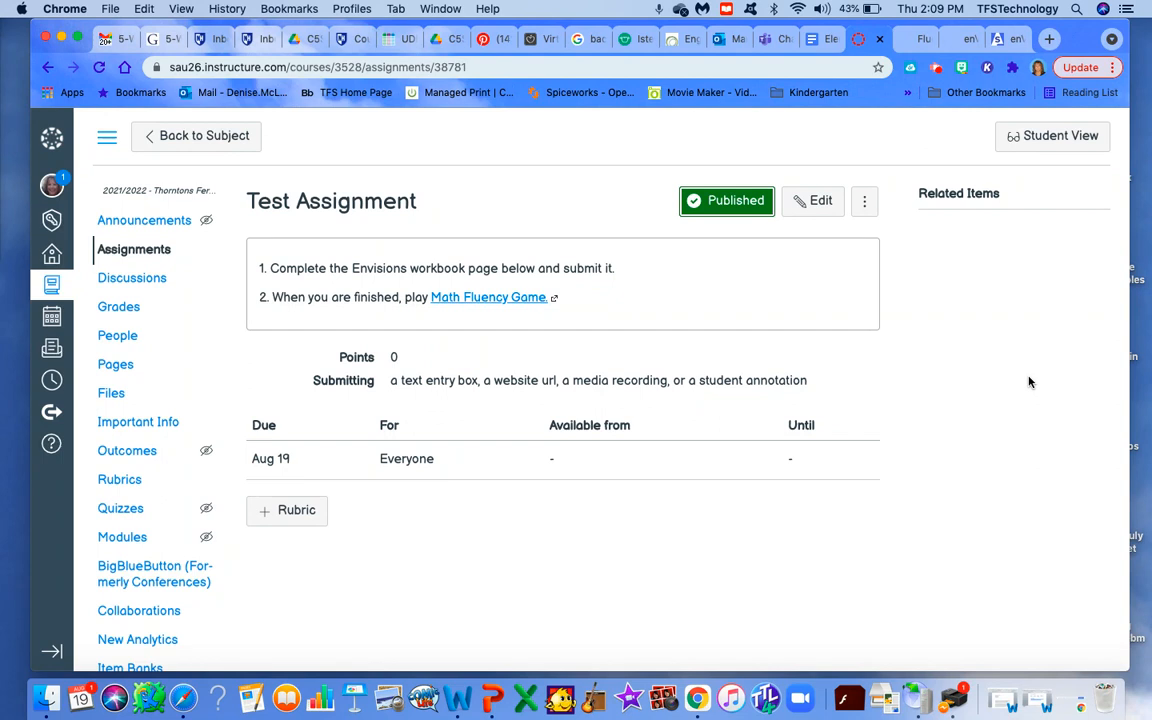
mouse_move(1080, 173)
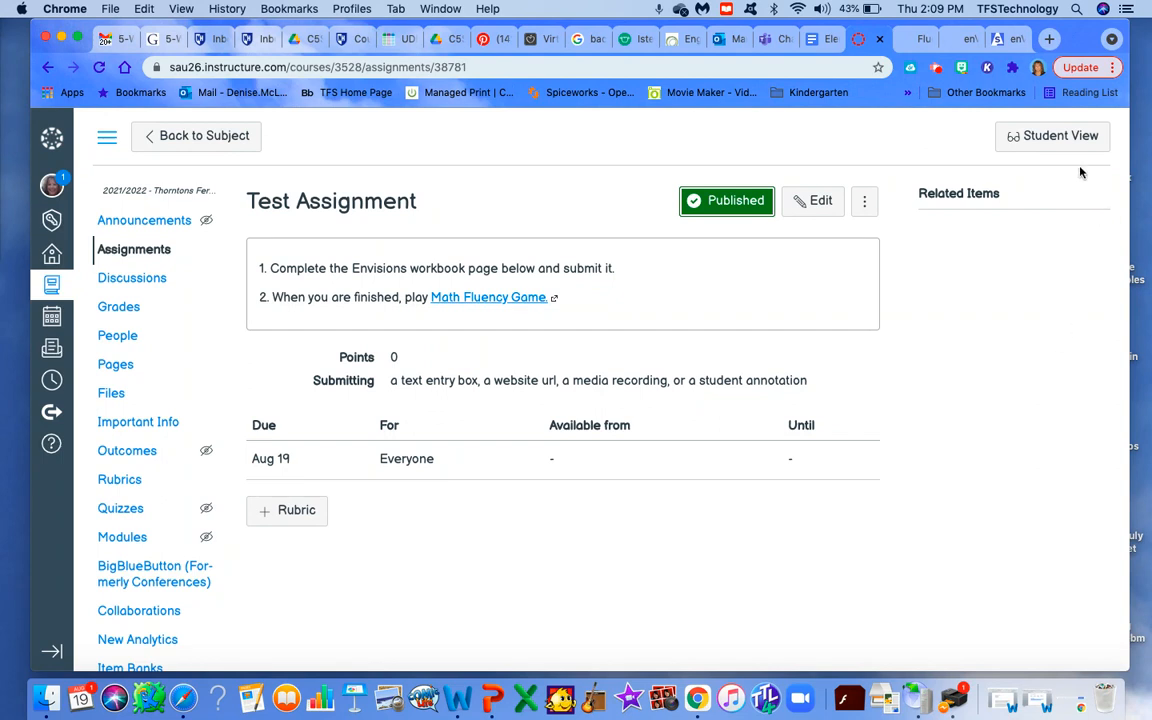
left_click(1052, 135)
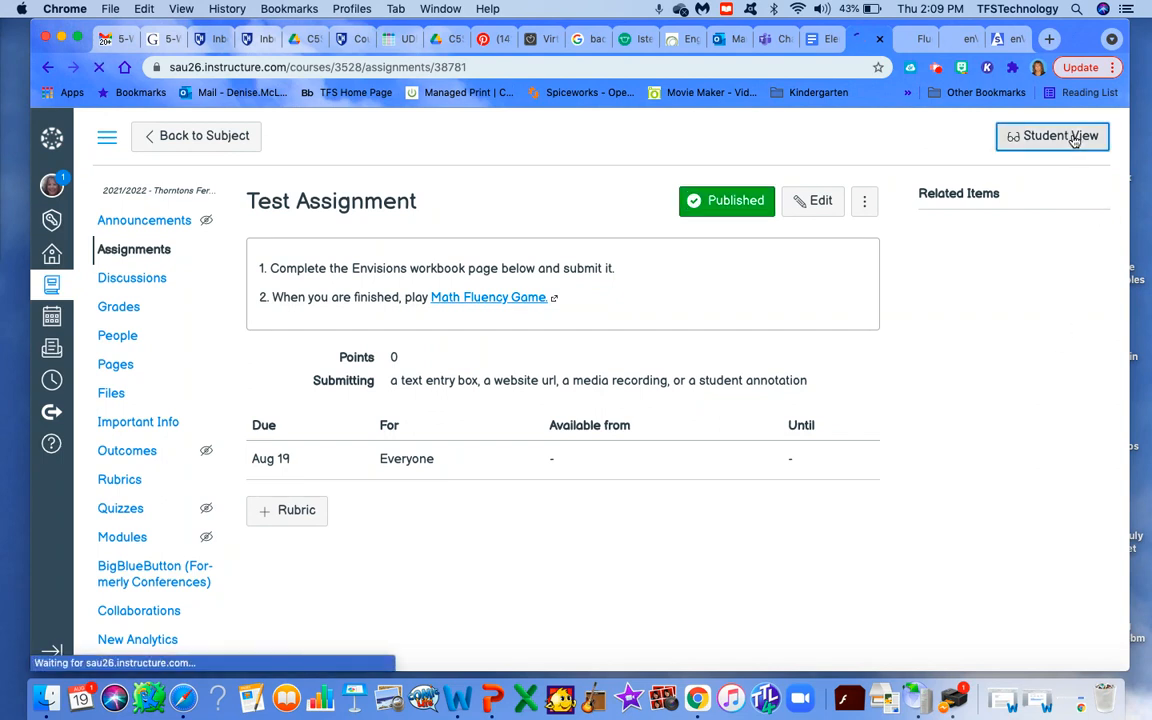
Scroll through the student-view assignment and the Additional Practice 1-2 annotation viewer.
left_click(1052, 135)
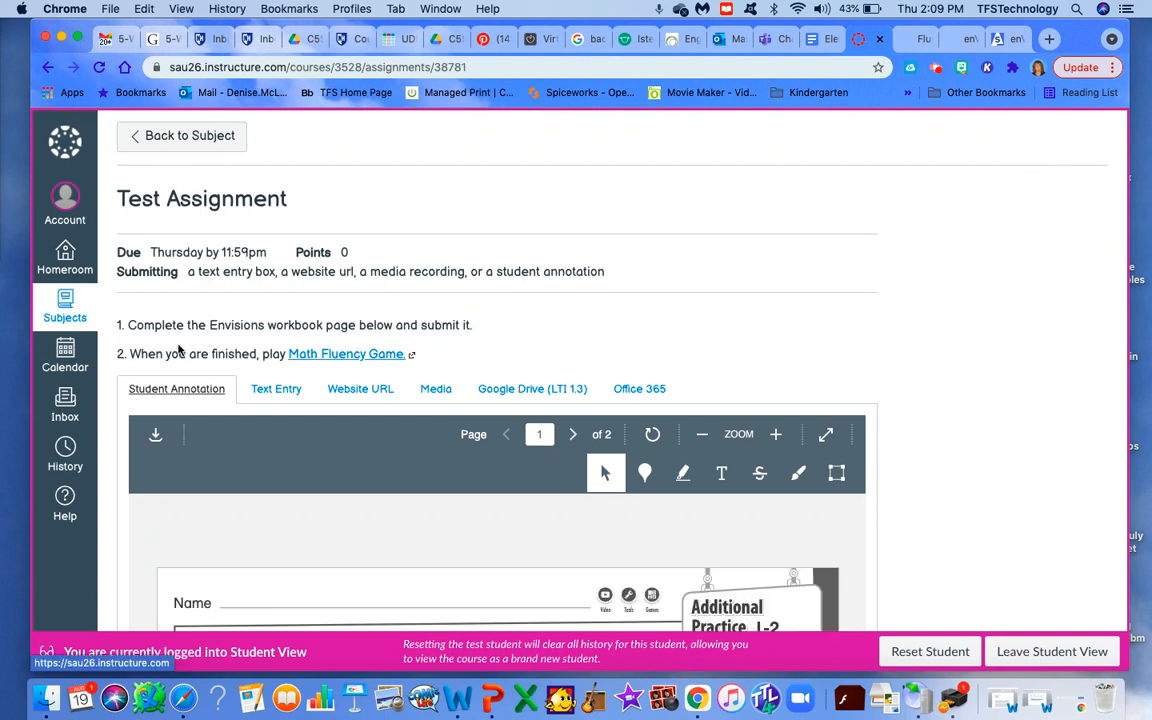
mouse_move(435, 321)
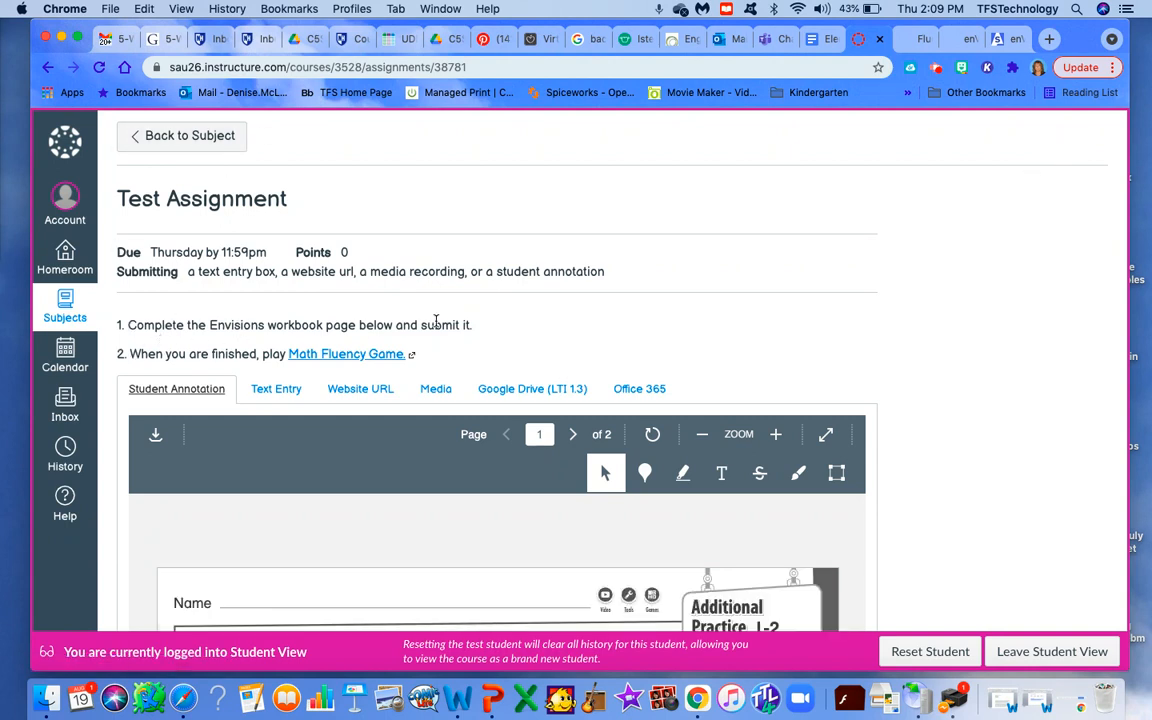
mouse_move(346, 353)
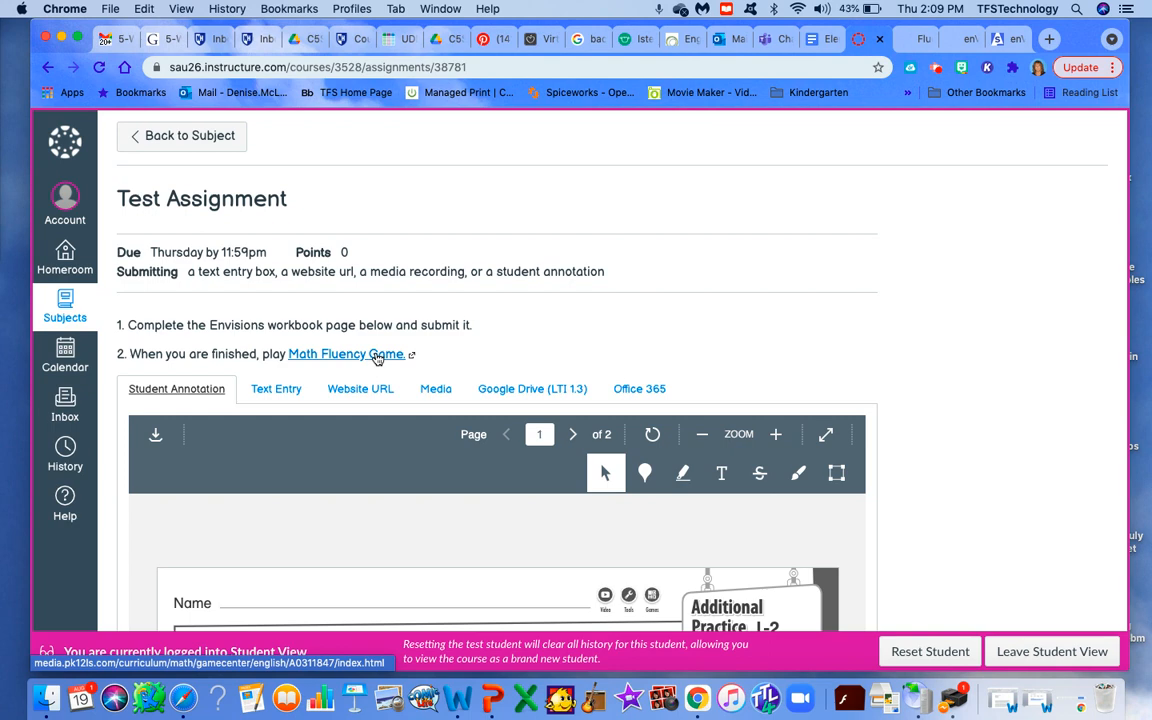
mouse_move(989, 369)
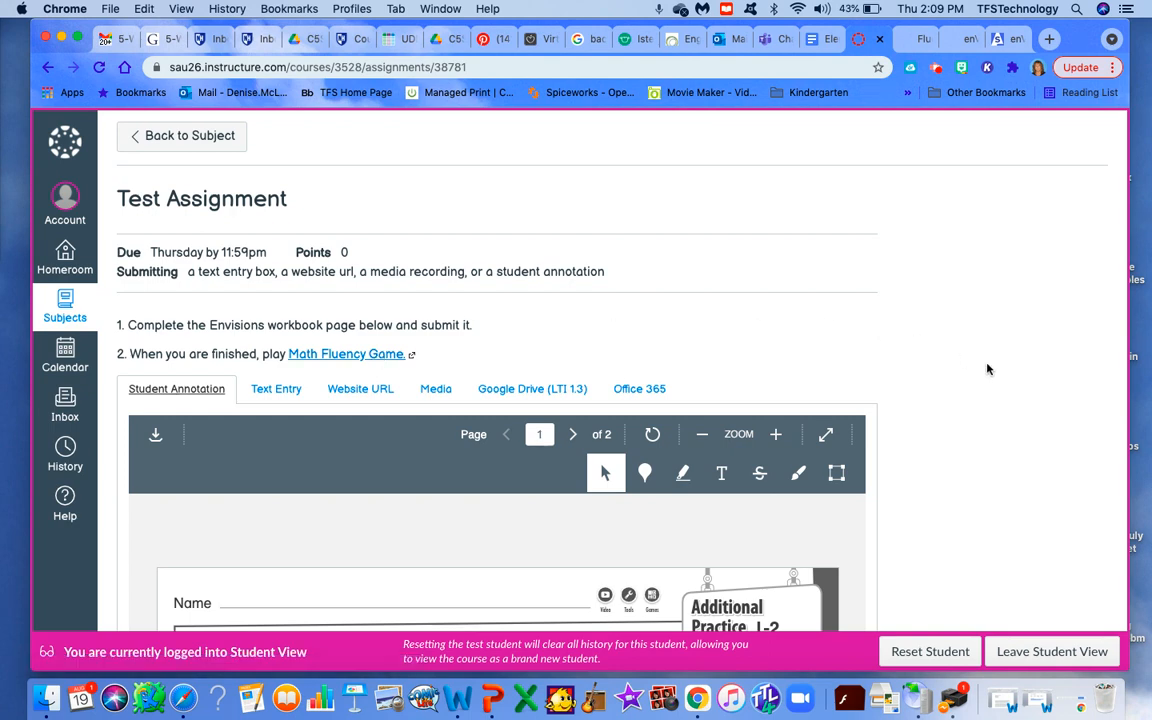
scroll("down", 3)
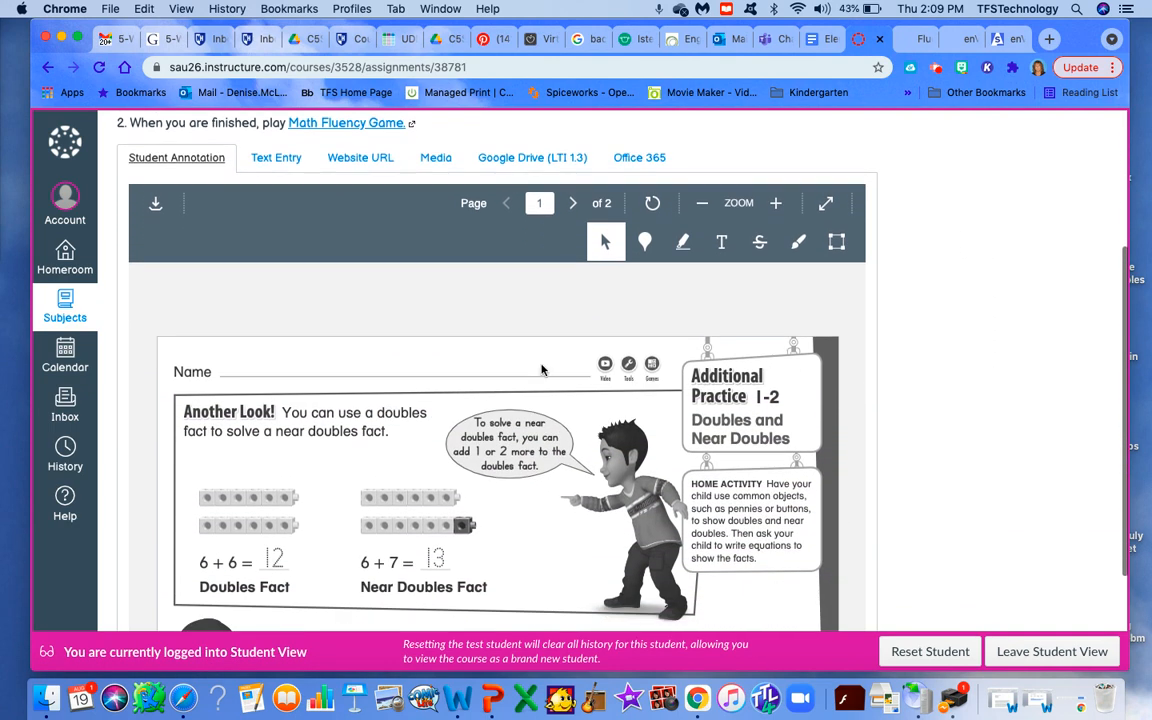
mouse_move(475, 500)
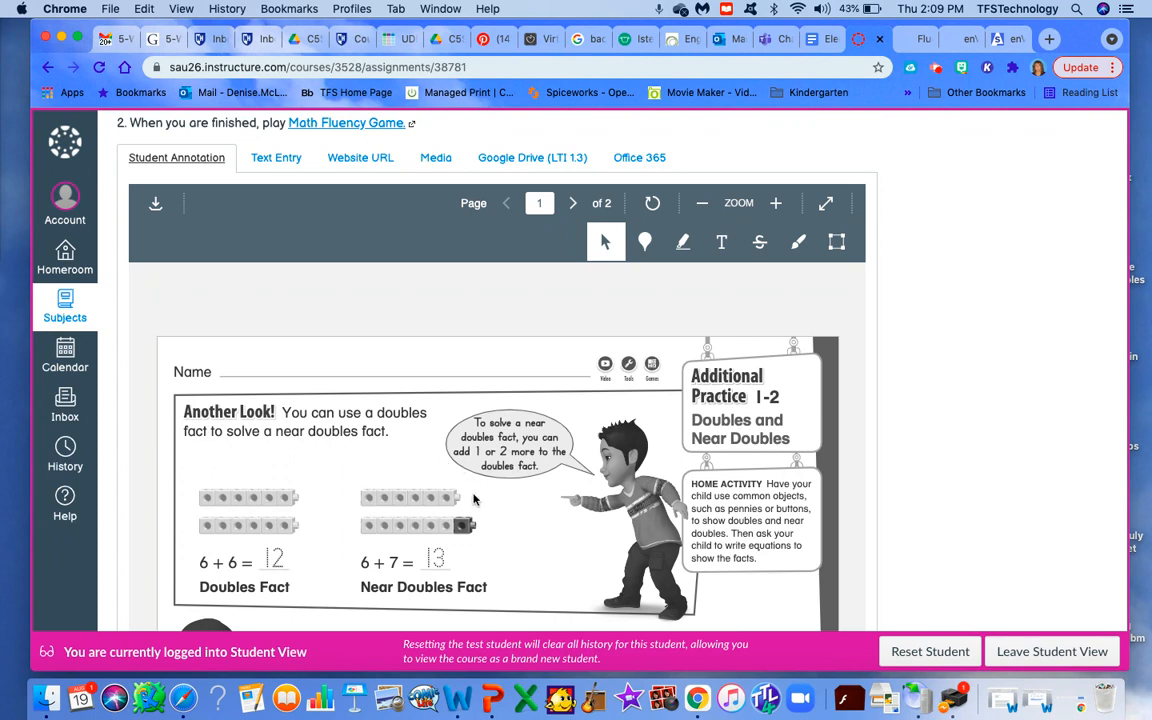
mouse_move(513, 493)
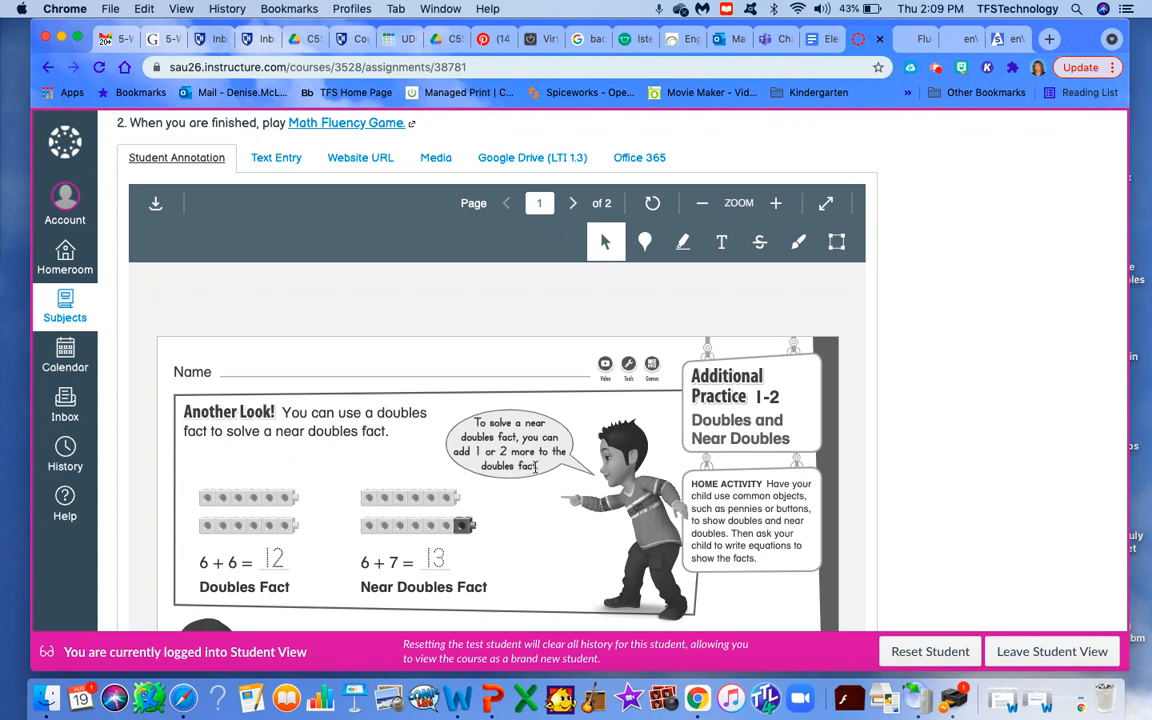
mouse_move(1065, 394)
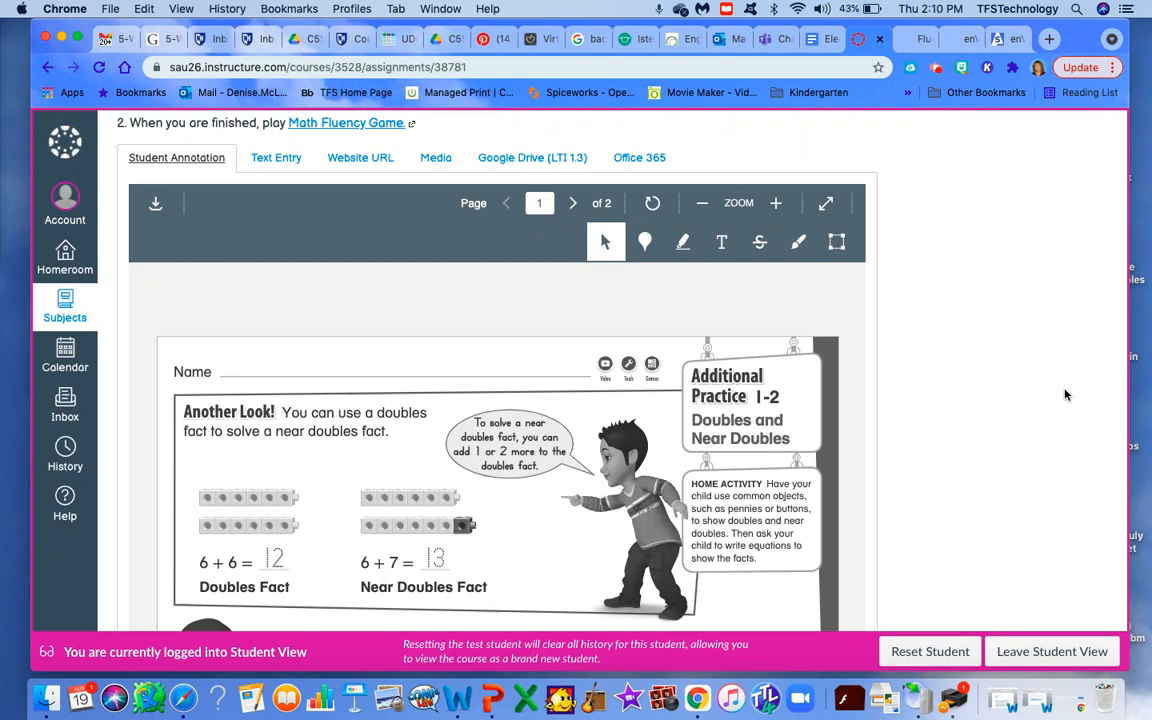
scroll("down", 3)
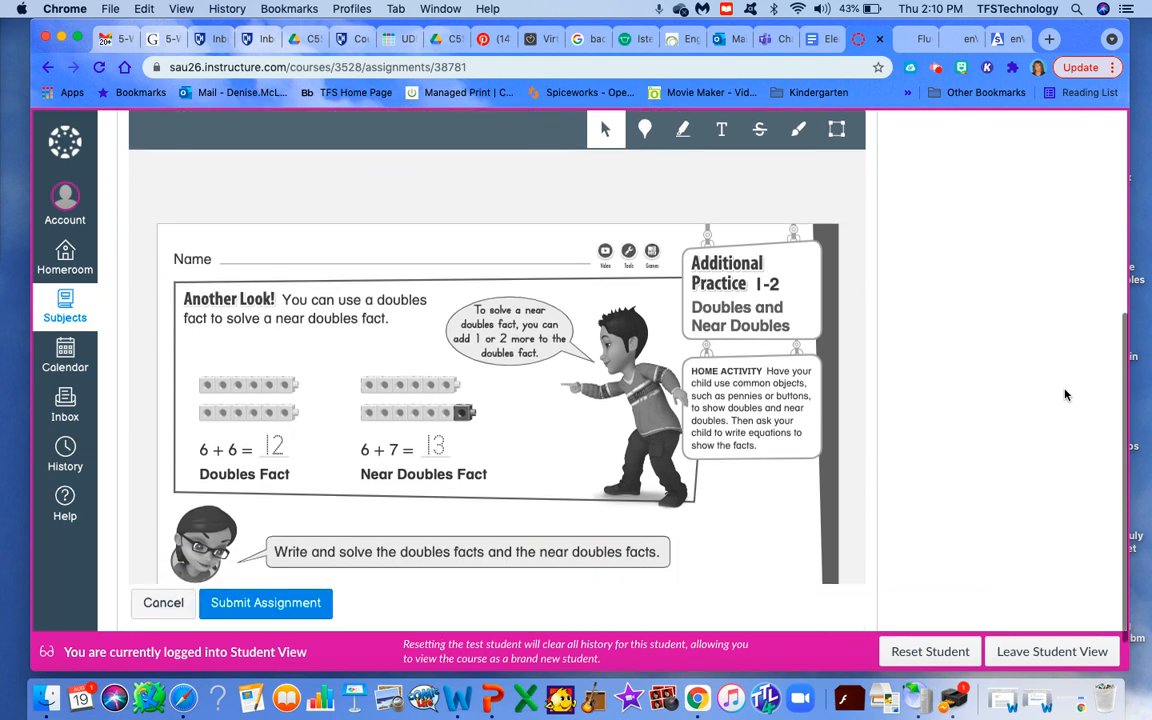
scroll("up", 3)
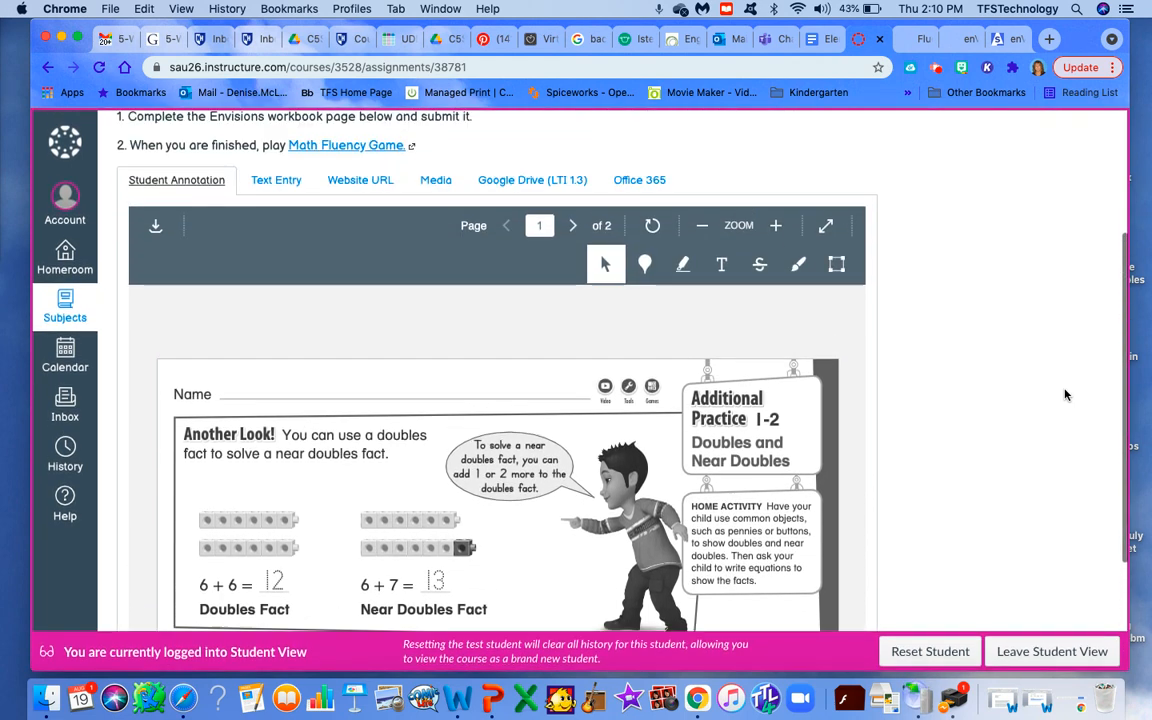
scroll("down", 3)
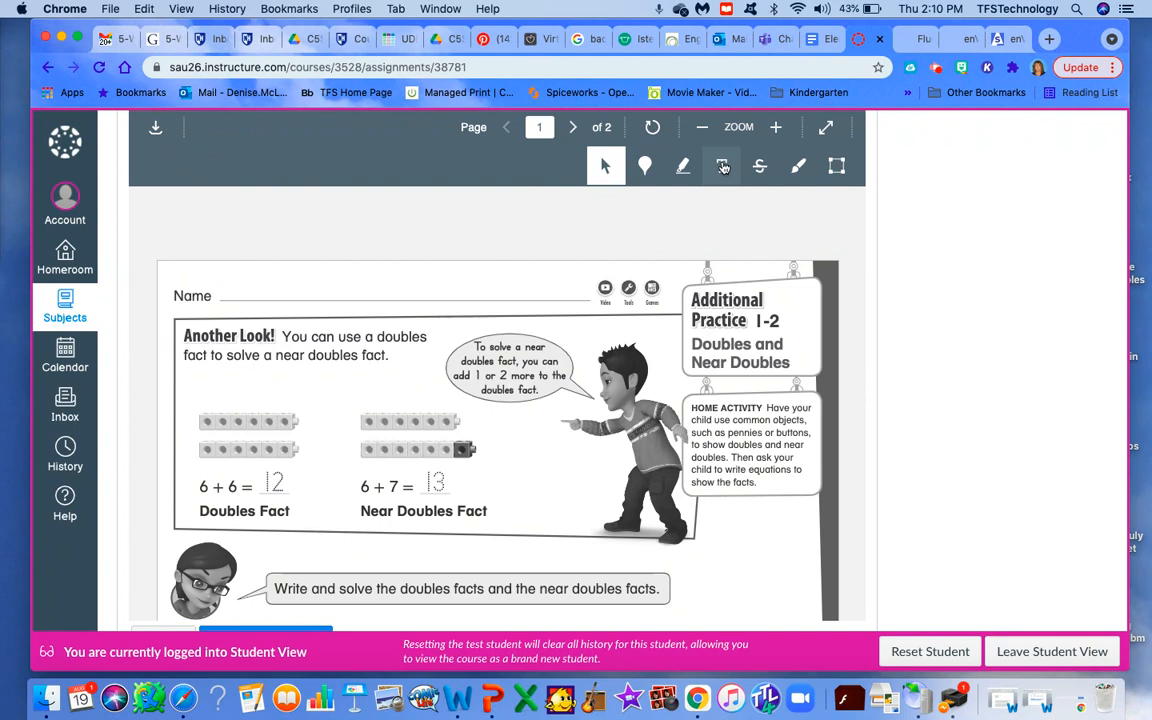
Pick the Text annotation tool, scroll to the workbook problems, and Leave Student View.
left_click(721, 166)
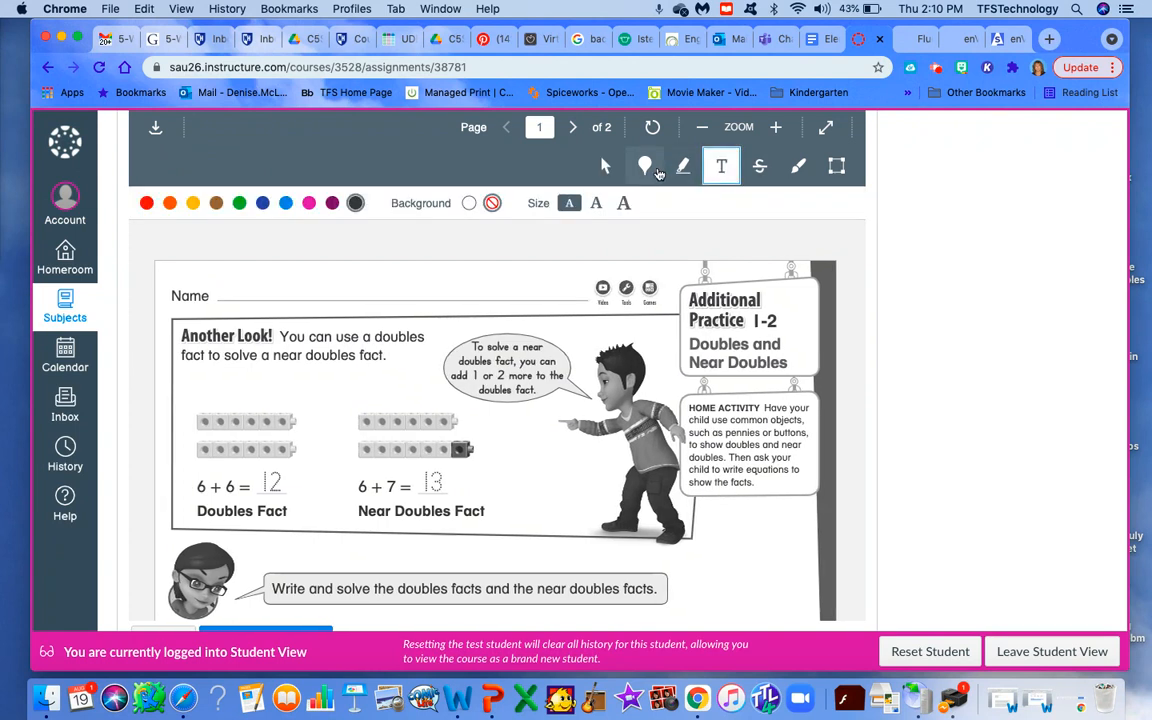
mouse_move(1012, 364)
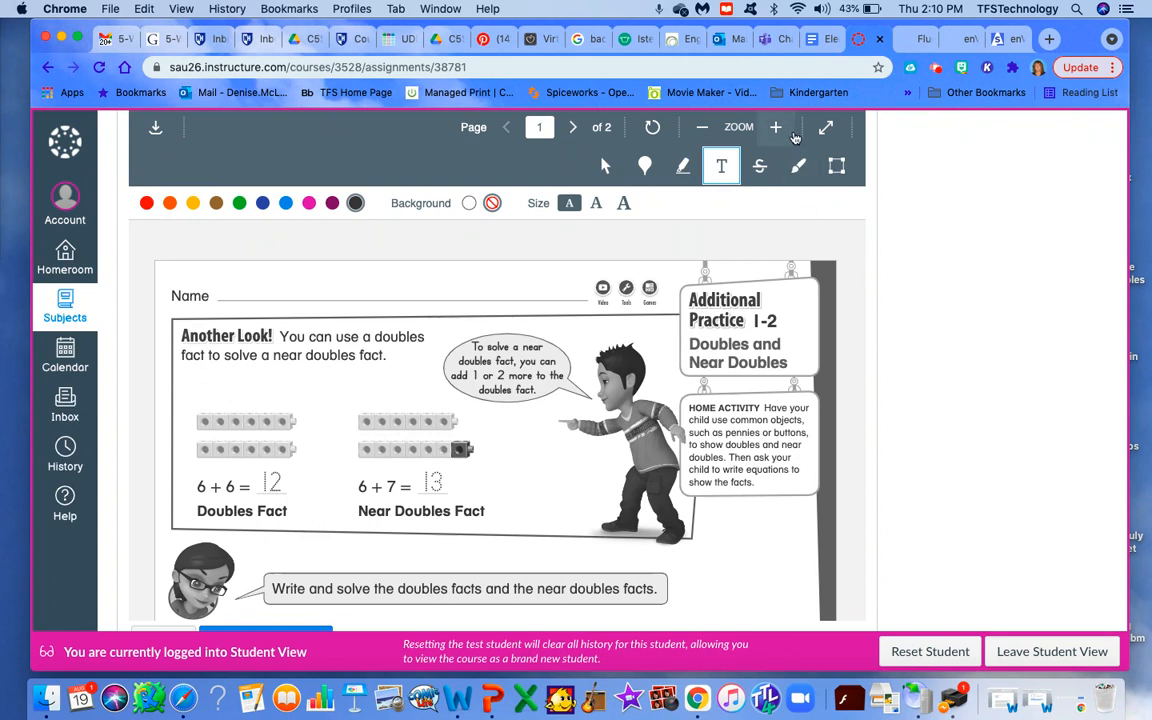
mouse_move(775, 127)
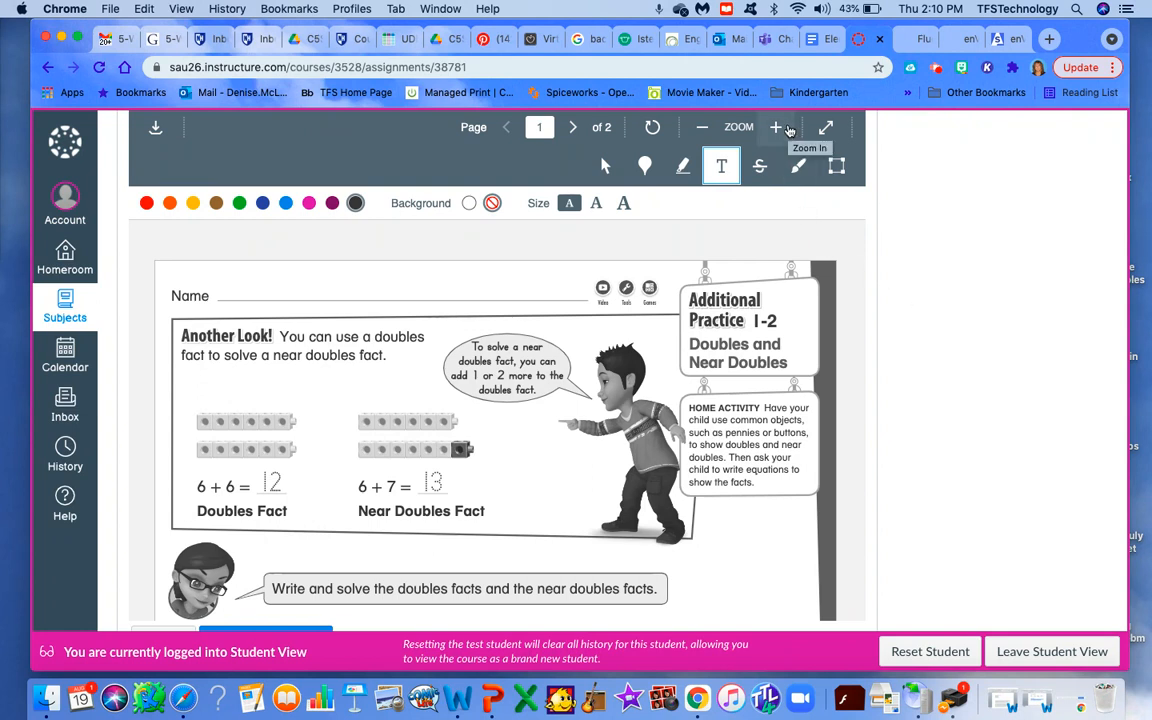
mouse_move(1017, 326)
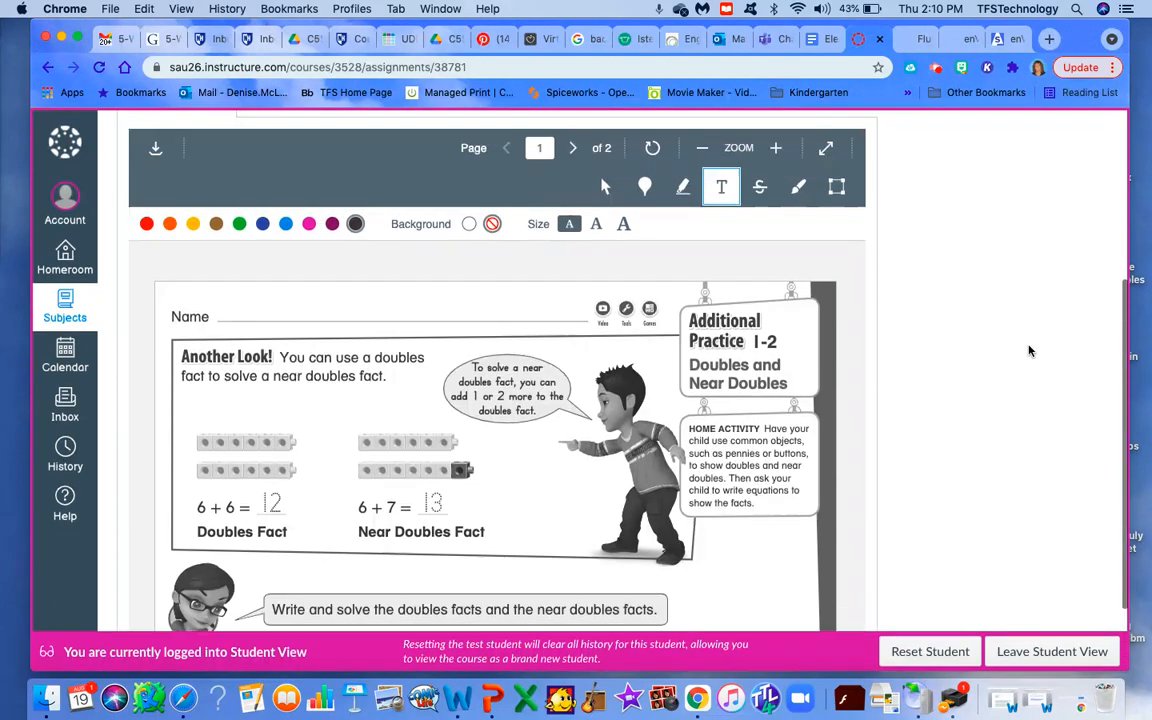
scroll("down", 3)
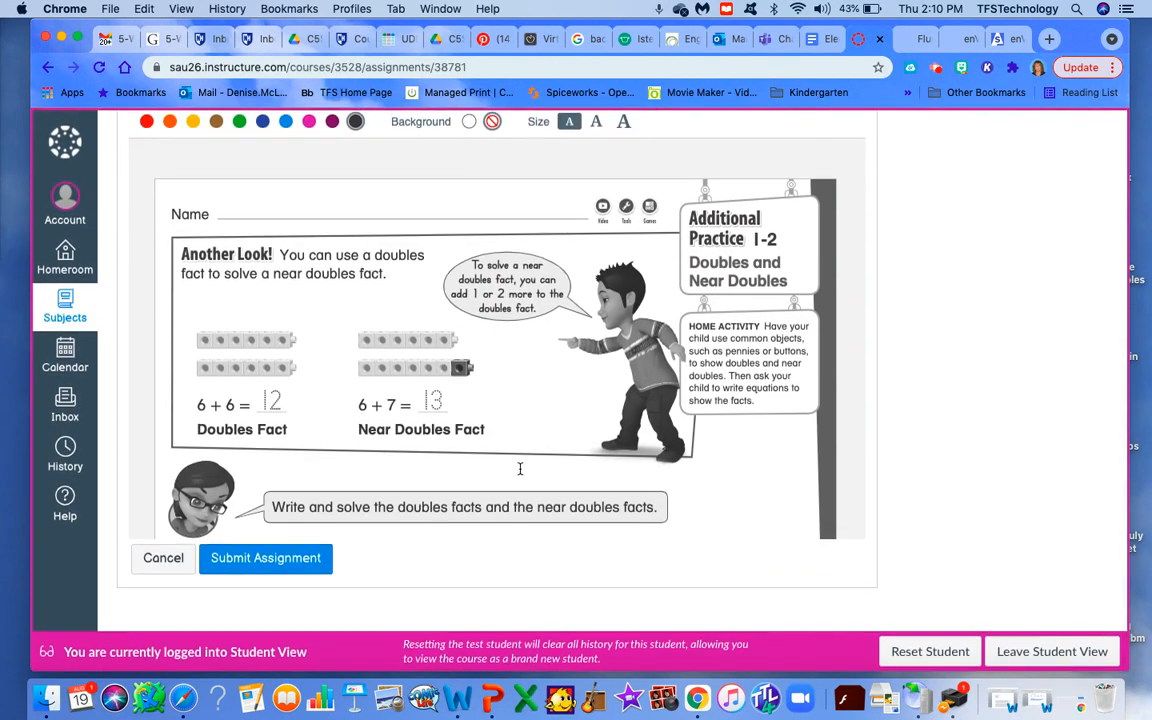
scroll("down", 3)
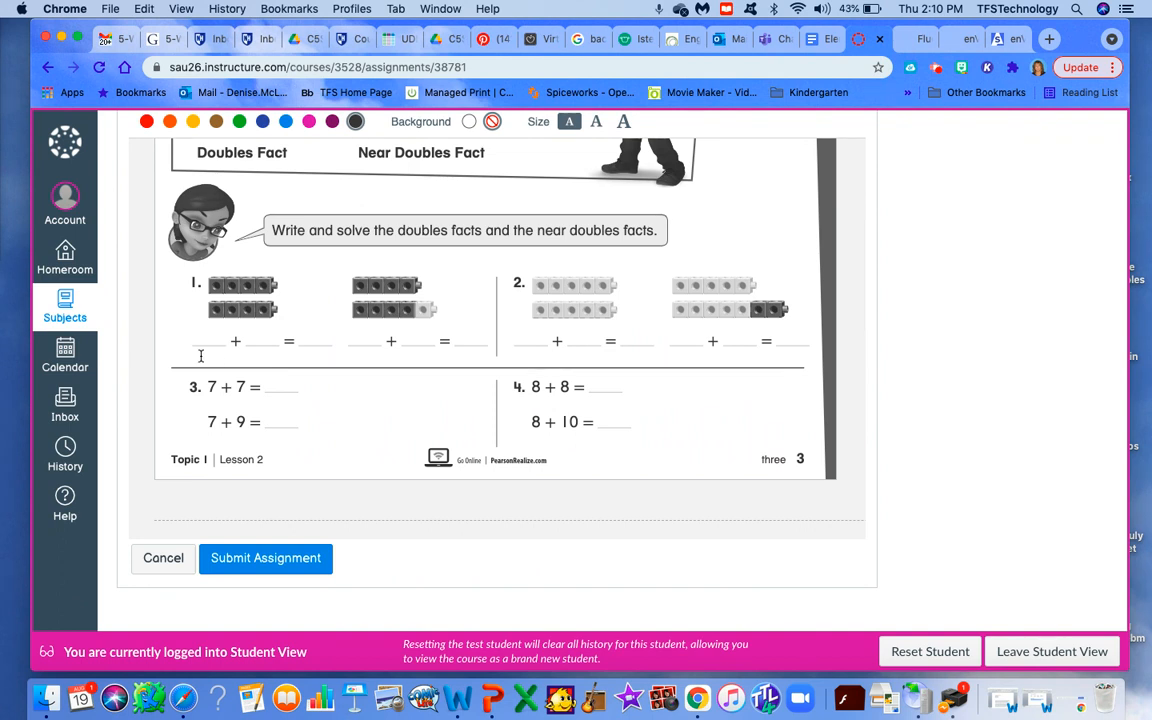
left_click(218, 341)
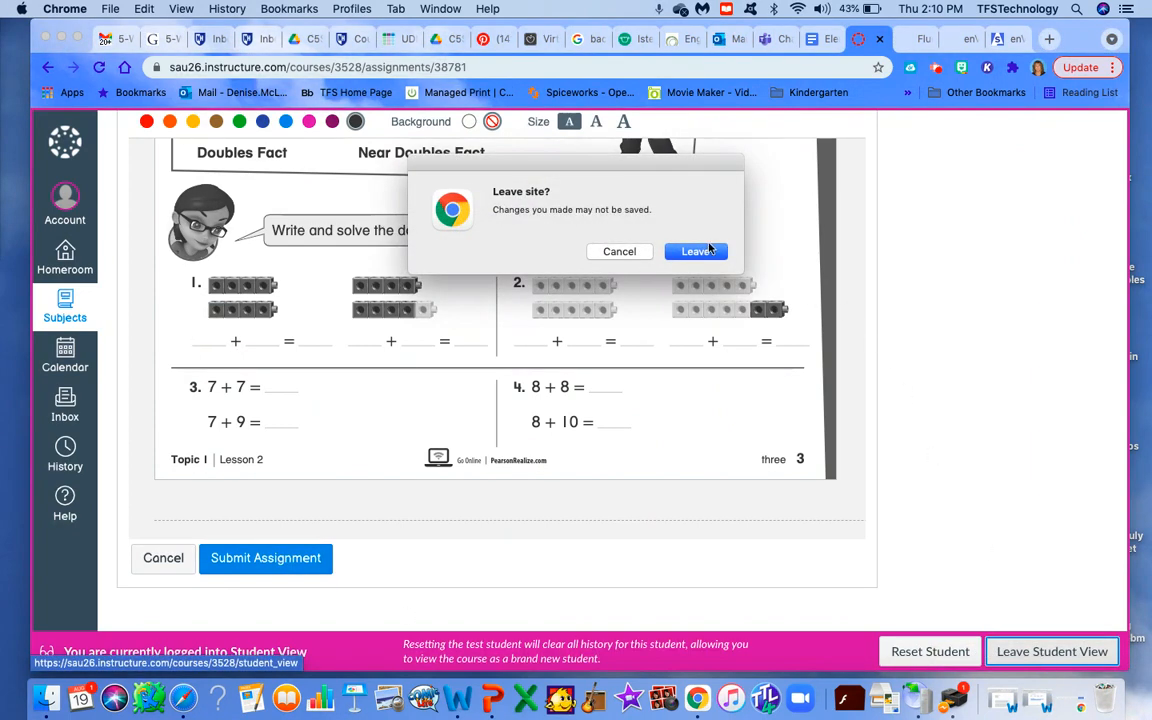
Confirm leaving the student preview to return to the teacher's assignment page.
left_click(696, 251)
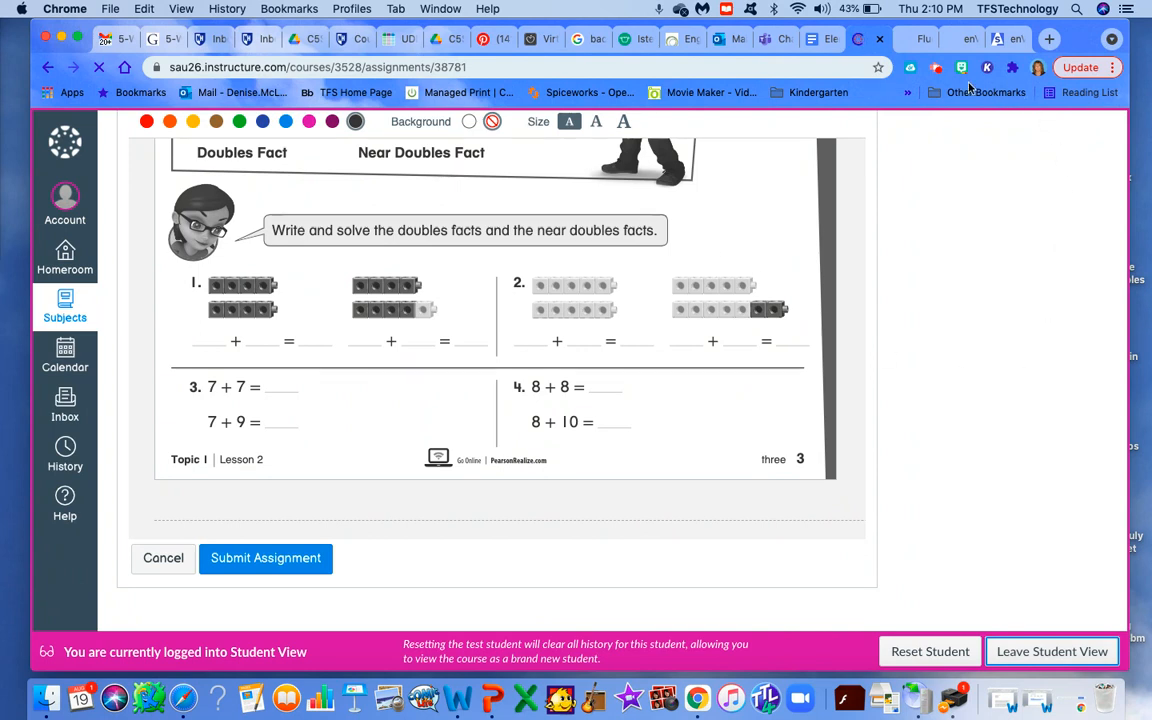
left_click(162, 558)
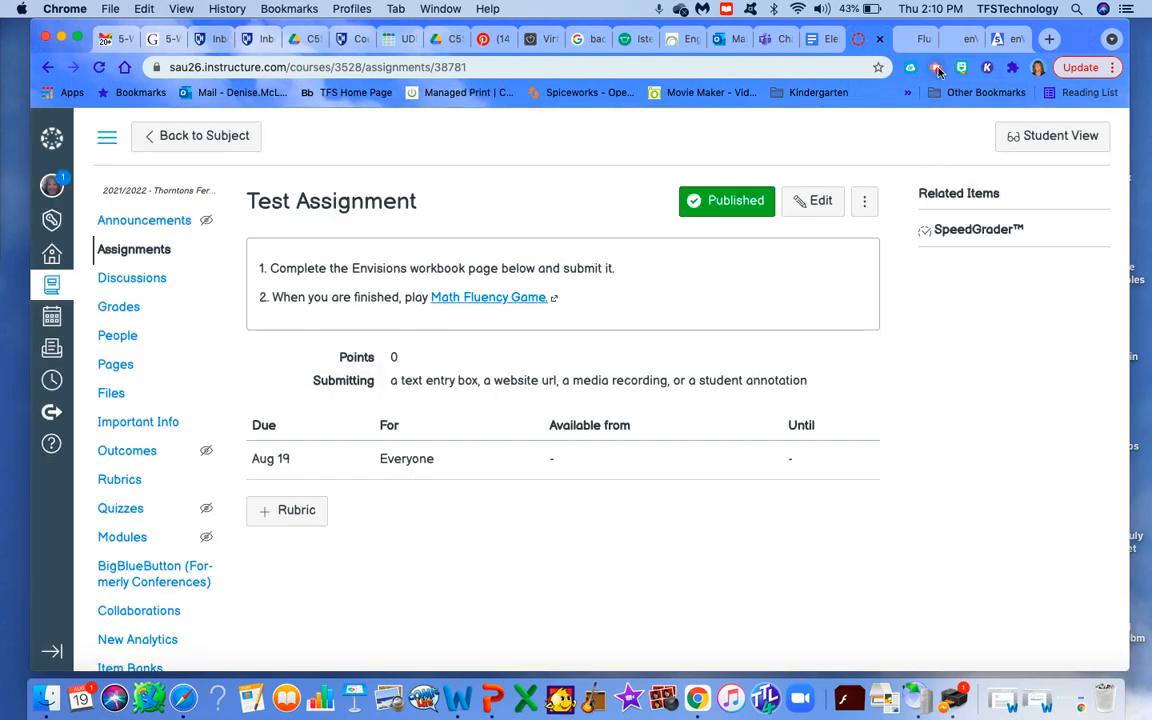
left_click(937, 67)
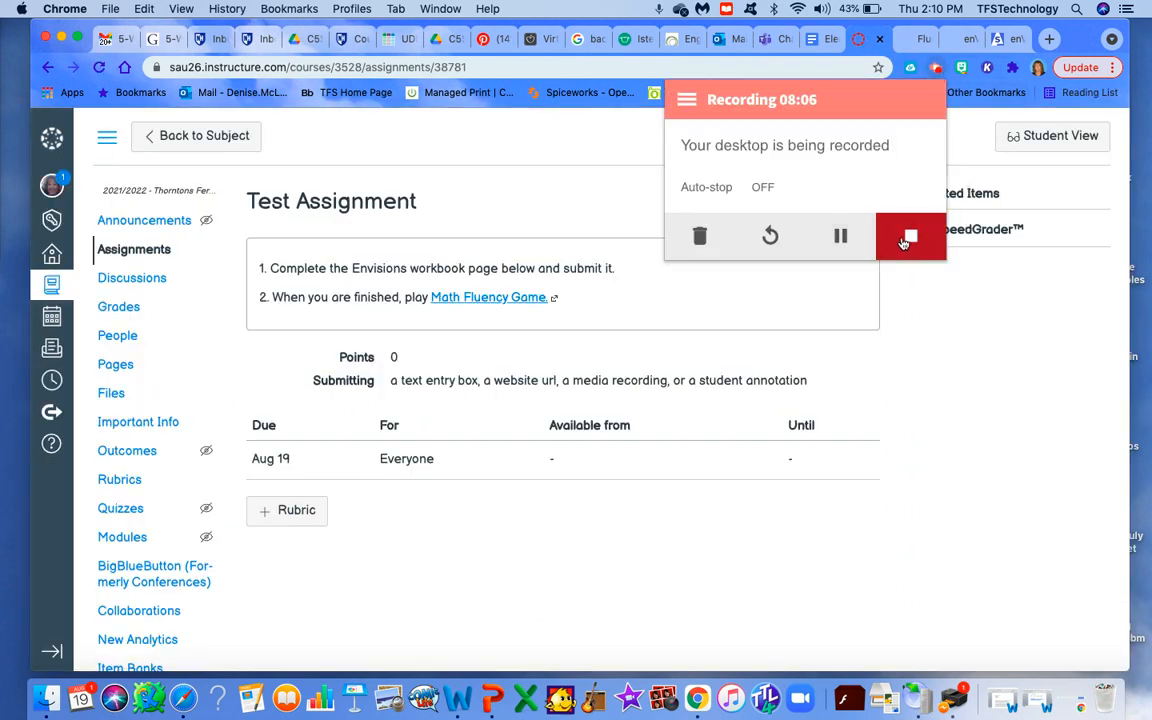